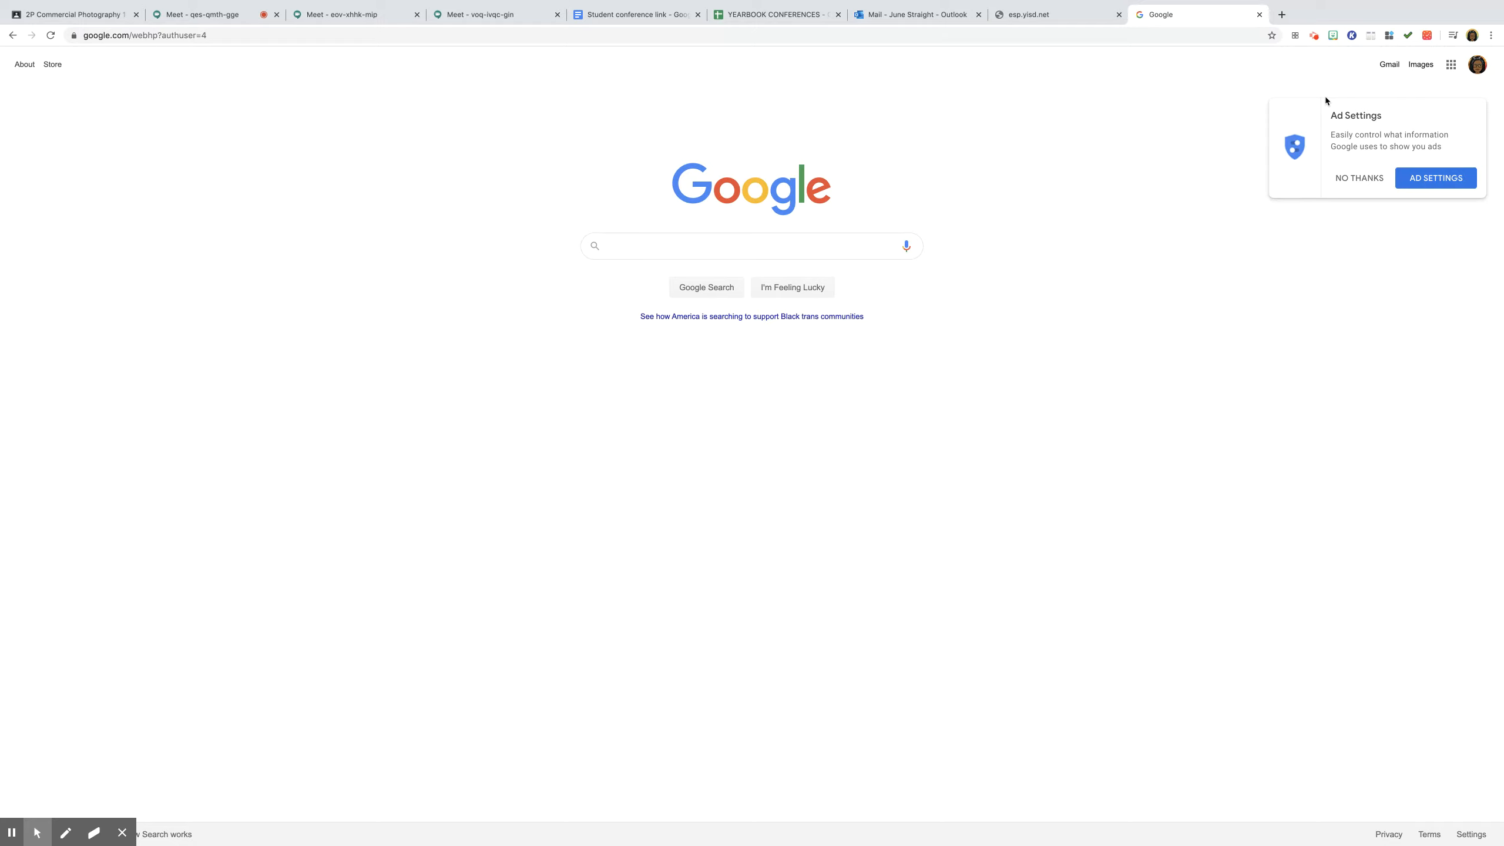
{"action": "mouse_move", "coordinate": [1265, 99]}
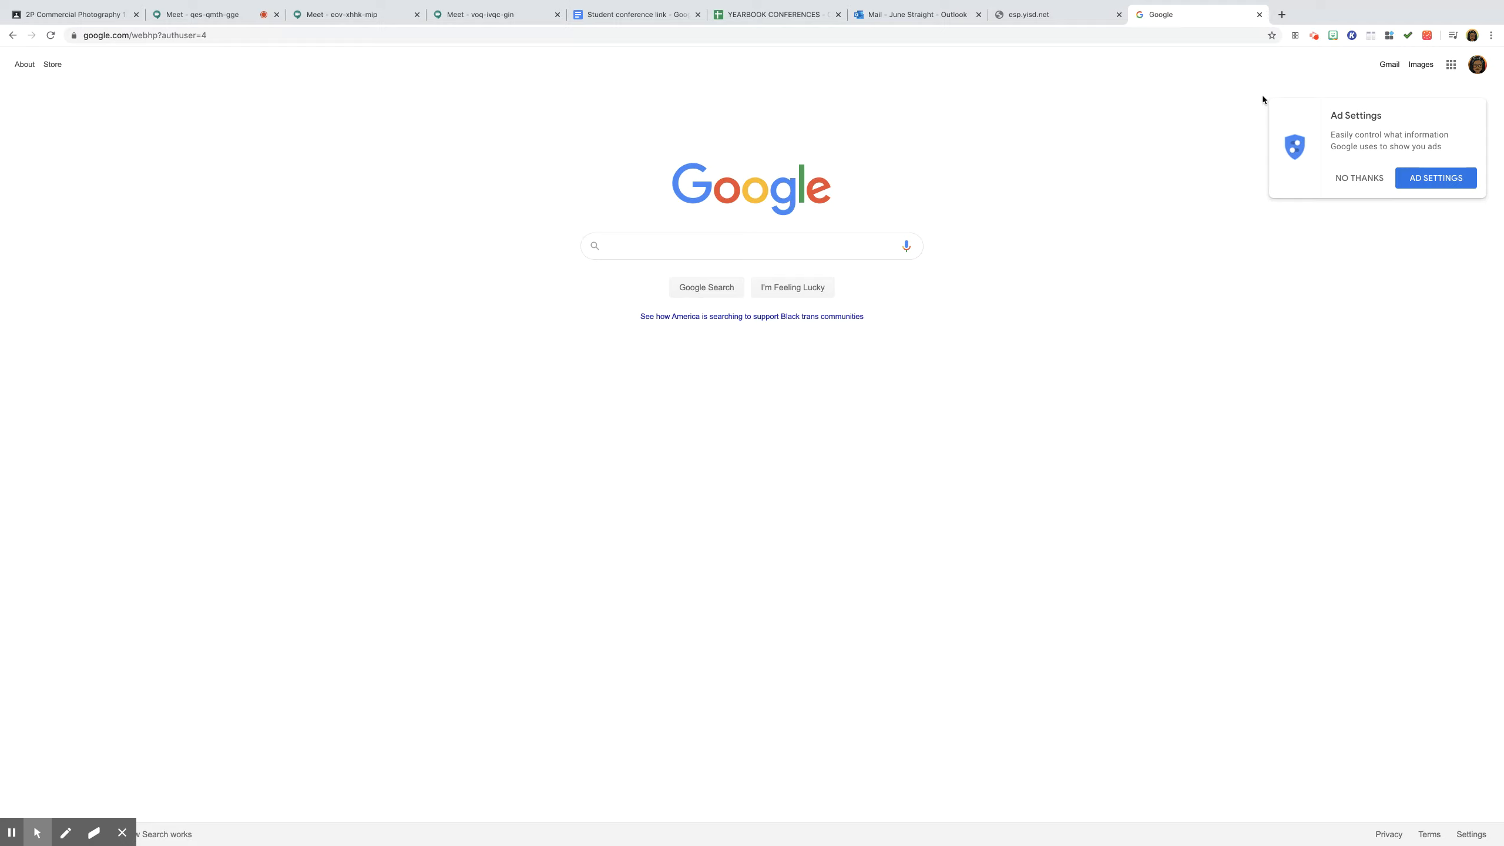
{"action": "mouse_move", "coordinate": [1484, 85]}
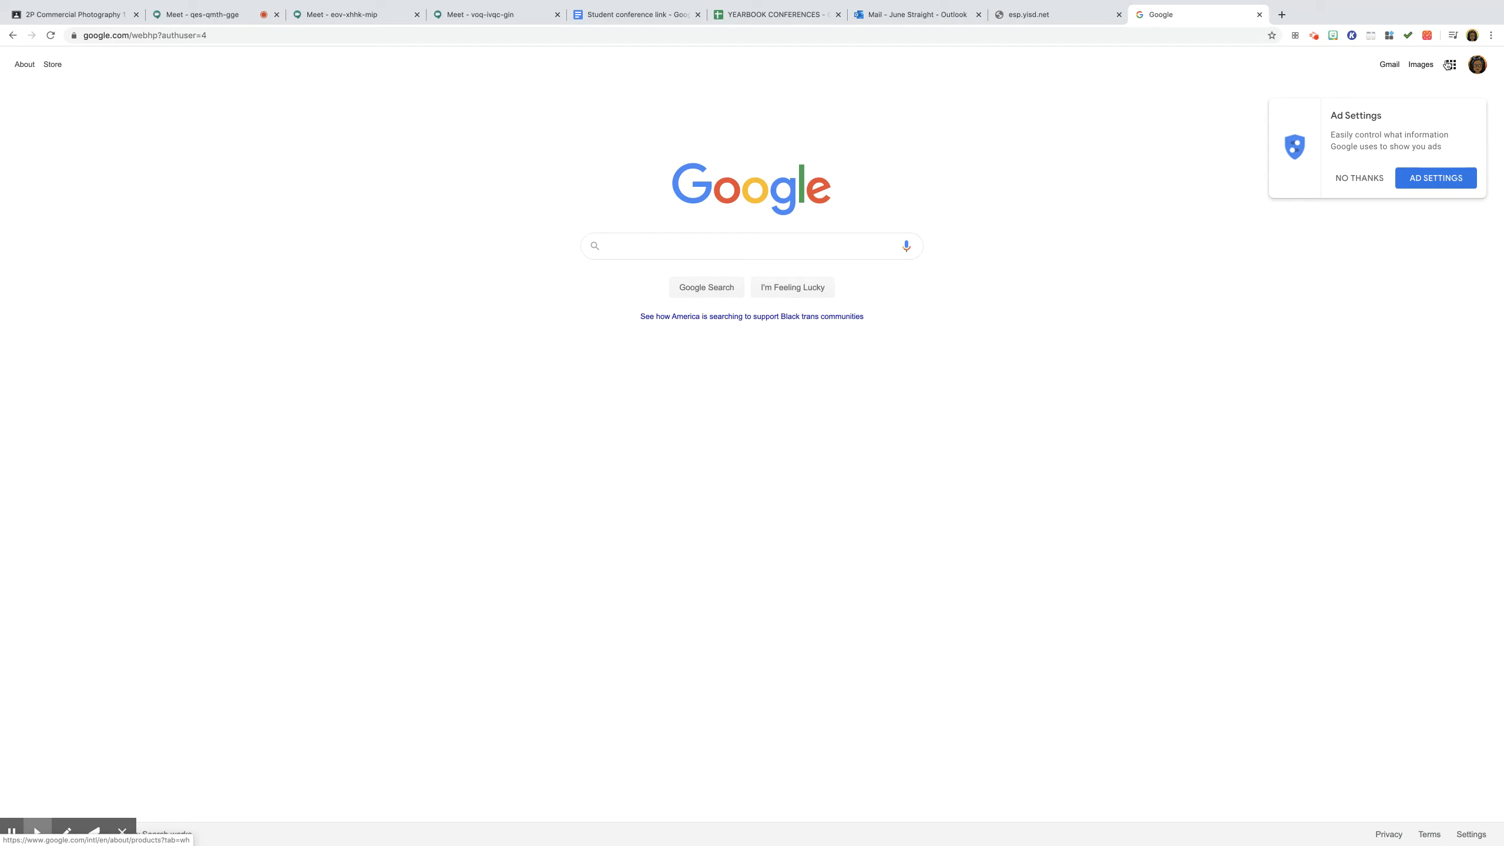
- Open the Google apps launcher and scroll up and down through the app list
{"action": "left_click", "coordinate": [1451, 64]}
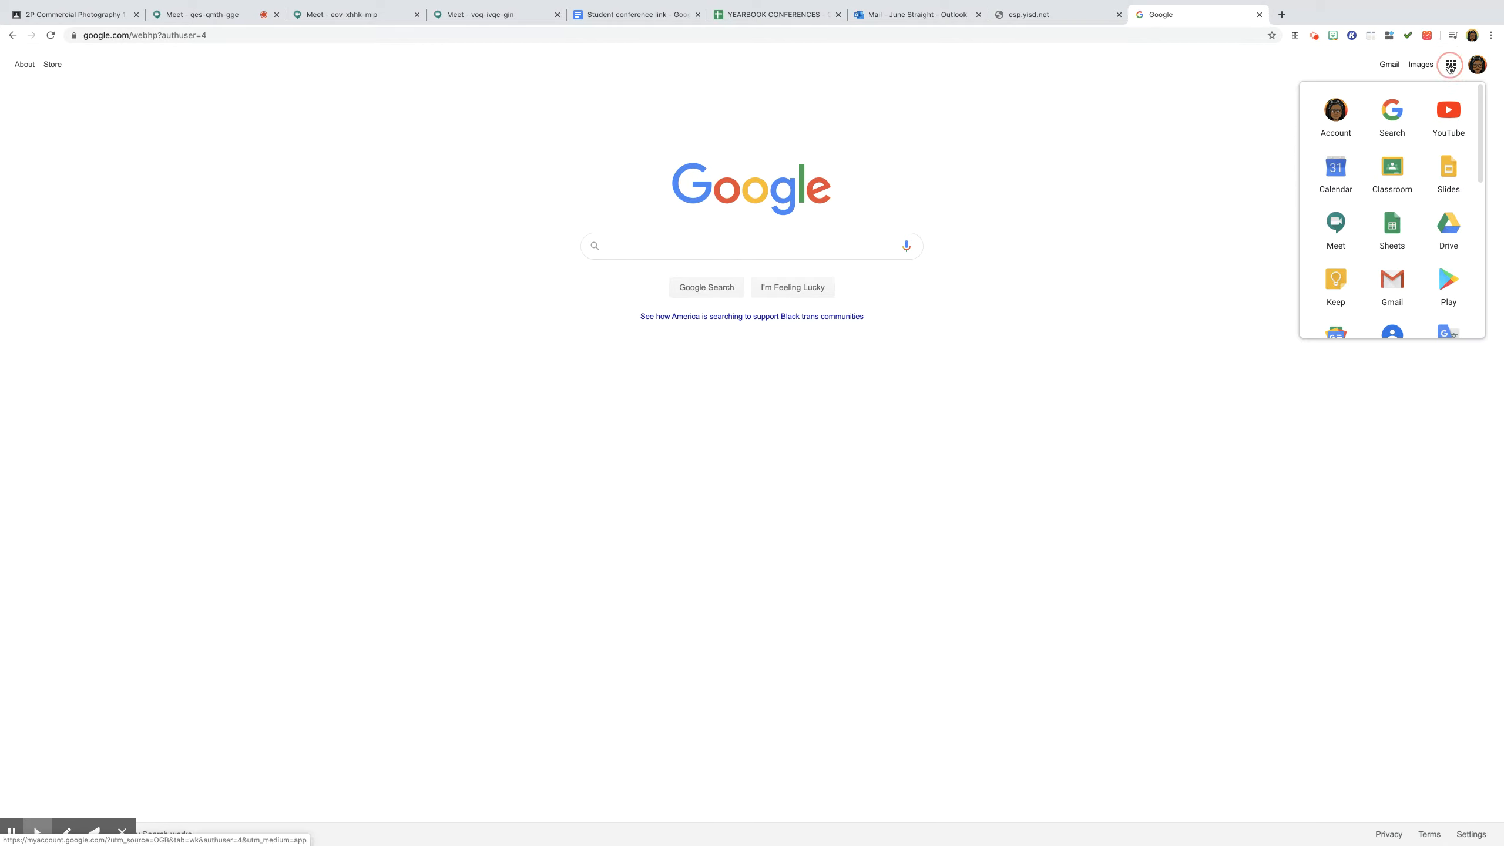
{"action": "scroll", "scroll_direction": "down", "scroll_amount": 3}
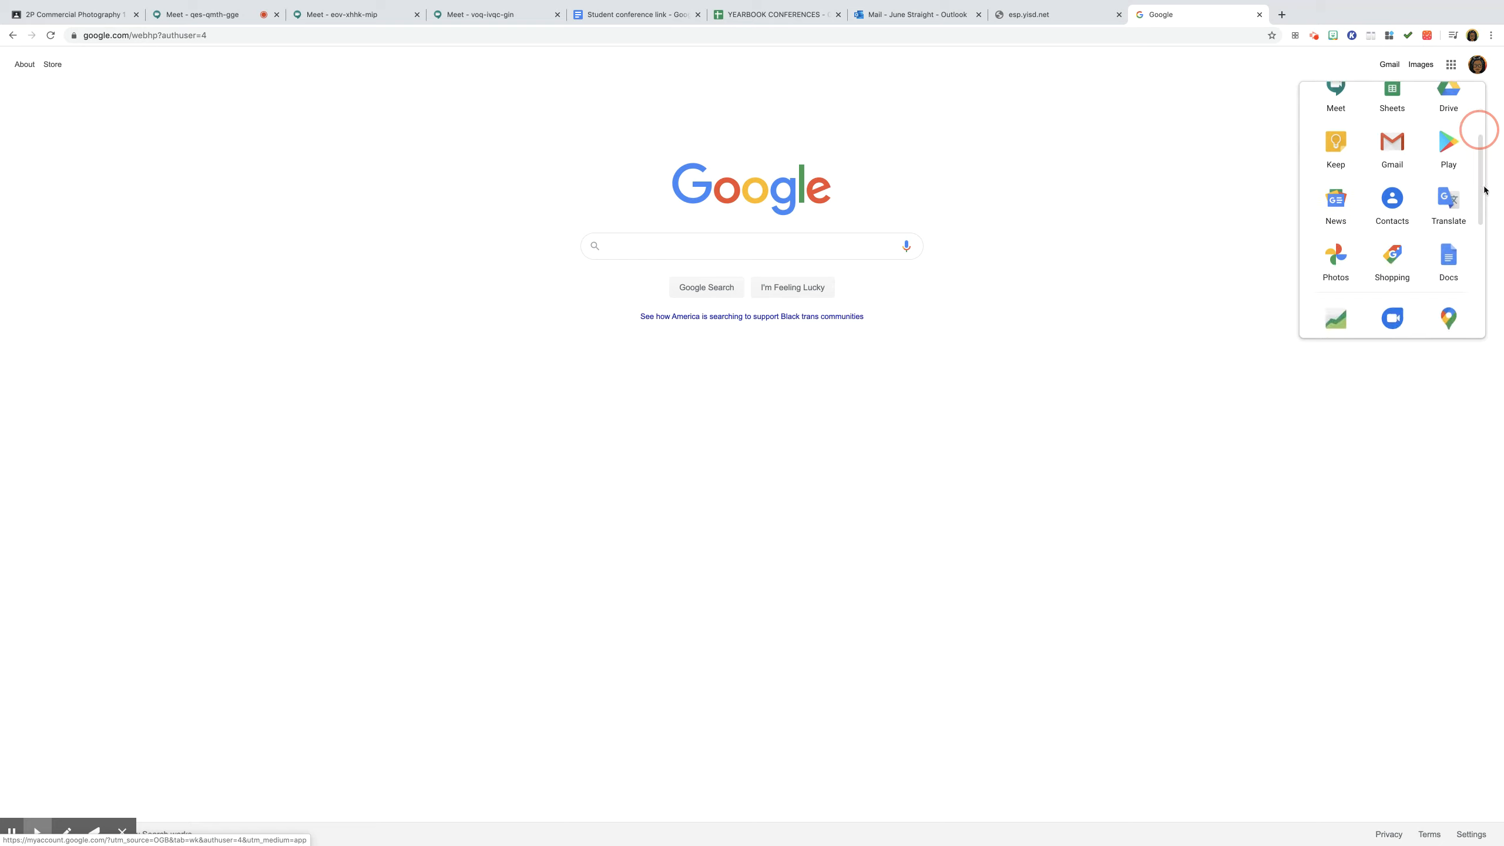
{"action": "scroll", "scroll_direction": "up", "scroll_amount": 3}
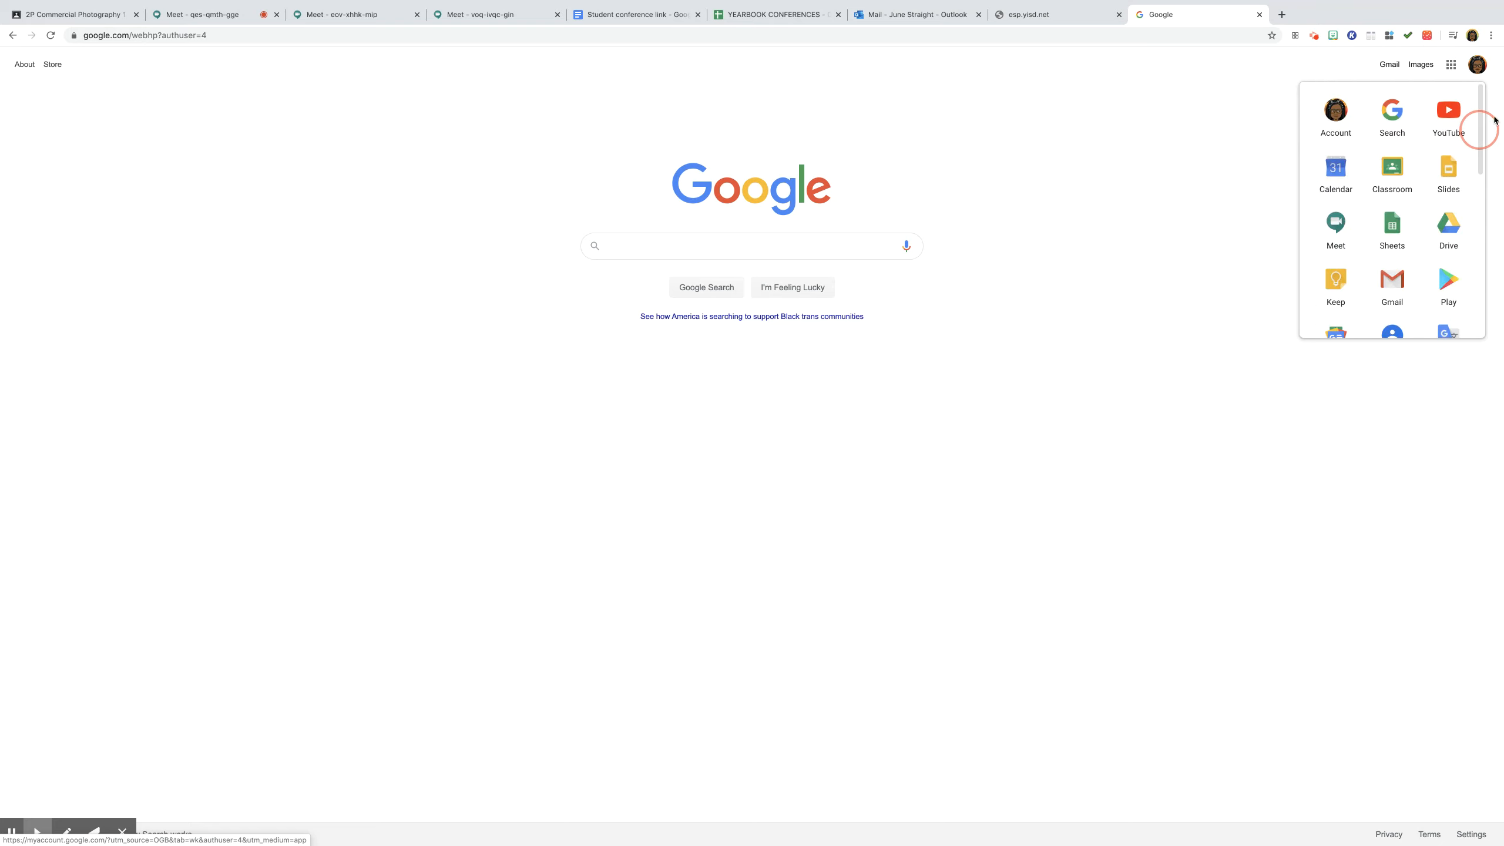
{"action": "scroll", "scroll_direction": "down", "scroll_amount": 3}
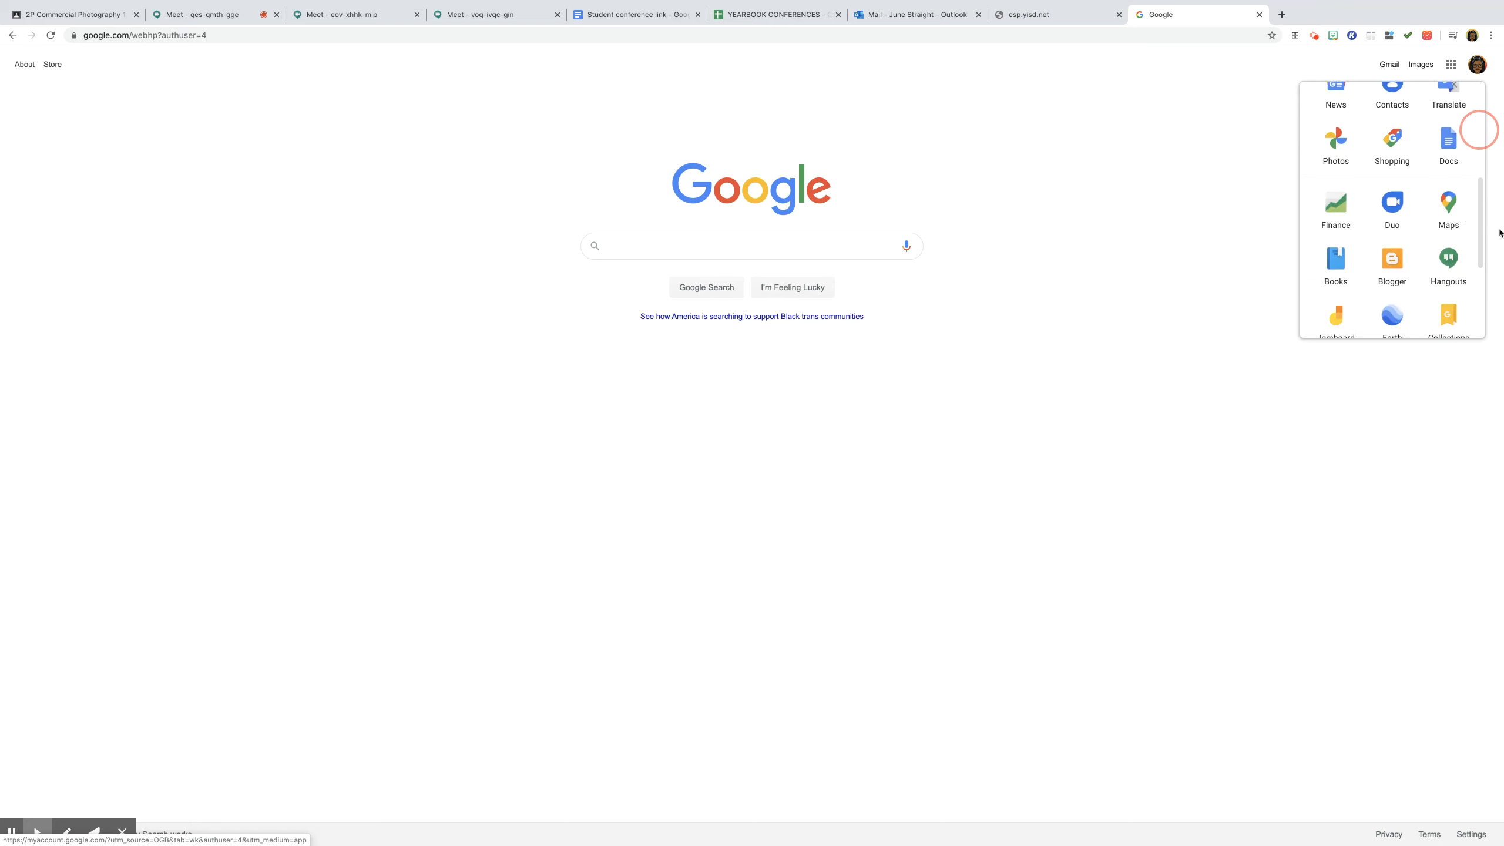
{"action": "scroll", "scroll_direction": "up", "scroll_amount": 3}
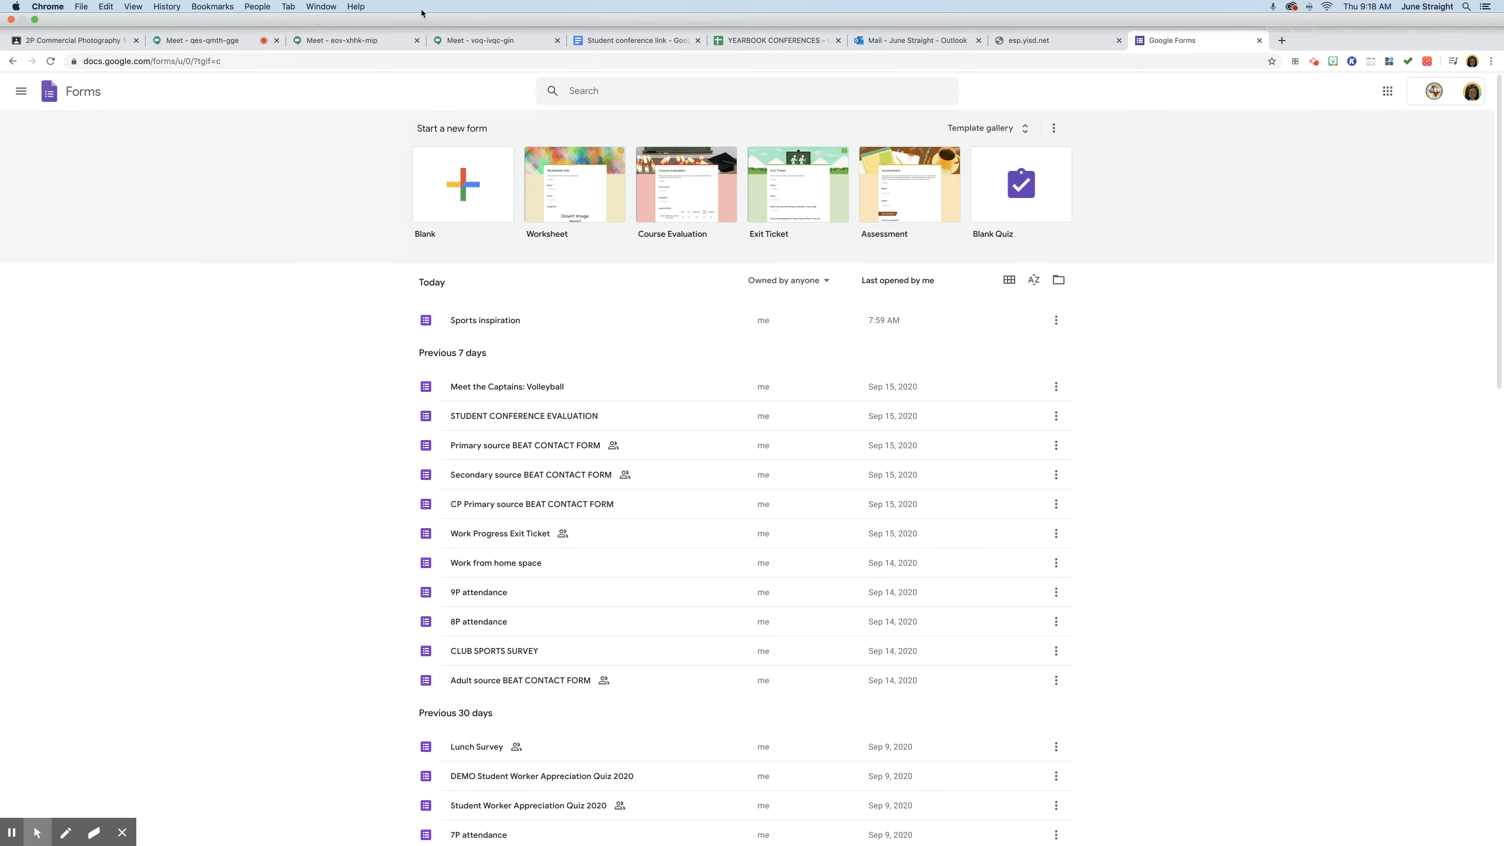
{"action": "scroll", "scroll_direction": "up", "scroll_amount": 3}
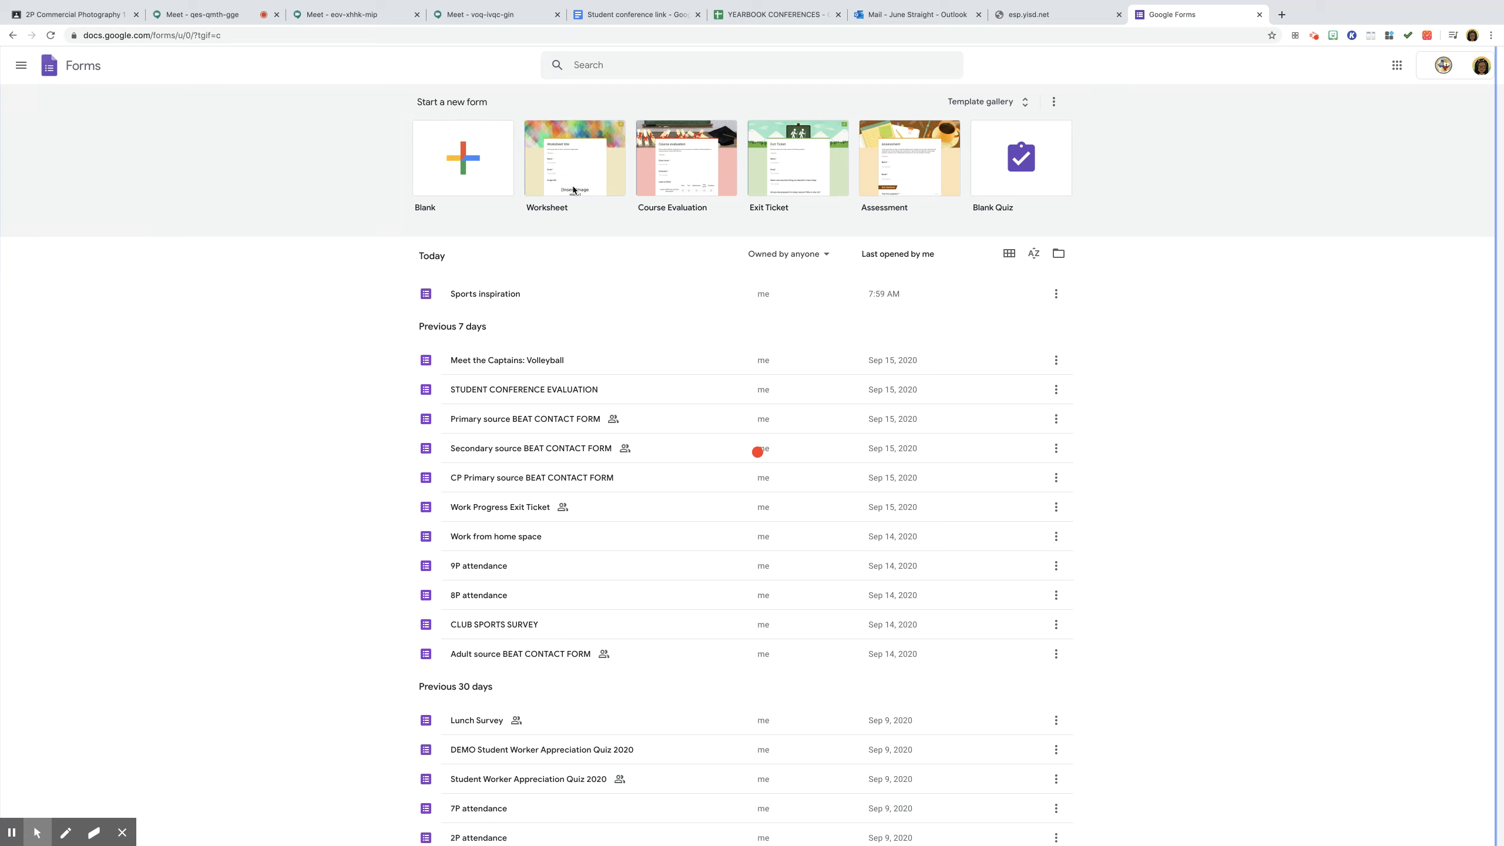
- Create a Worksheet-template form named 'Marching Band' and titled 'Marching Band changes'
{"action": "left_click", "coordinate": [575, 158]}
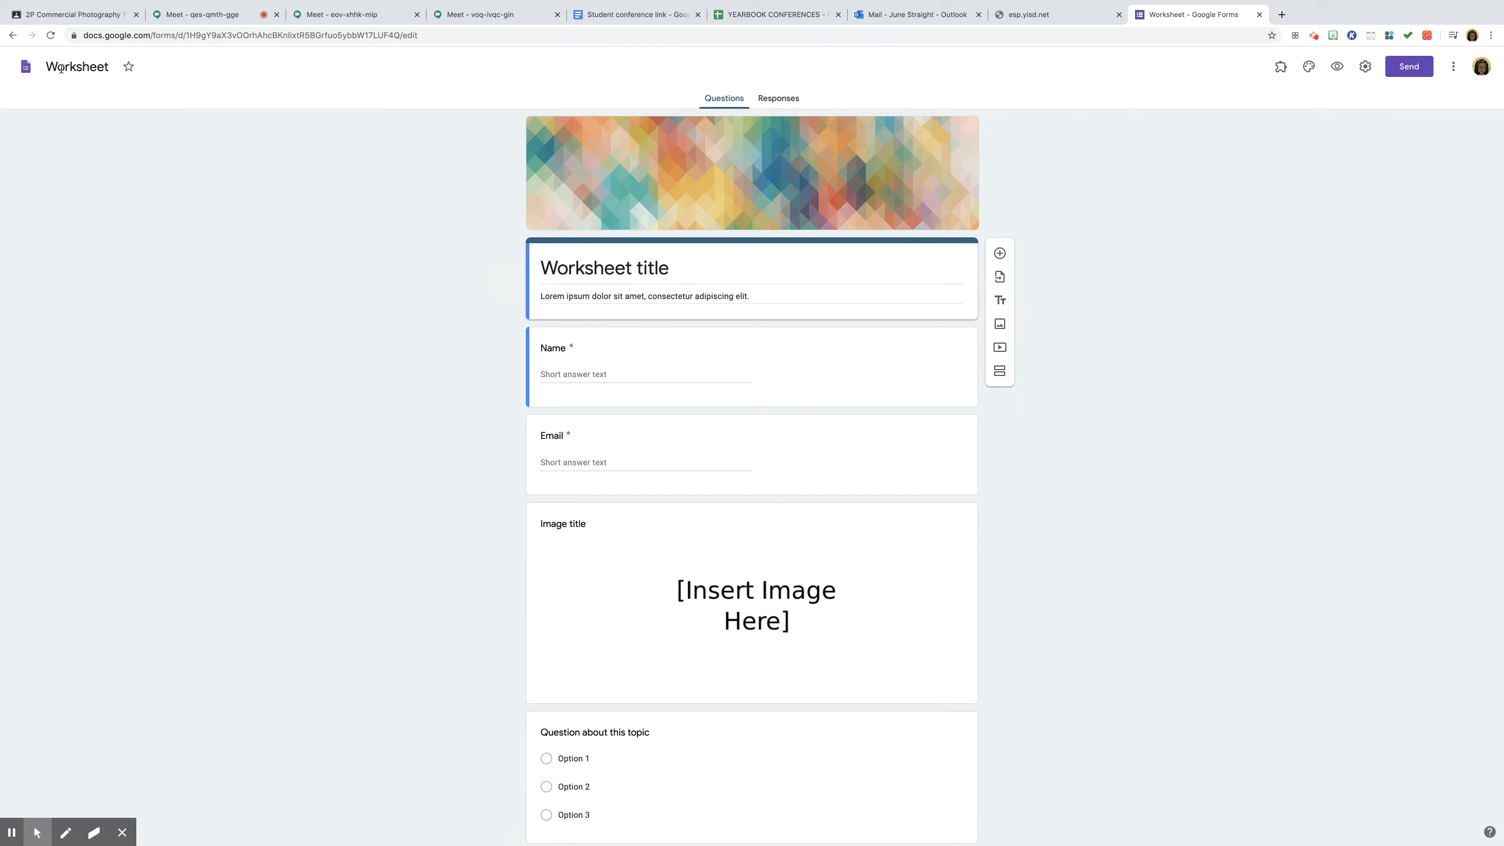
{"action": "left_click", "coordinate": [94, 67]}
{"action": "type", "text": "Marching B"}
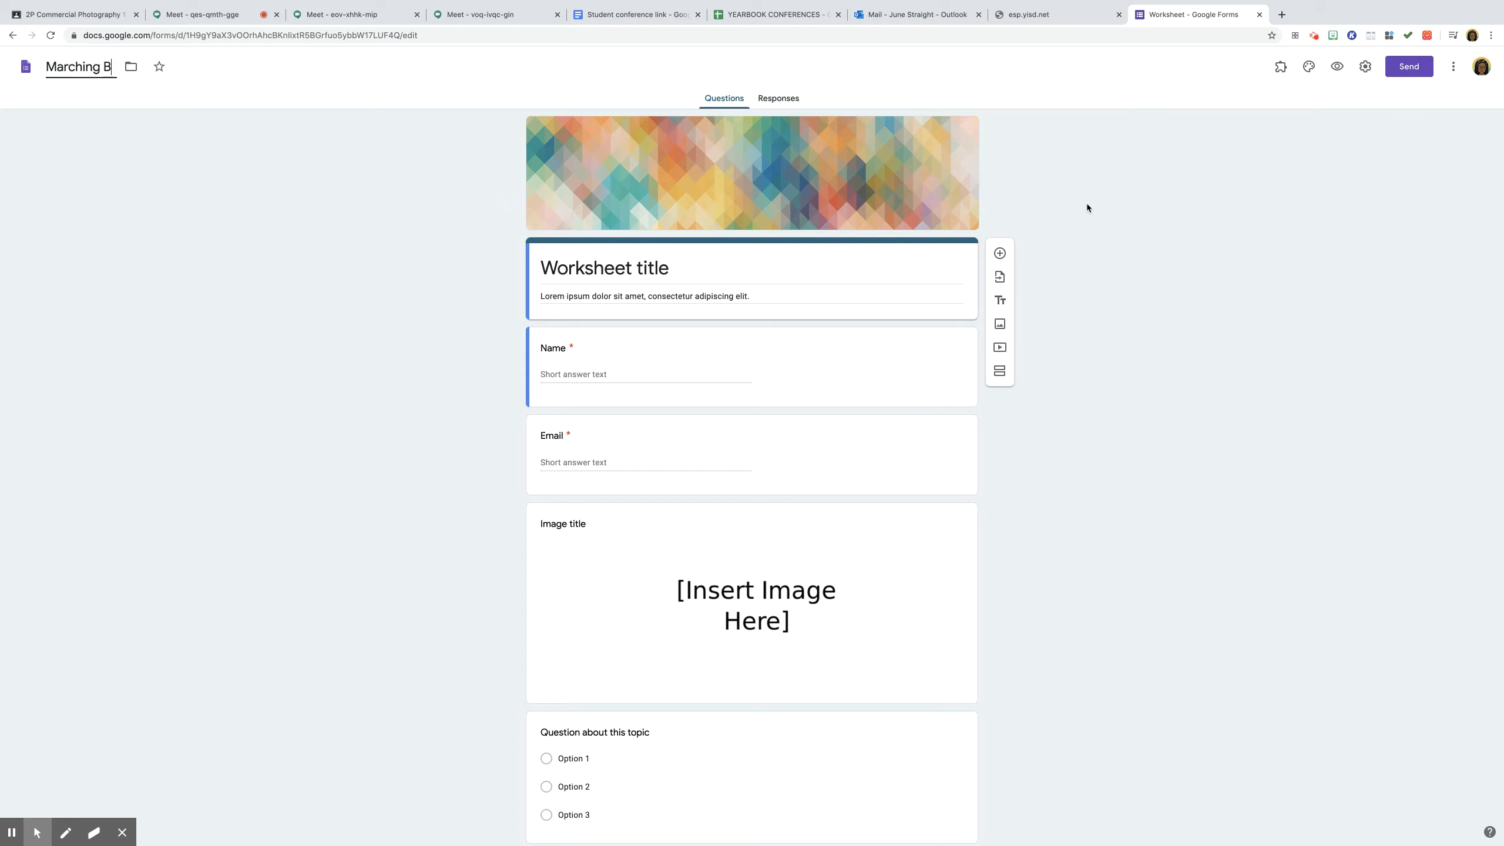
{"action": "type", "text": "and"}
{"action": "left_click", "coordinate": [750, 269]}
{"action": "type", "text": "Ma"}
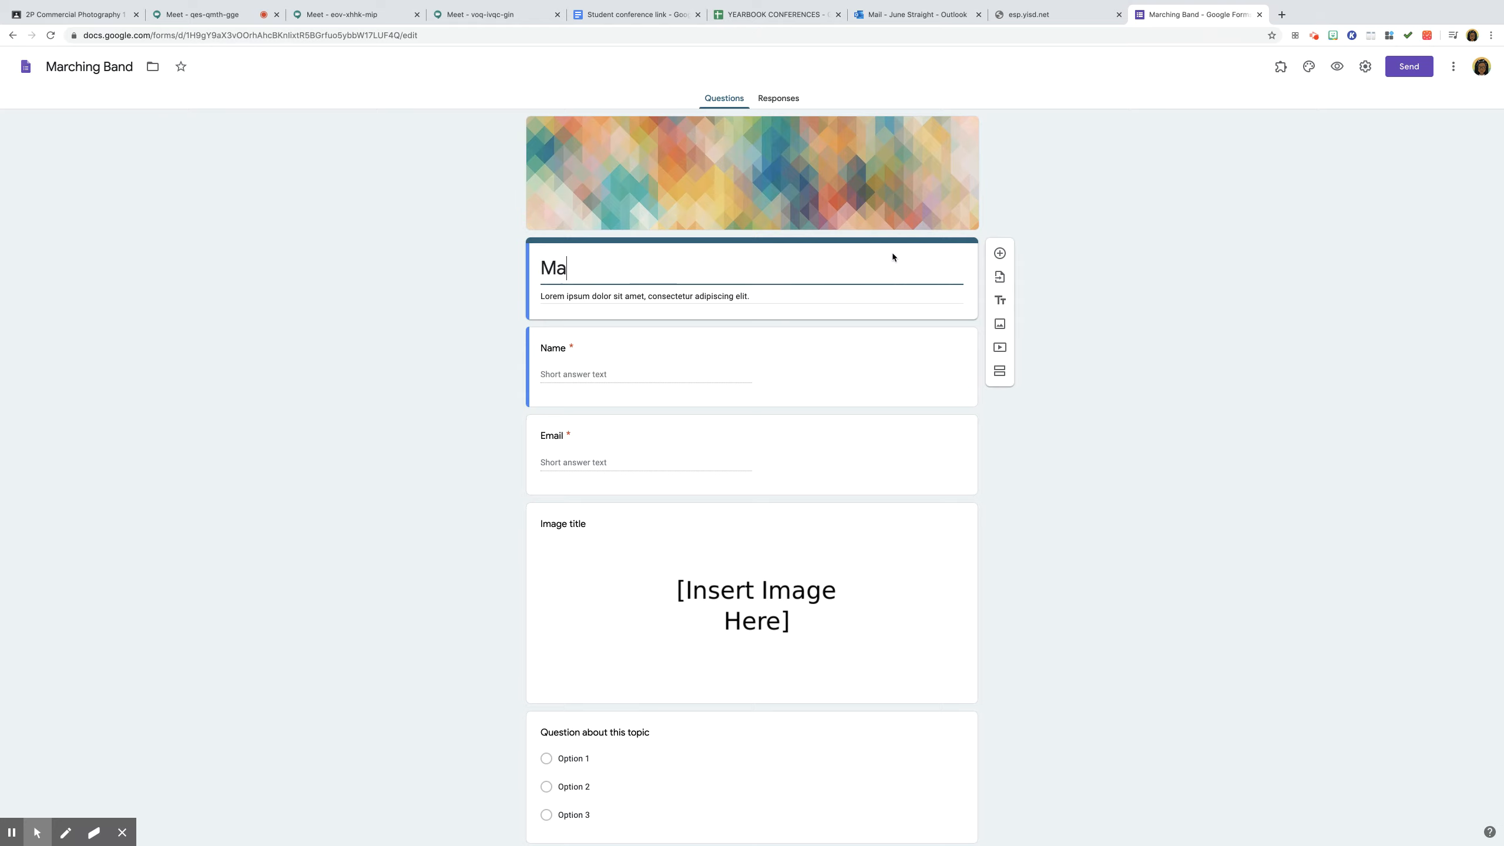
{"action": "type", "text": "rching Ba"}
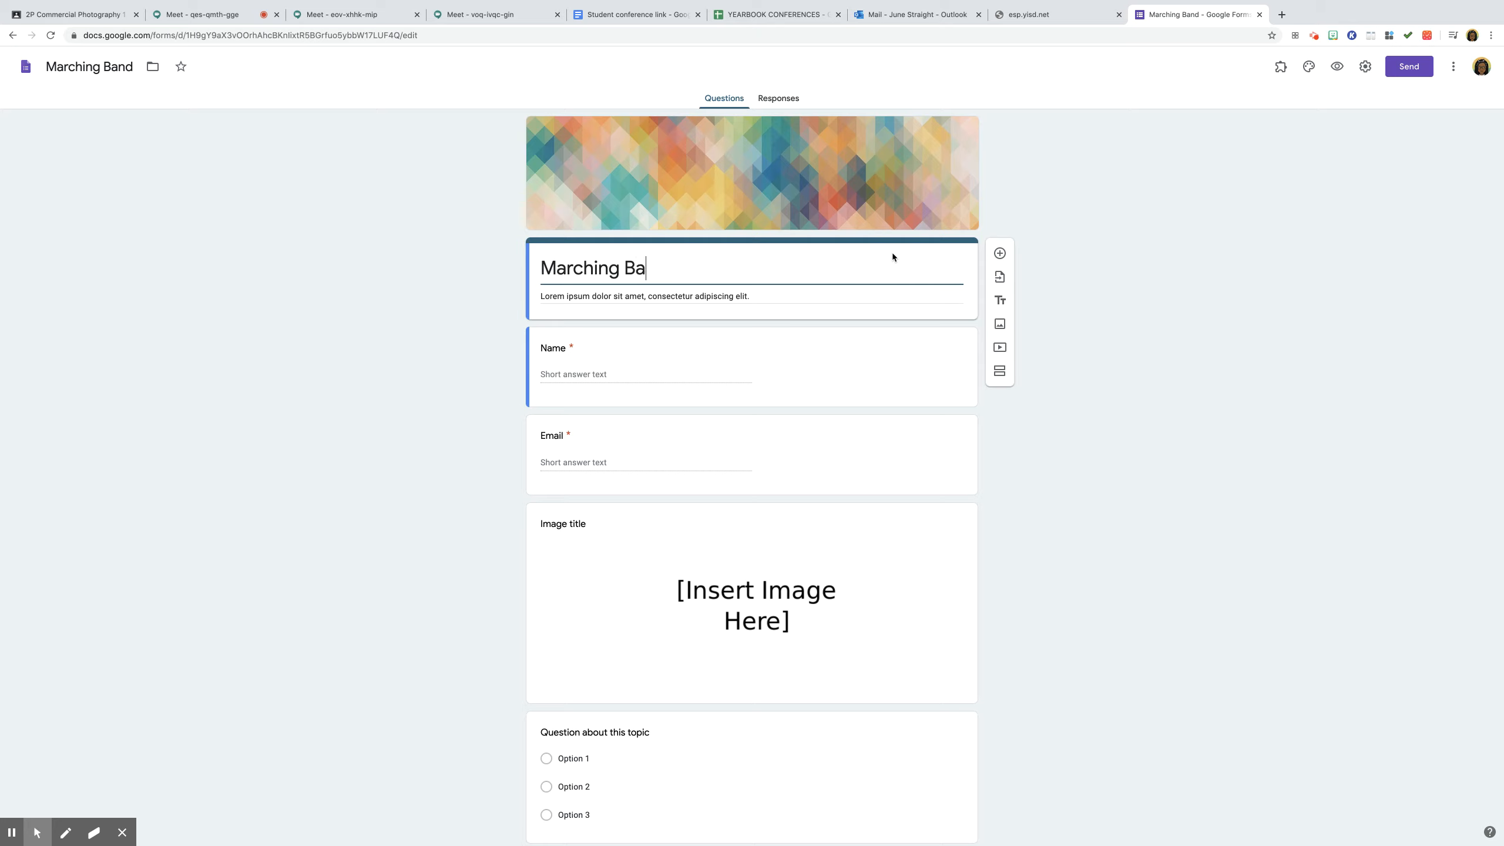
{"action": "type", "text": "changes"}
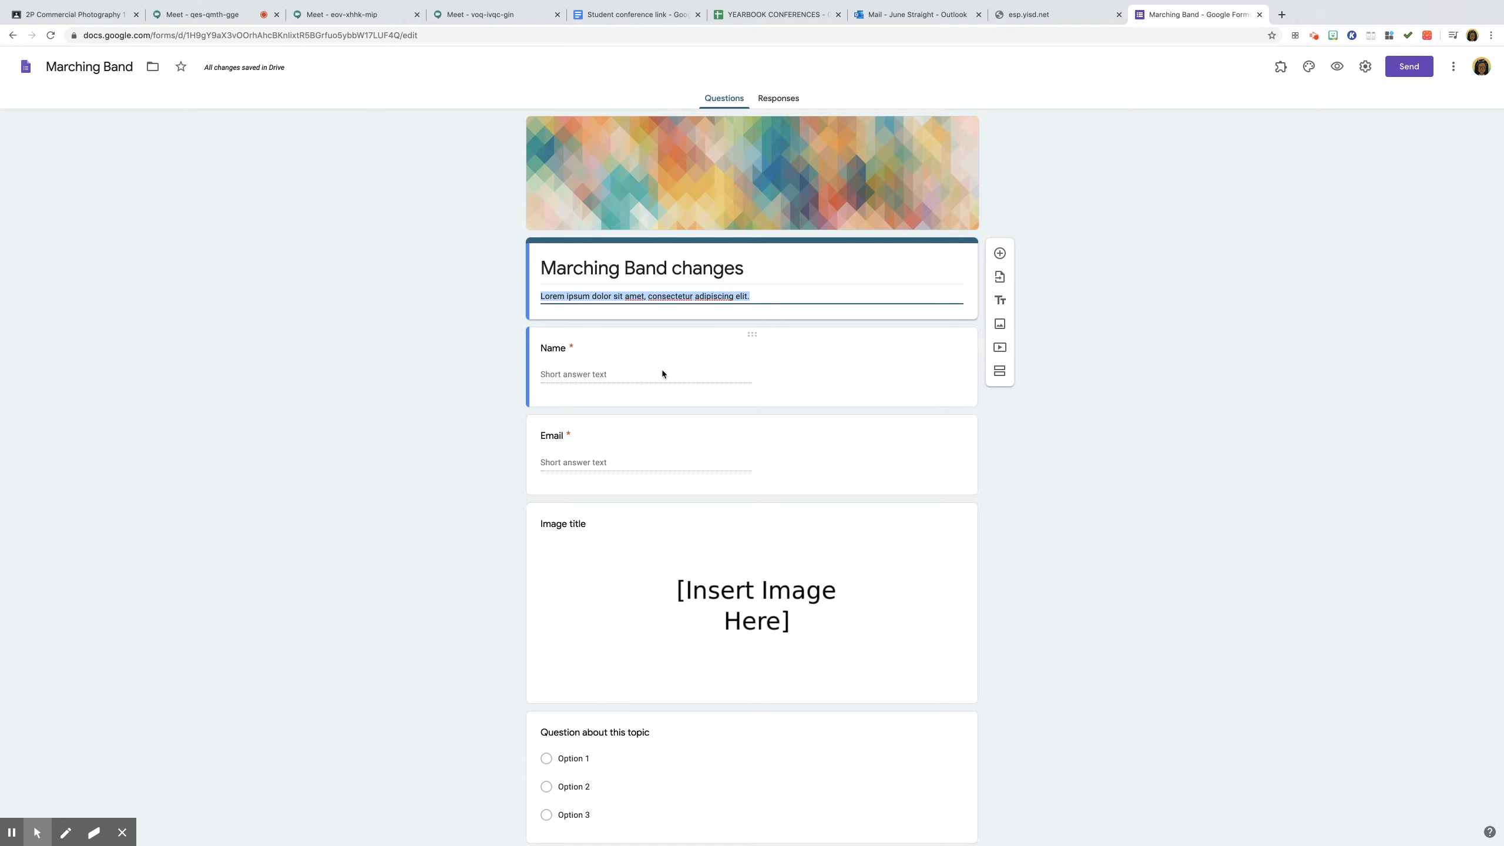
- Select the Name and Email questions on the worksheet form
{"action": "left_click", "coordinate": [645, 374]}
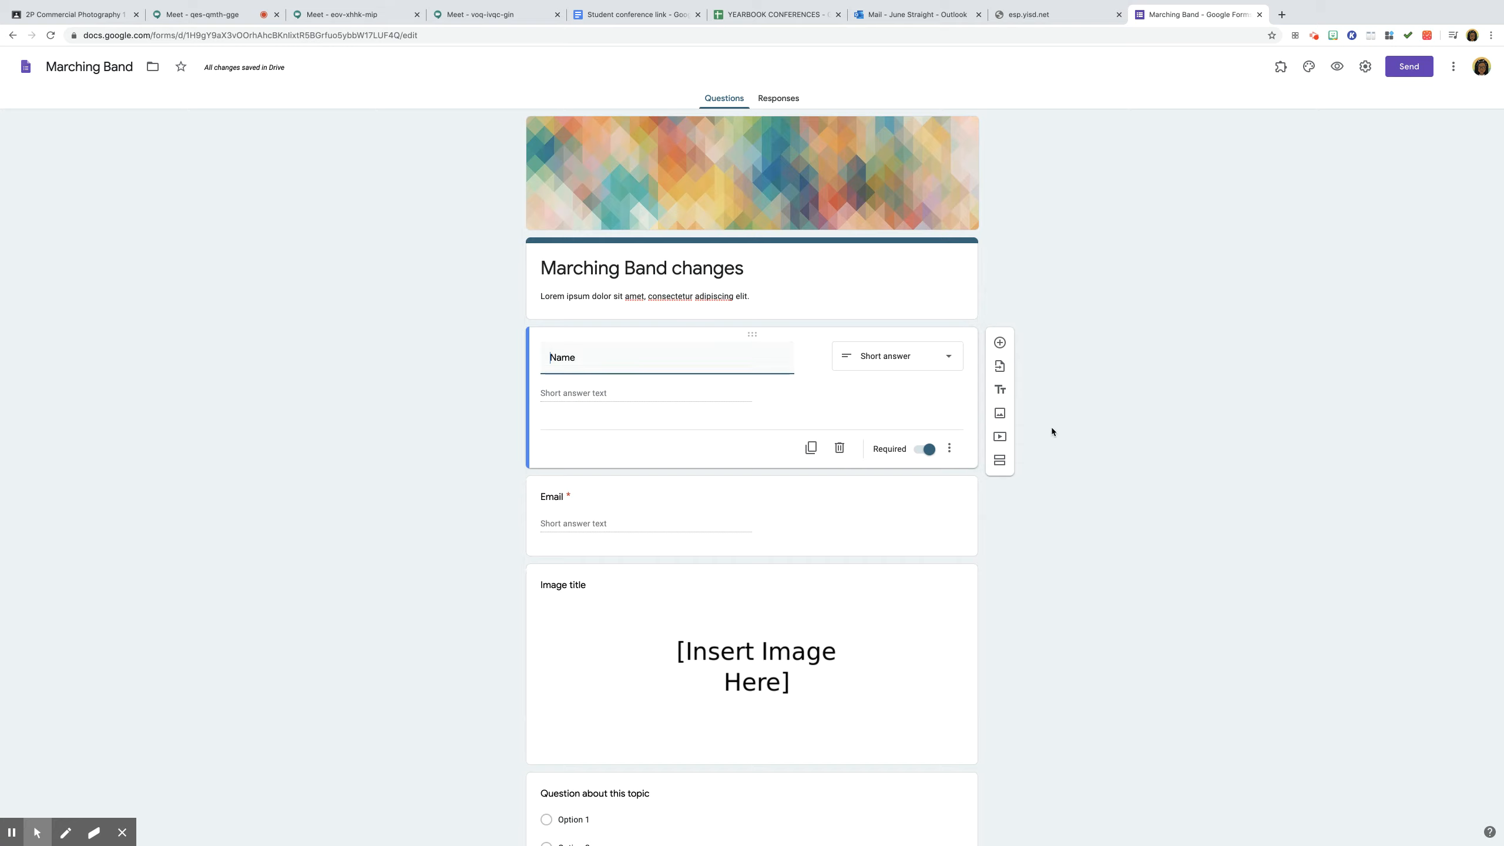
{"action": "mouse_move", "coordinate": [926, 398]}
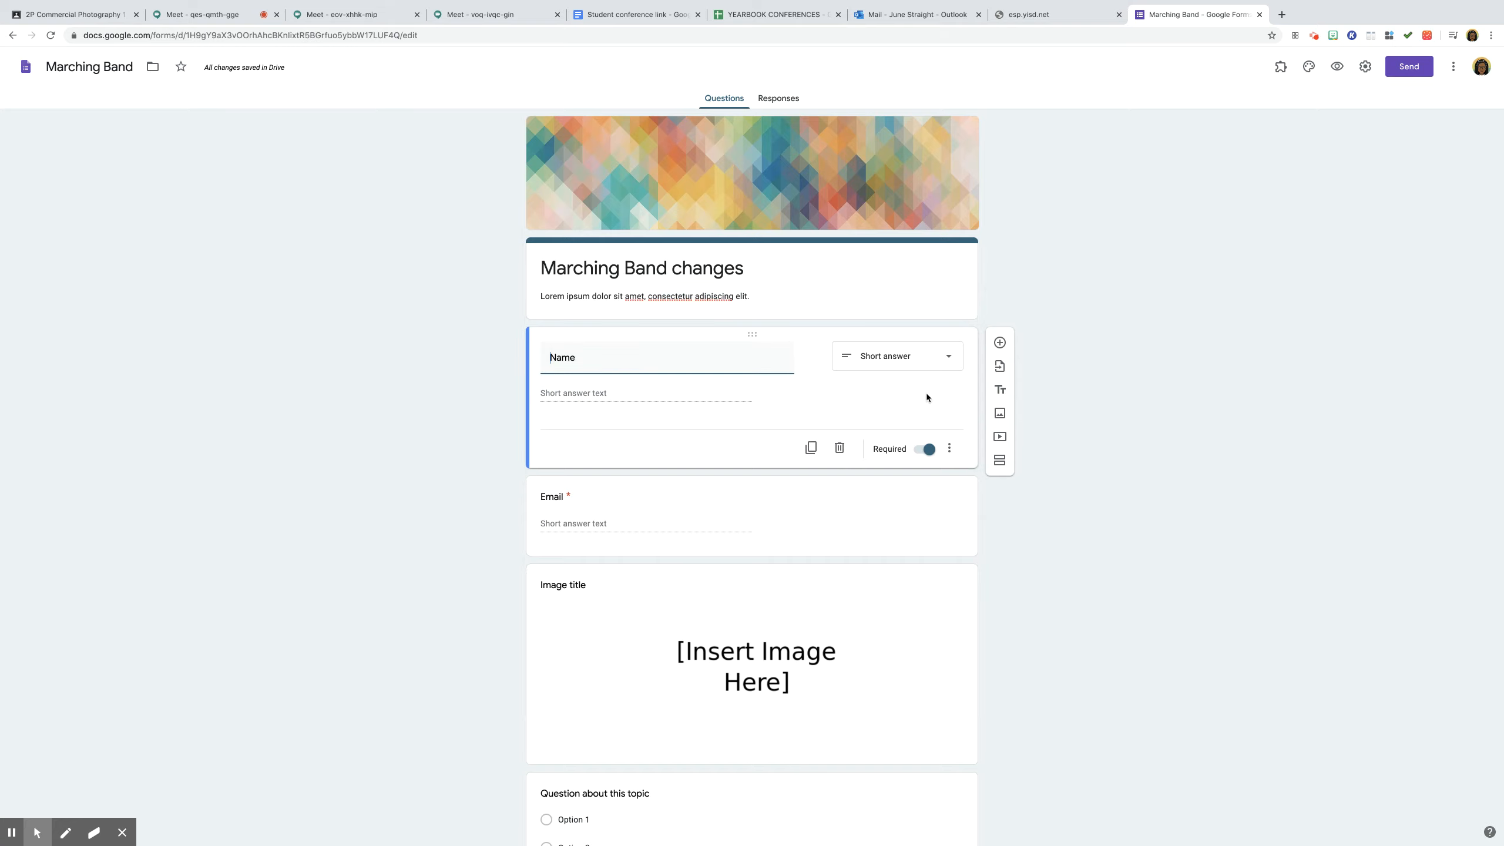
{"action": "mouse_move", "coordinate": [843, 511]}
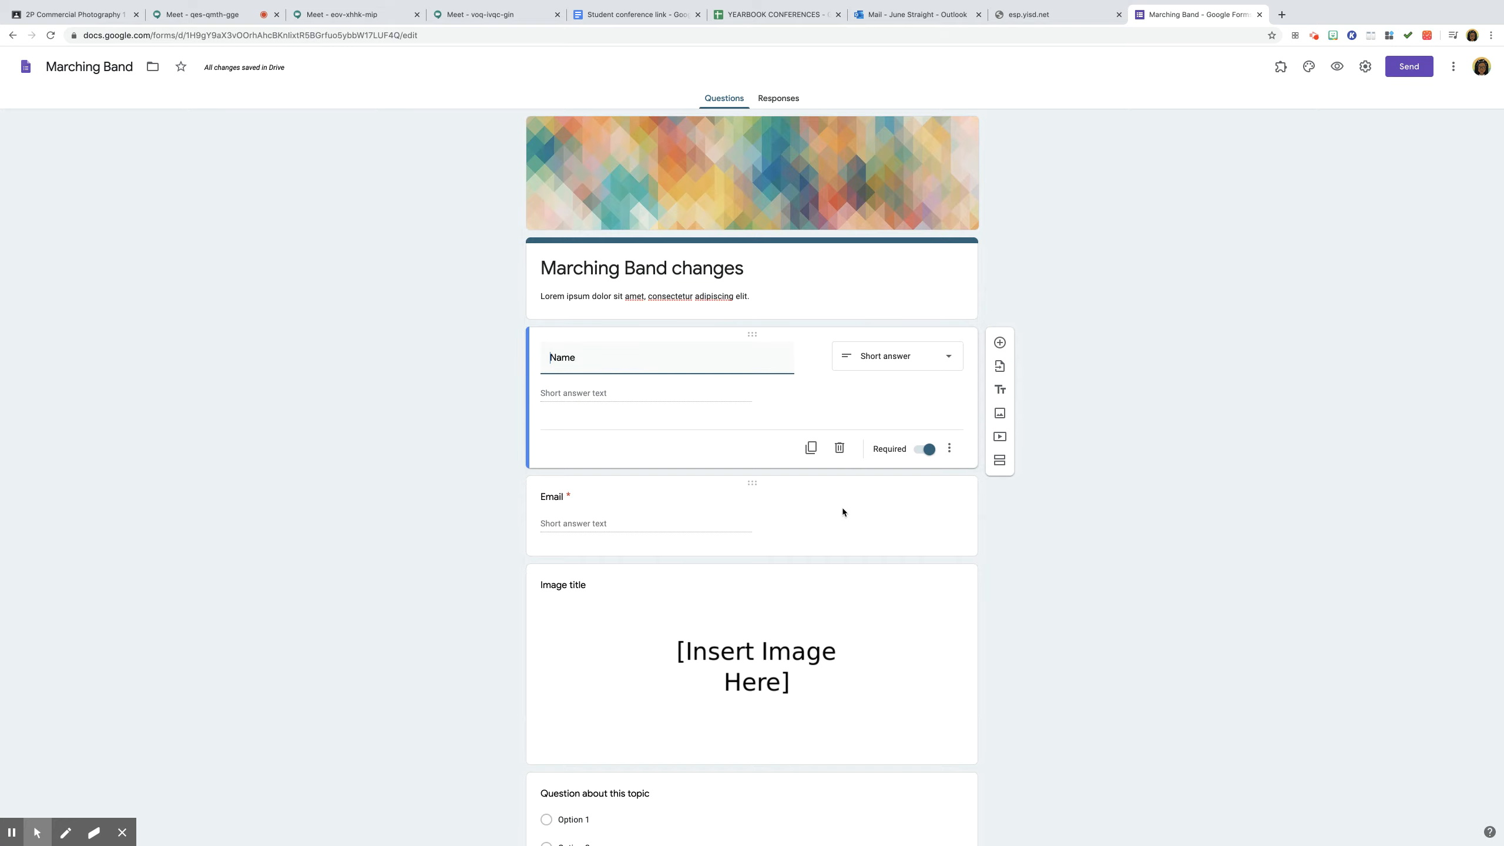
{"action": "left_click", "coordinate": [647, 496]}
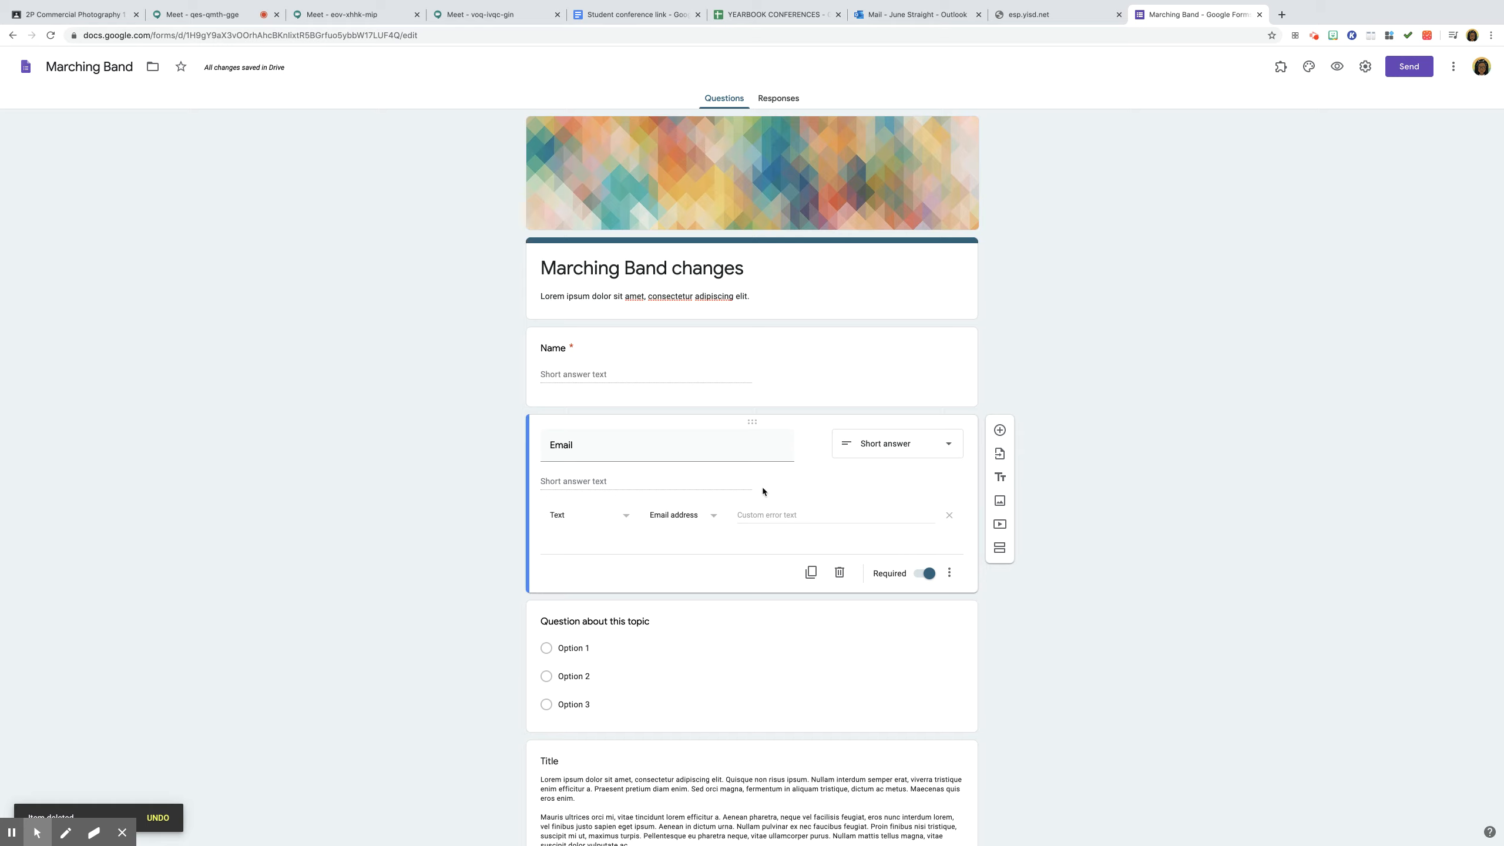
{"action": "mouse_move", "coordinate": [839, 572]}
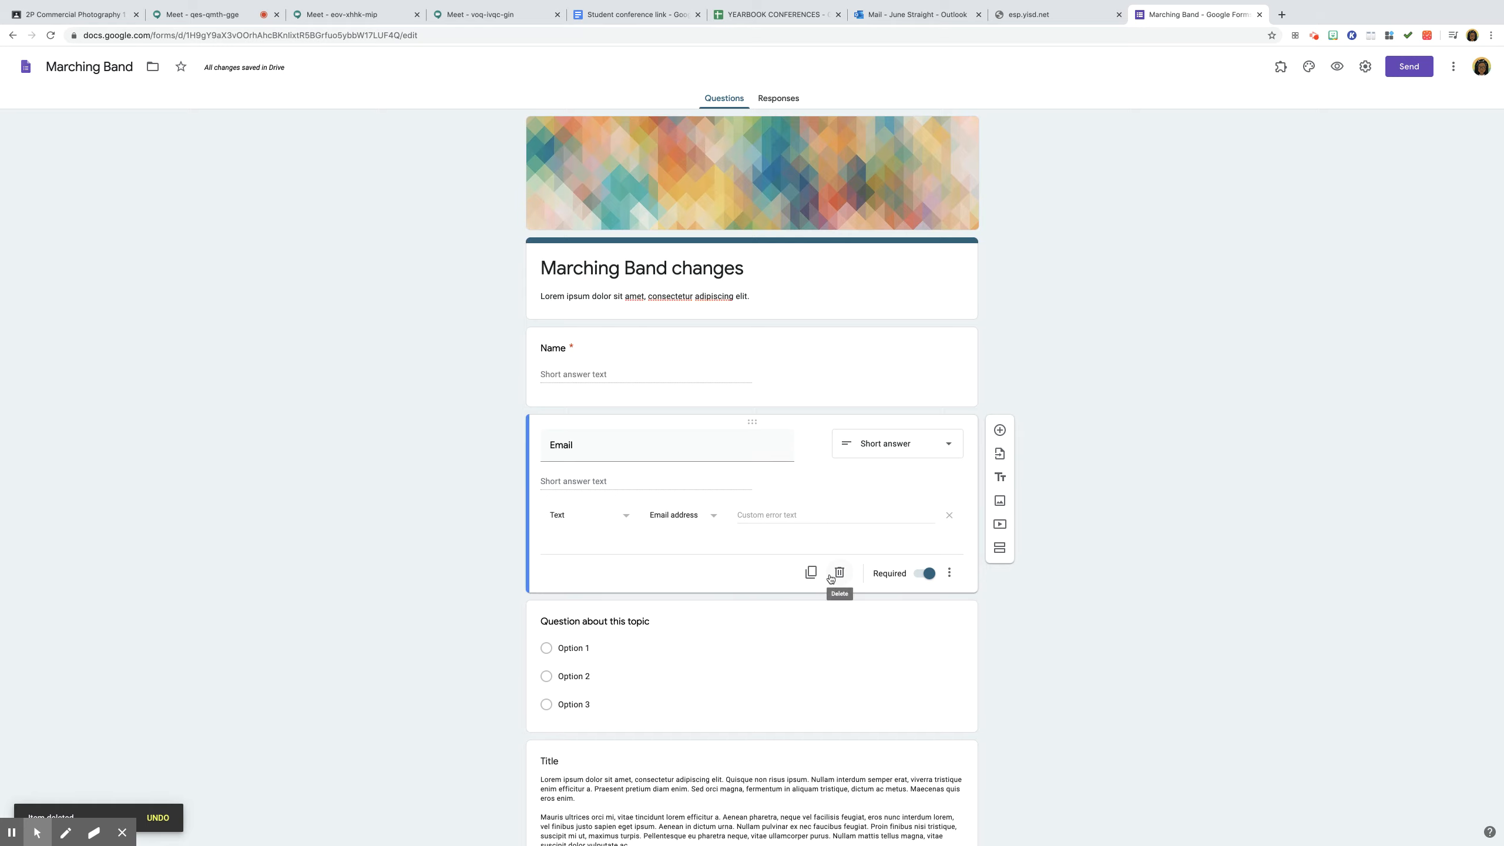
{"action": "mouse_move", "coordinate": [1015, 434]}
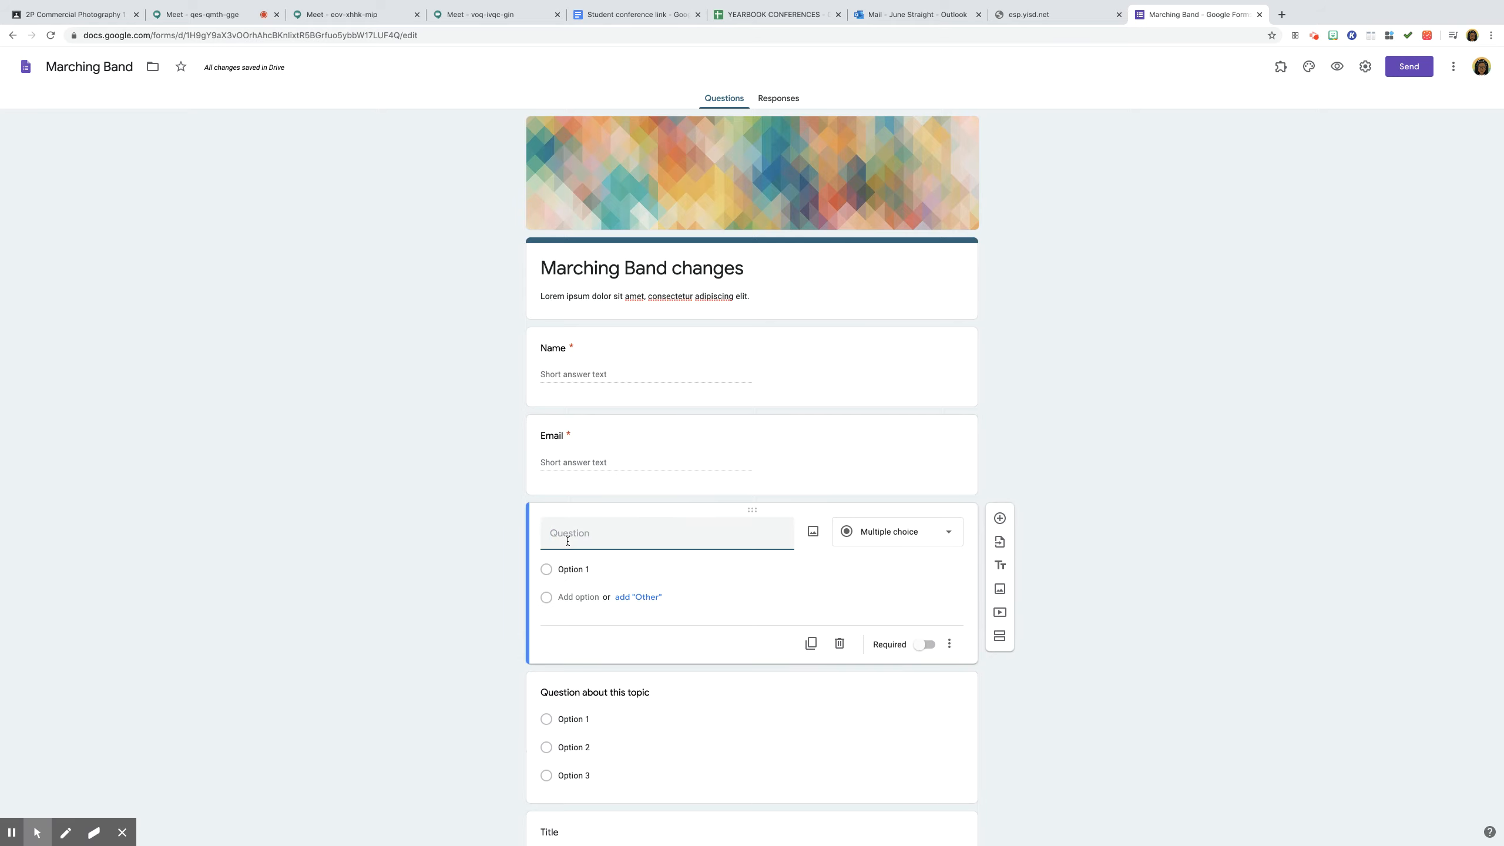
{"action": "mouse_move", "coordinate": [993, 696]}
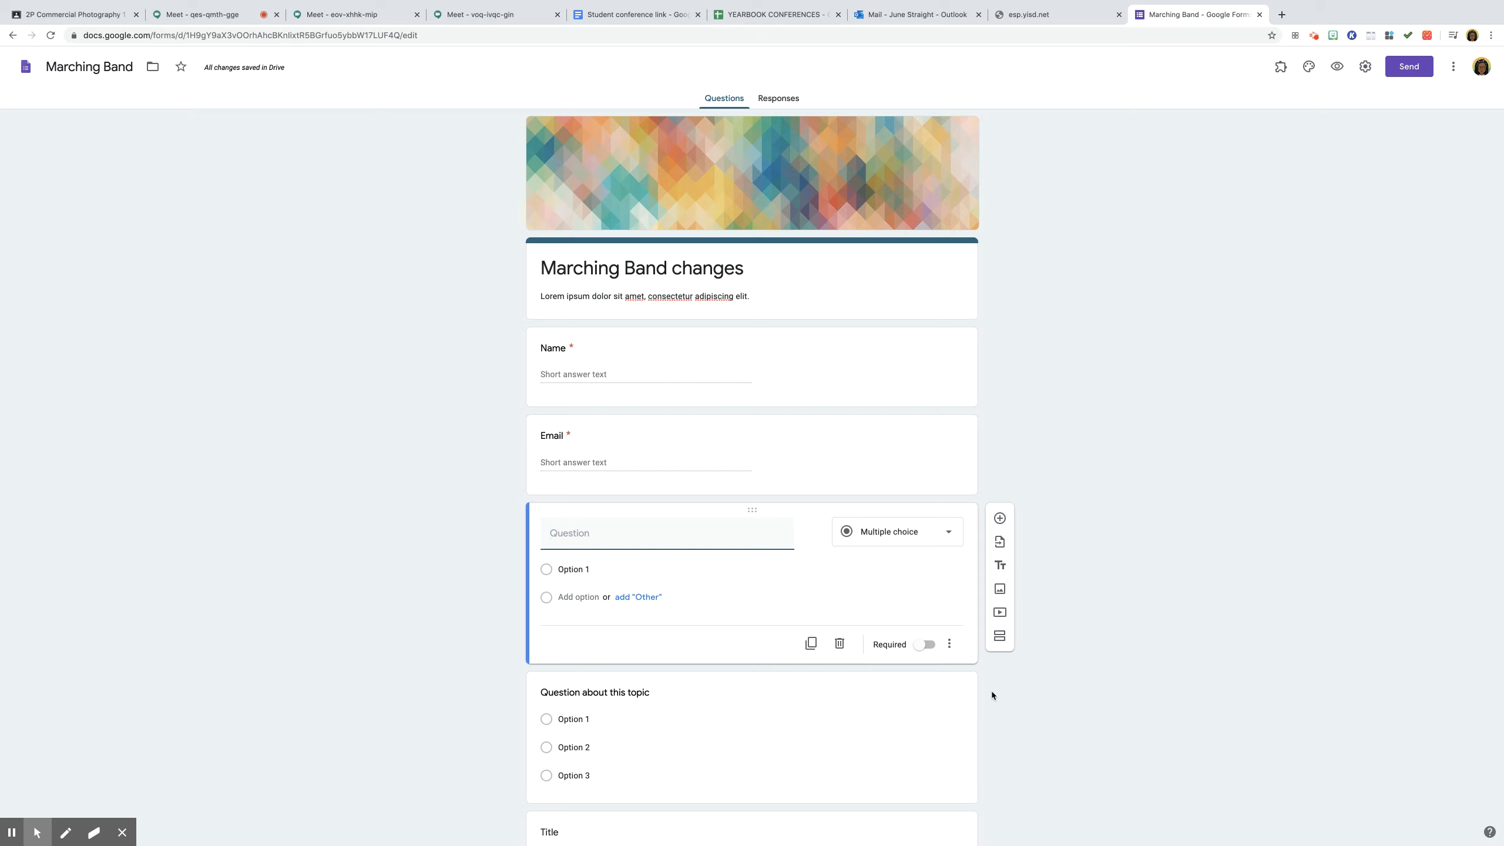
- Ask 'What grade are you in?' with Freshman, Sophomore, Junior and Senior options, required
{"action": "type", "text": "What gr"}
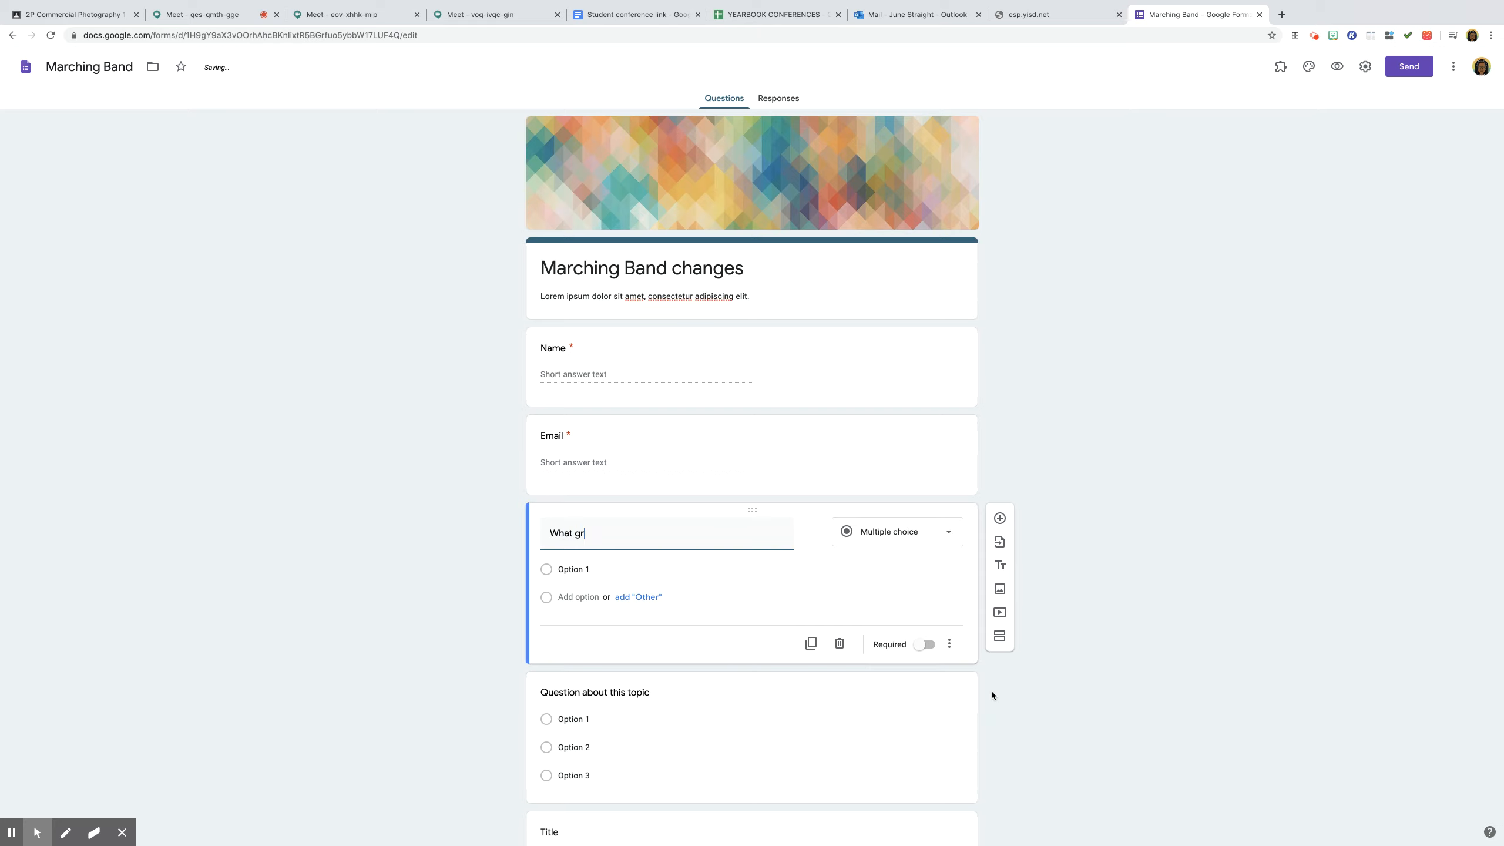
{"action": "type", "text": "ade"}
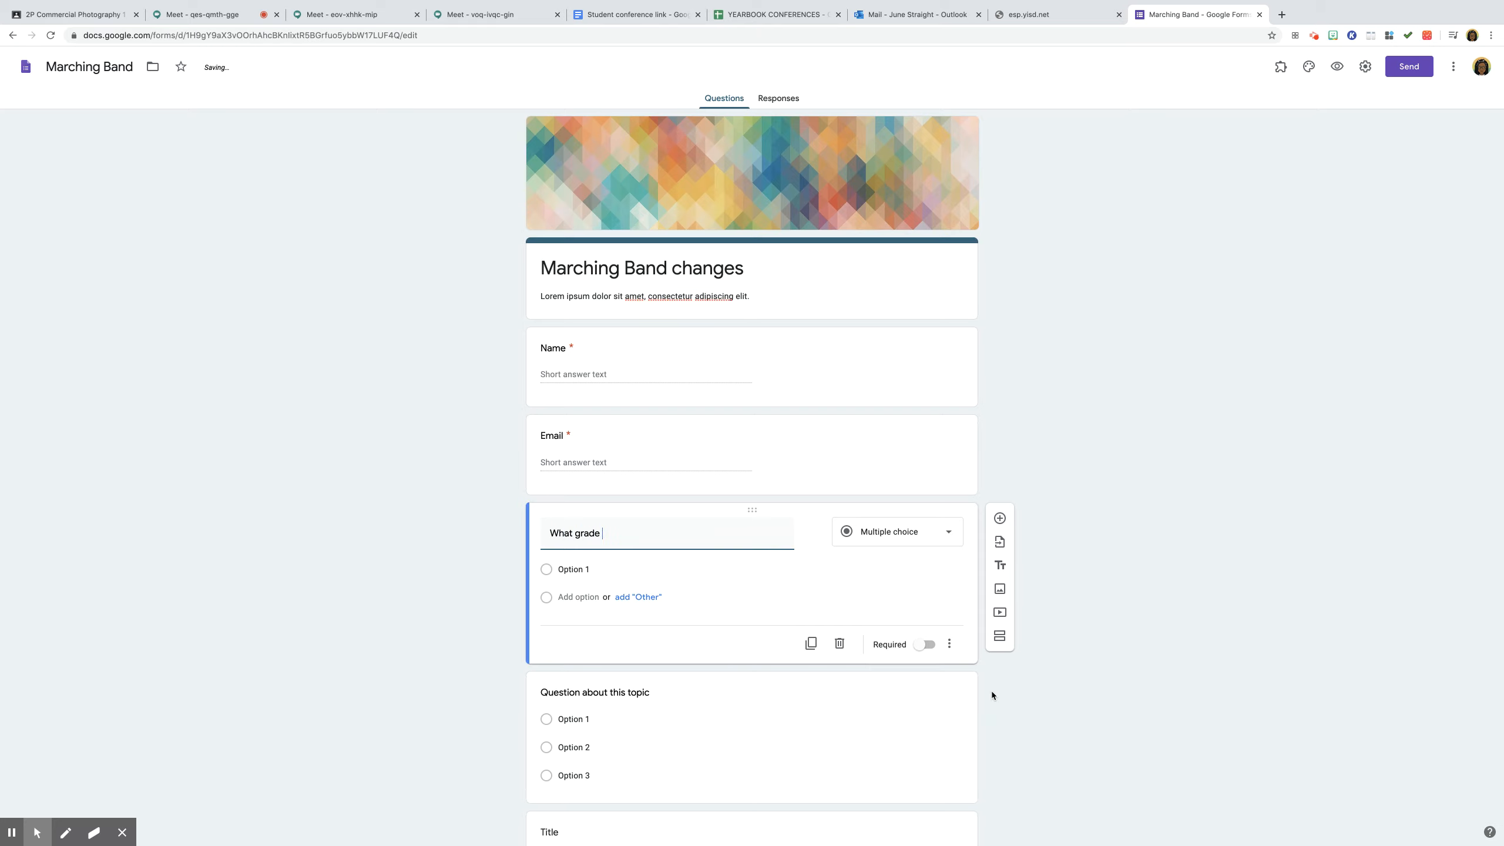
{"action": "type", "text": "are you in"}
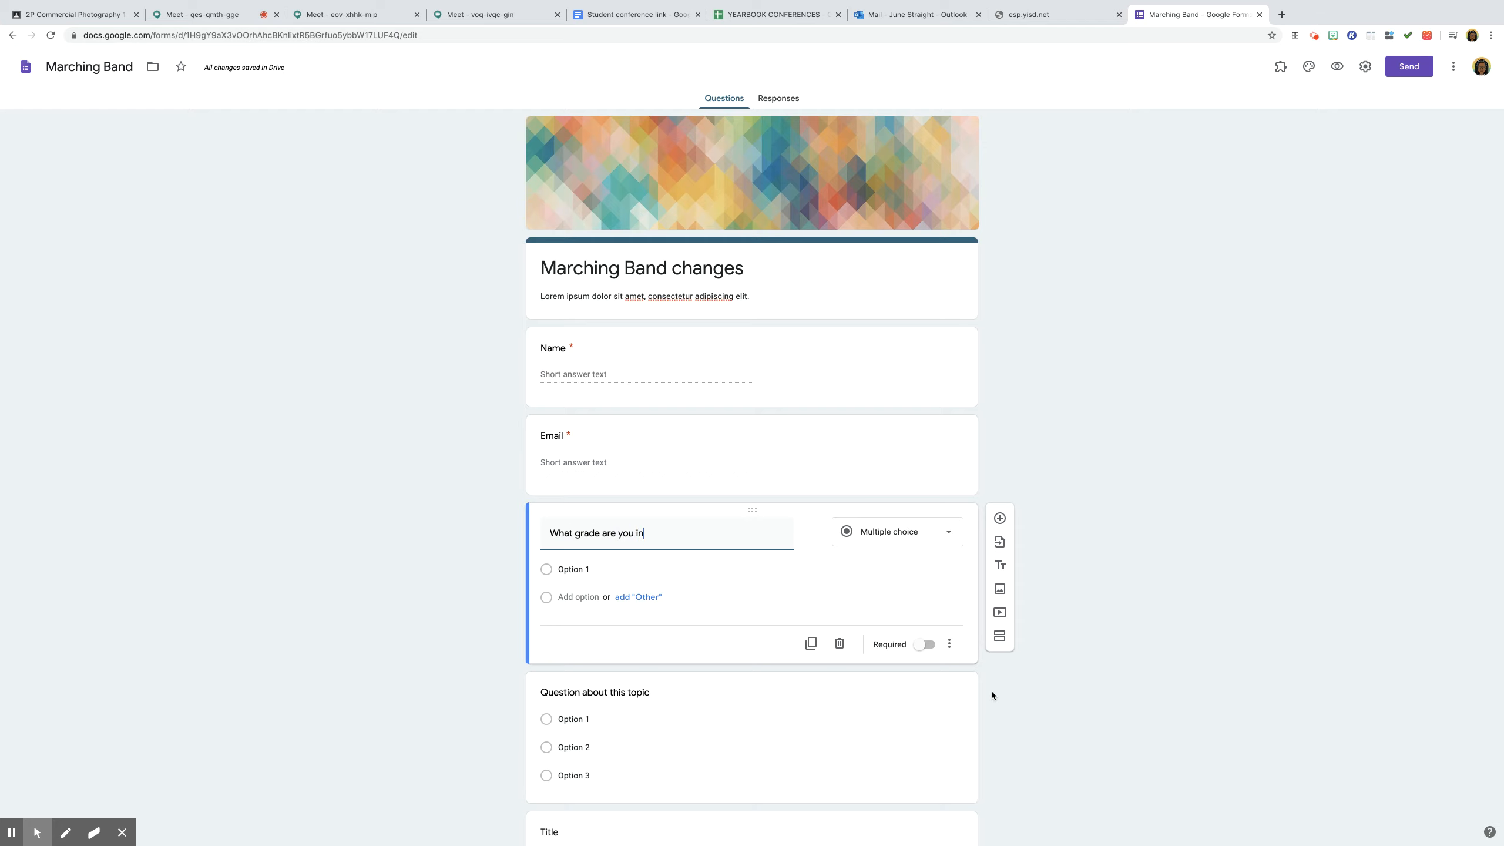
{"action": "type", "text": "?"}
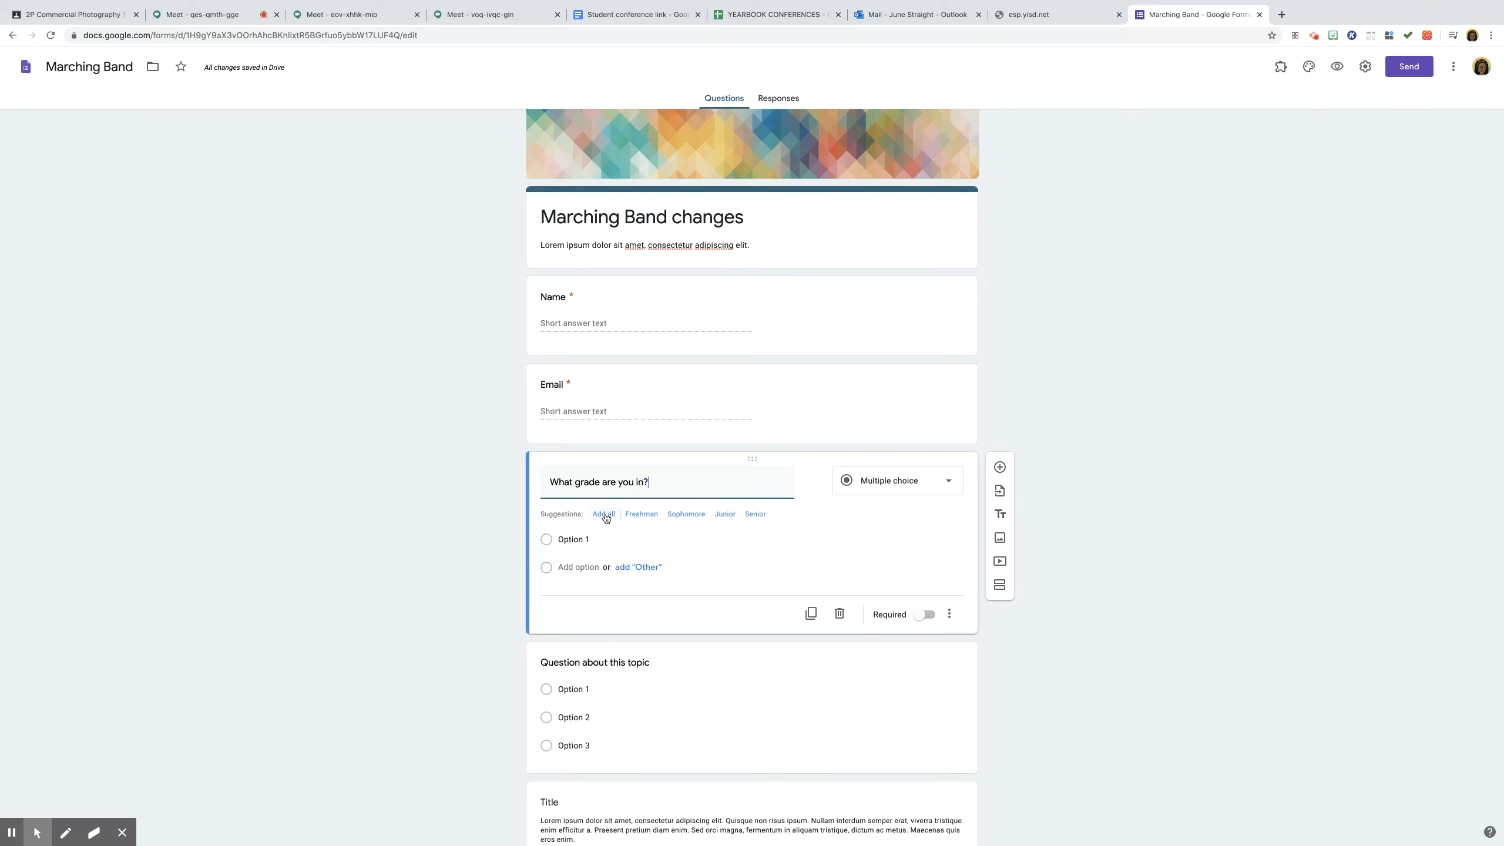
{"action": "left_click", "coordinate": [602, 513]}
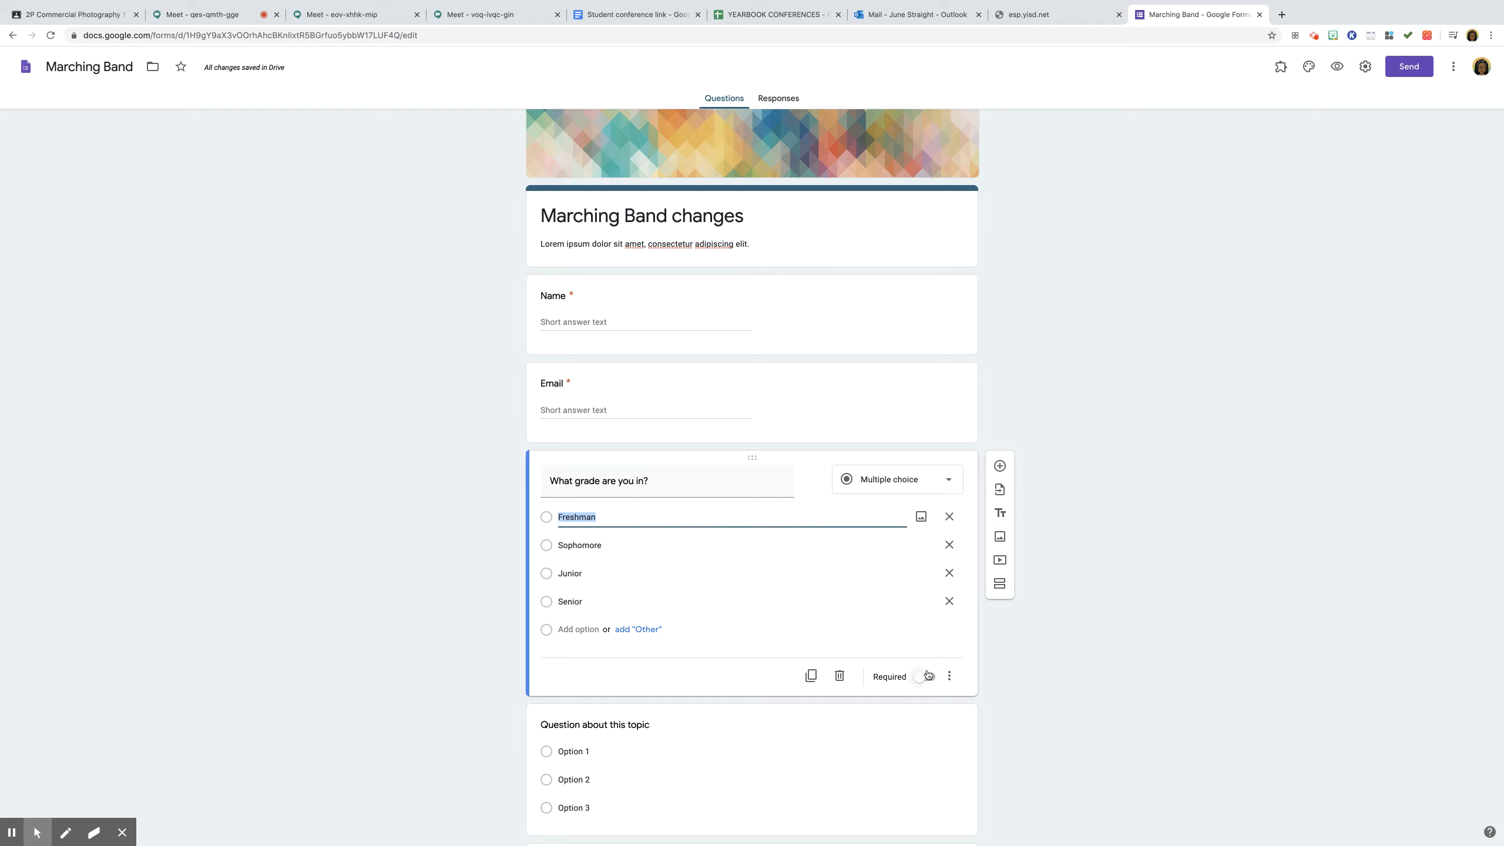
{"action": "left_click", "coordinate": [925, 676]}
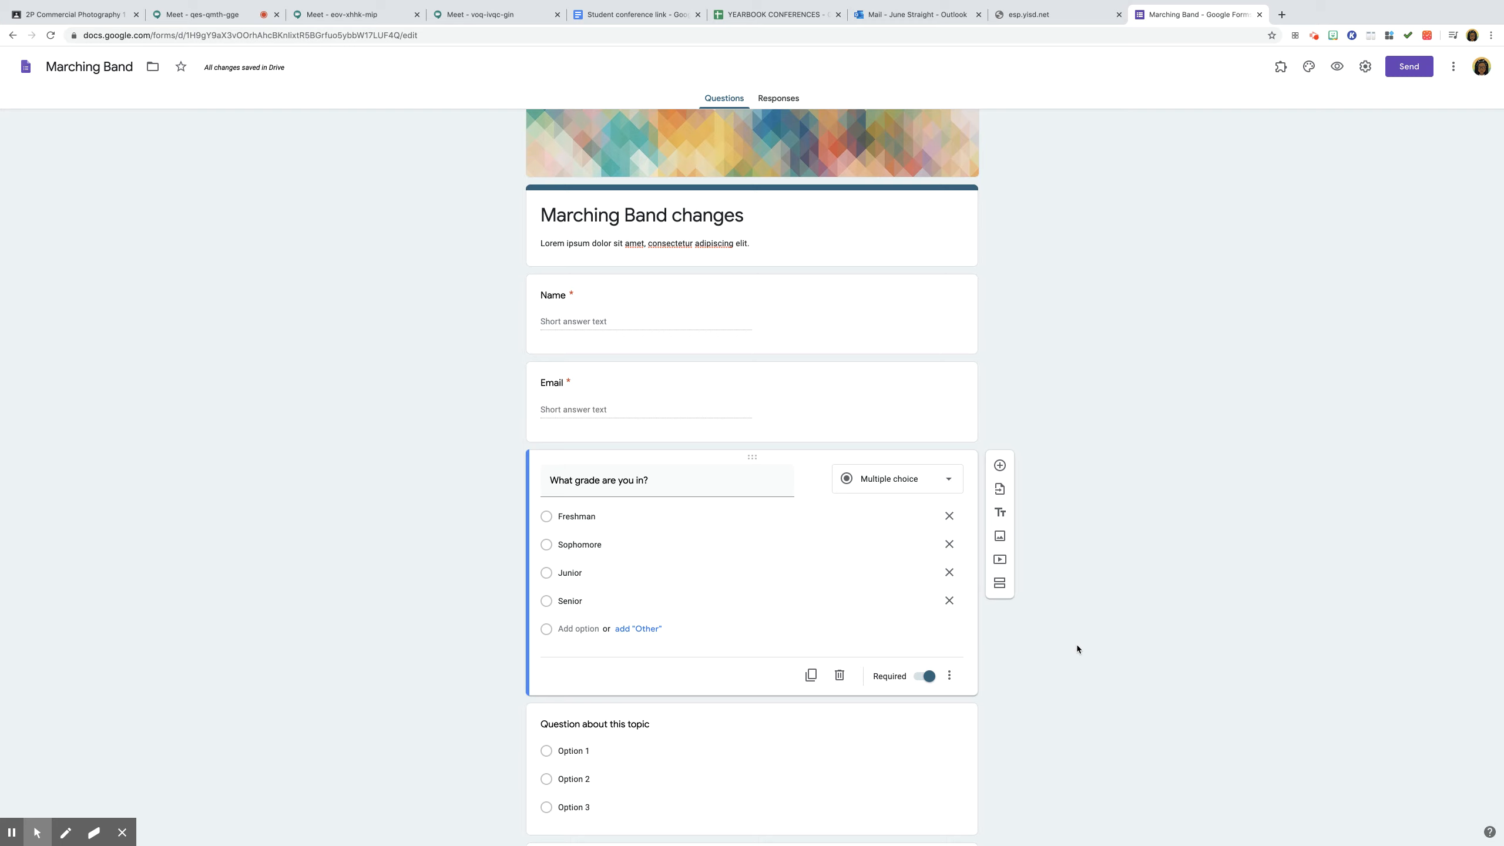
{"action": "scroll", "scroll_direction": "down", "scroll_amount": 3}
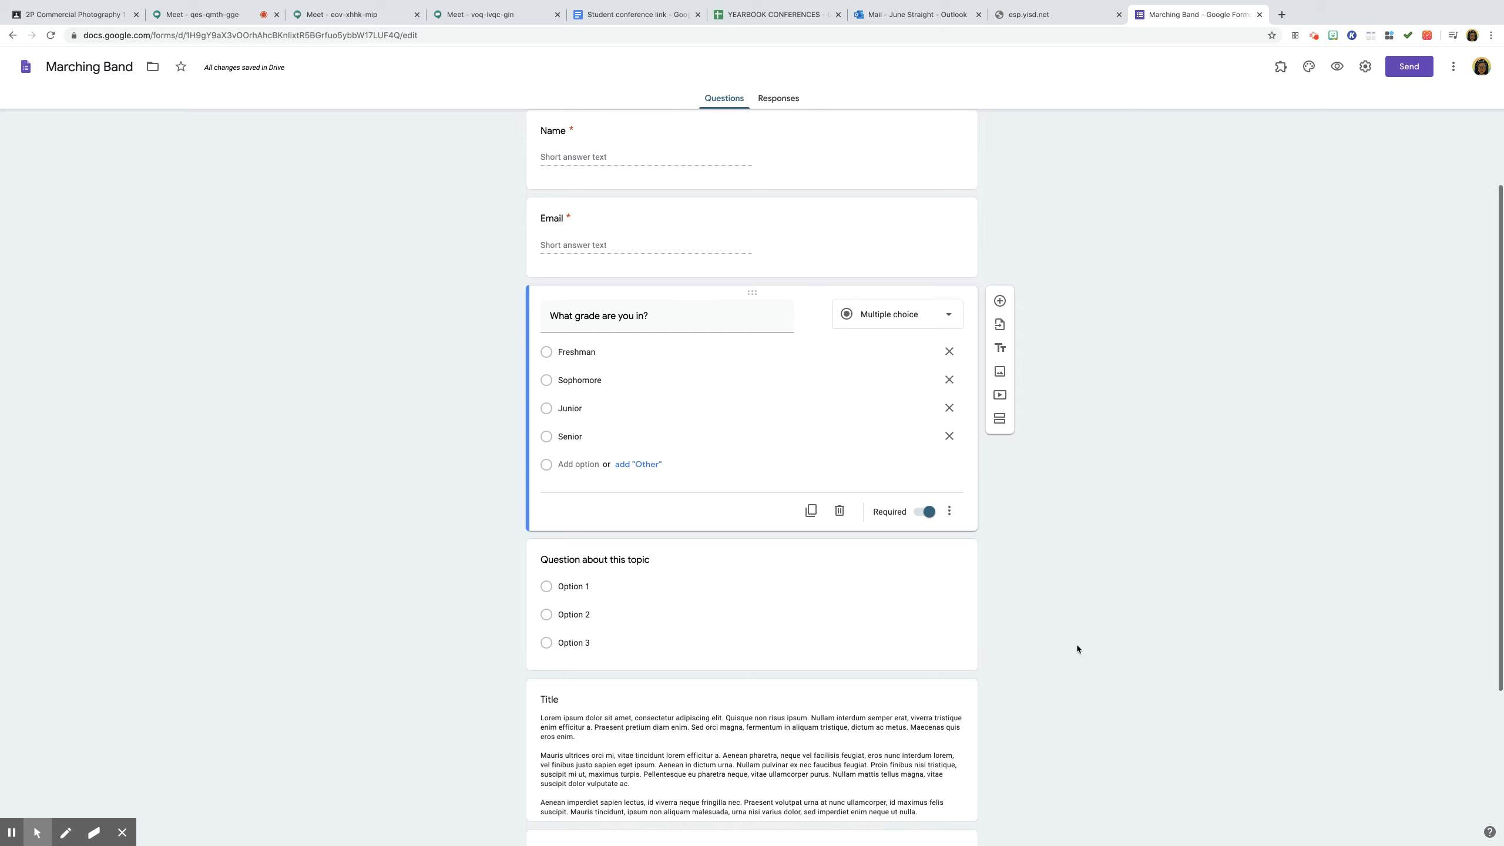
{"action": "scroll", "scroll_direction": "down", "scroll_amount": 3}
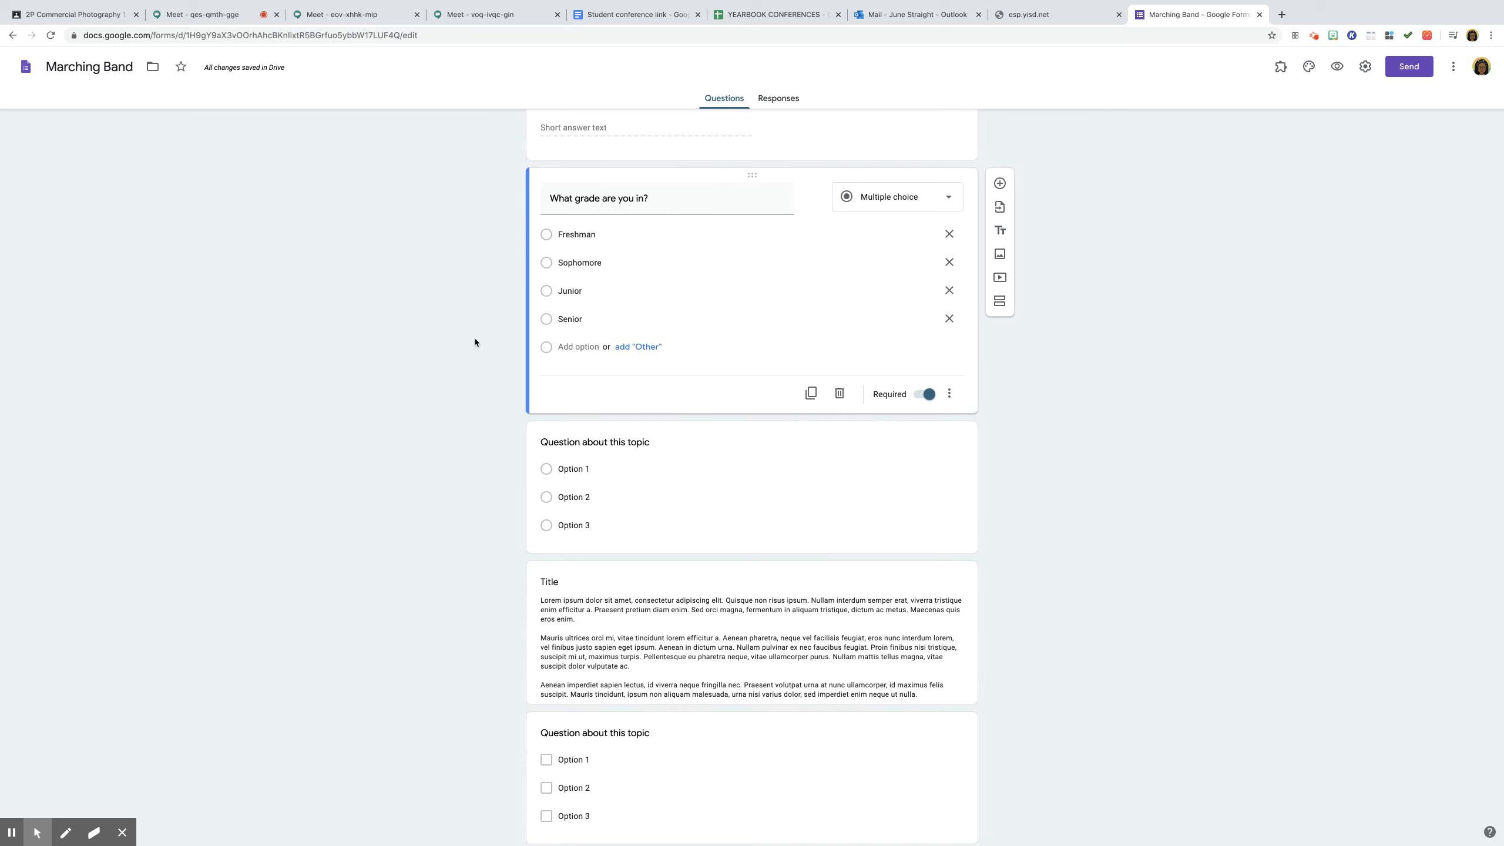
- Delete the sample item and ask how marching band differs from last year, 'Explain your answer'
{"action": "left_click", "coordinate": [595, 443]}
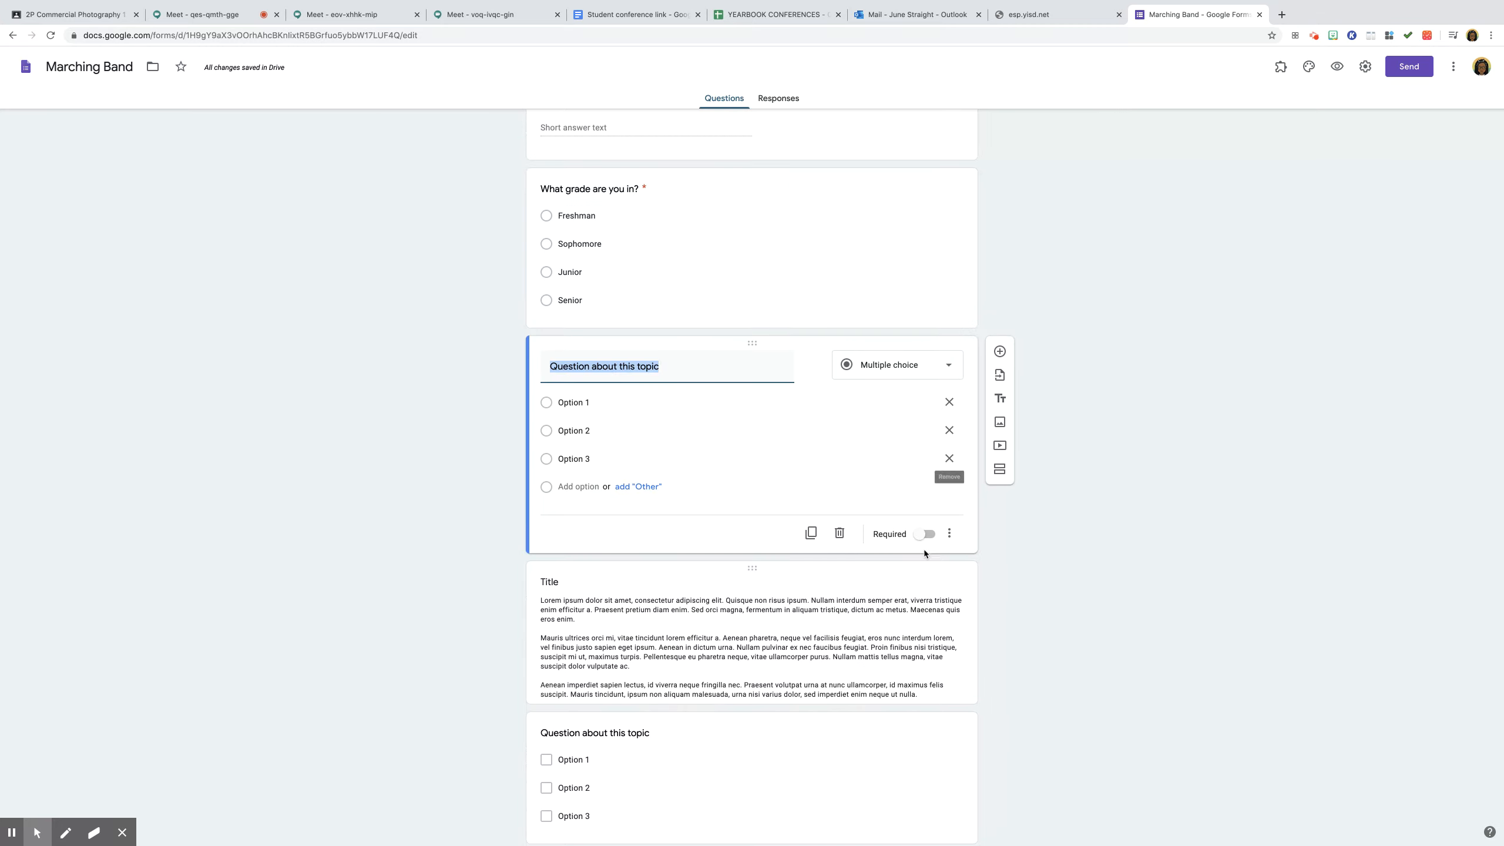
{"action": "left_click", "coordinate": [839, 533]}
{"action": "type", "text": "W"}
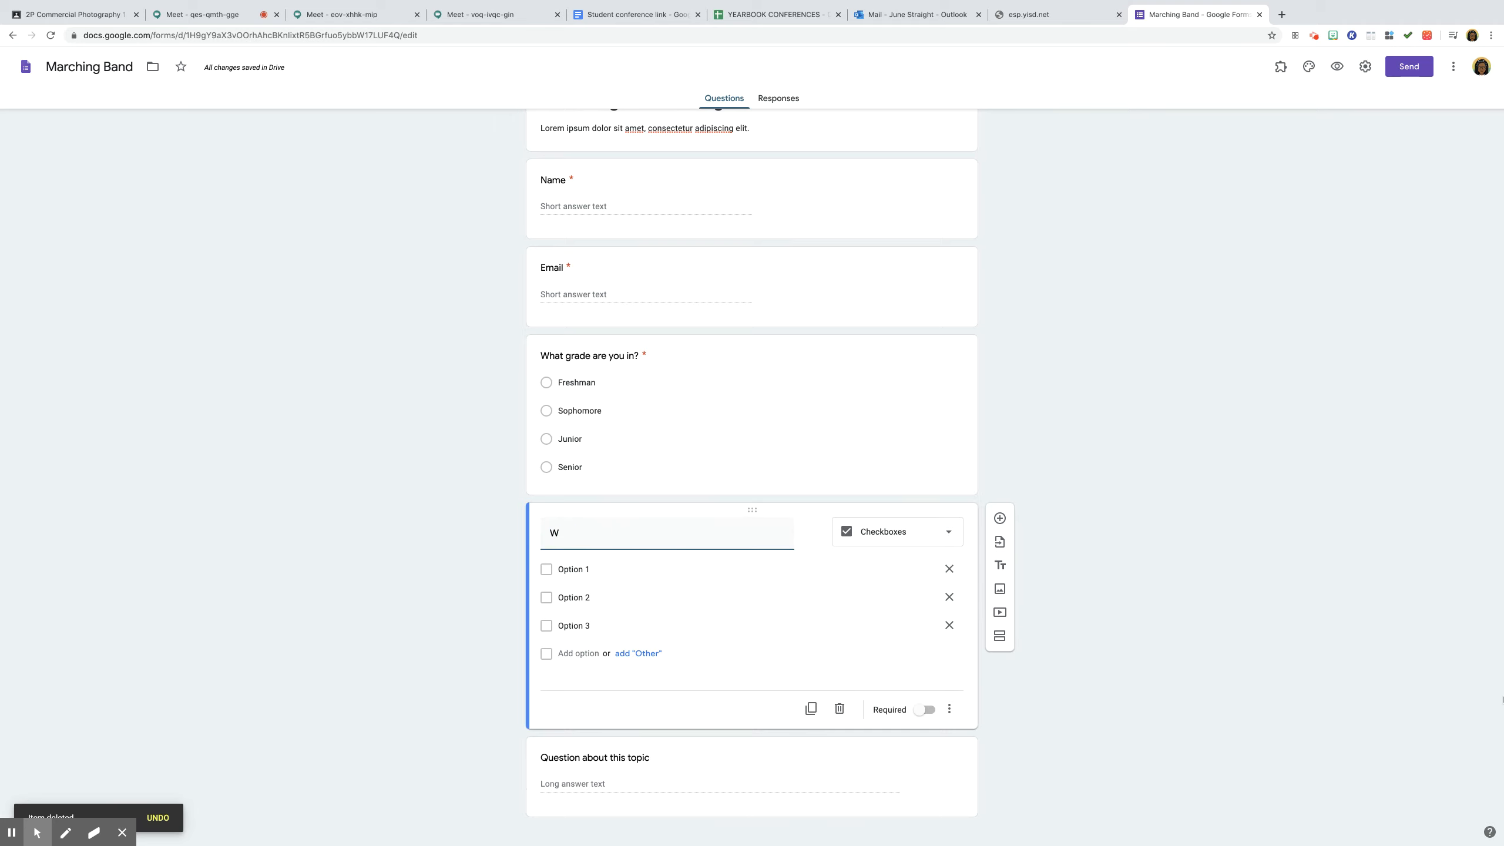
{"action": "type", "text": "Describe how ma"}
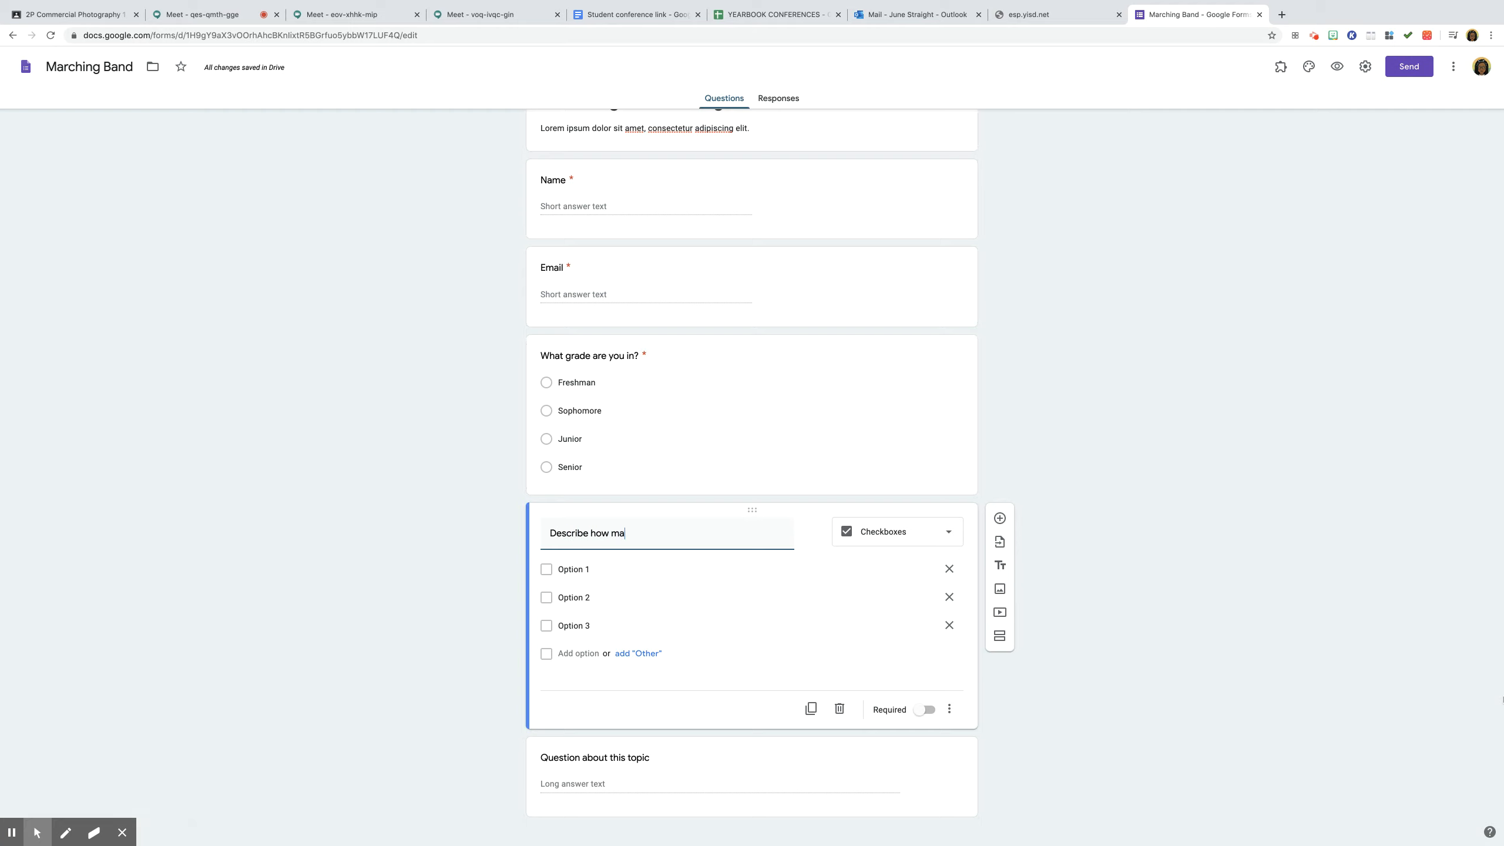
{"action": "type", "text": "rching ban"}
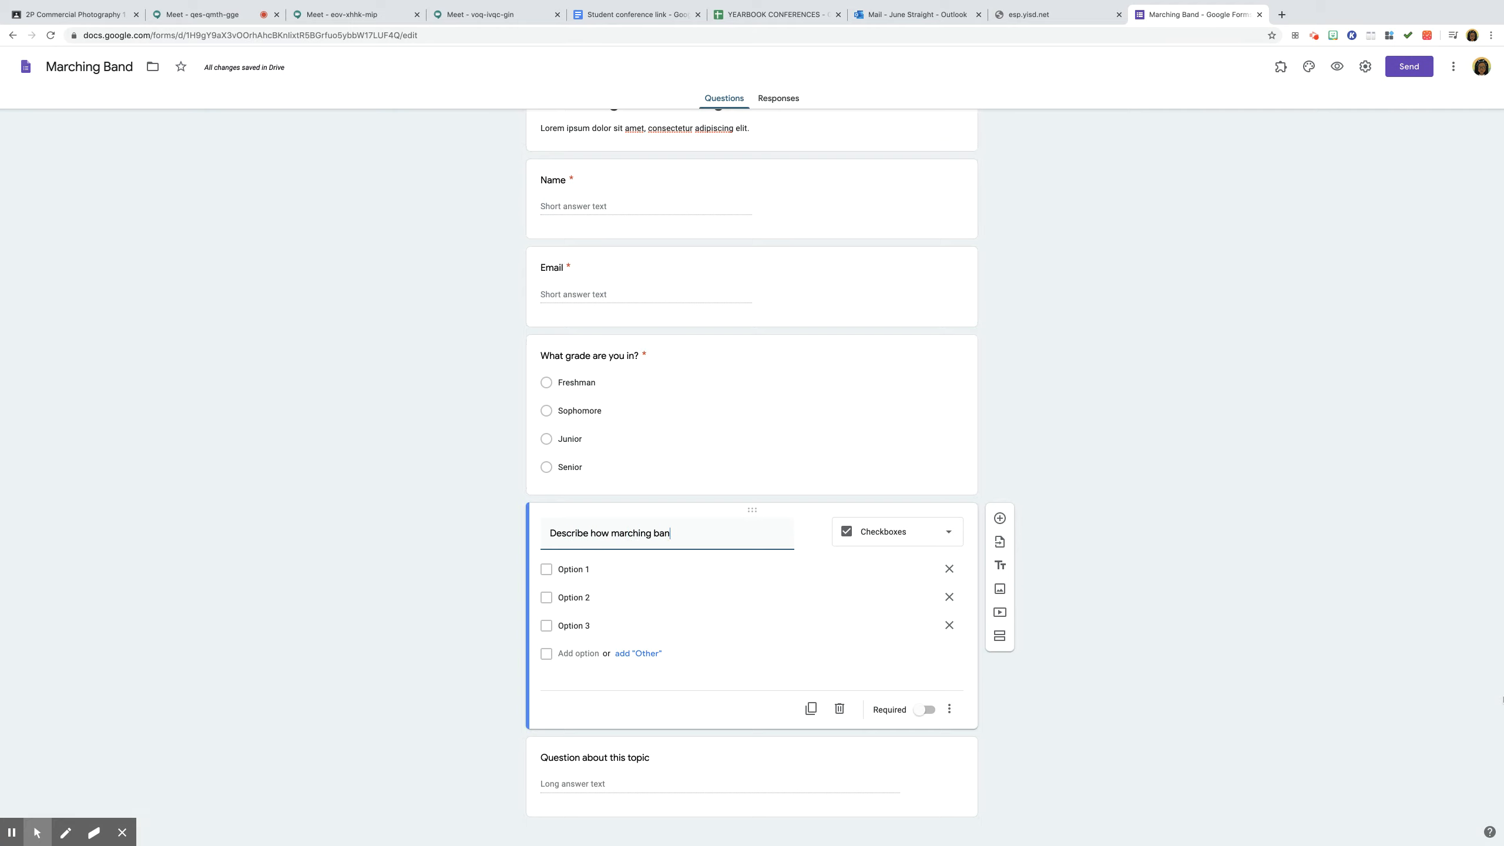
{"action": "type", "text": "is dif"}
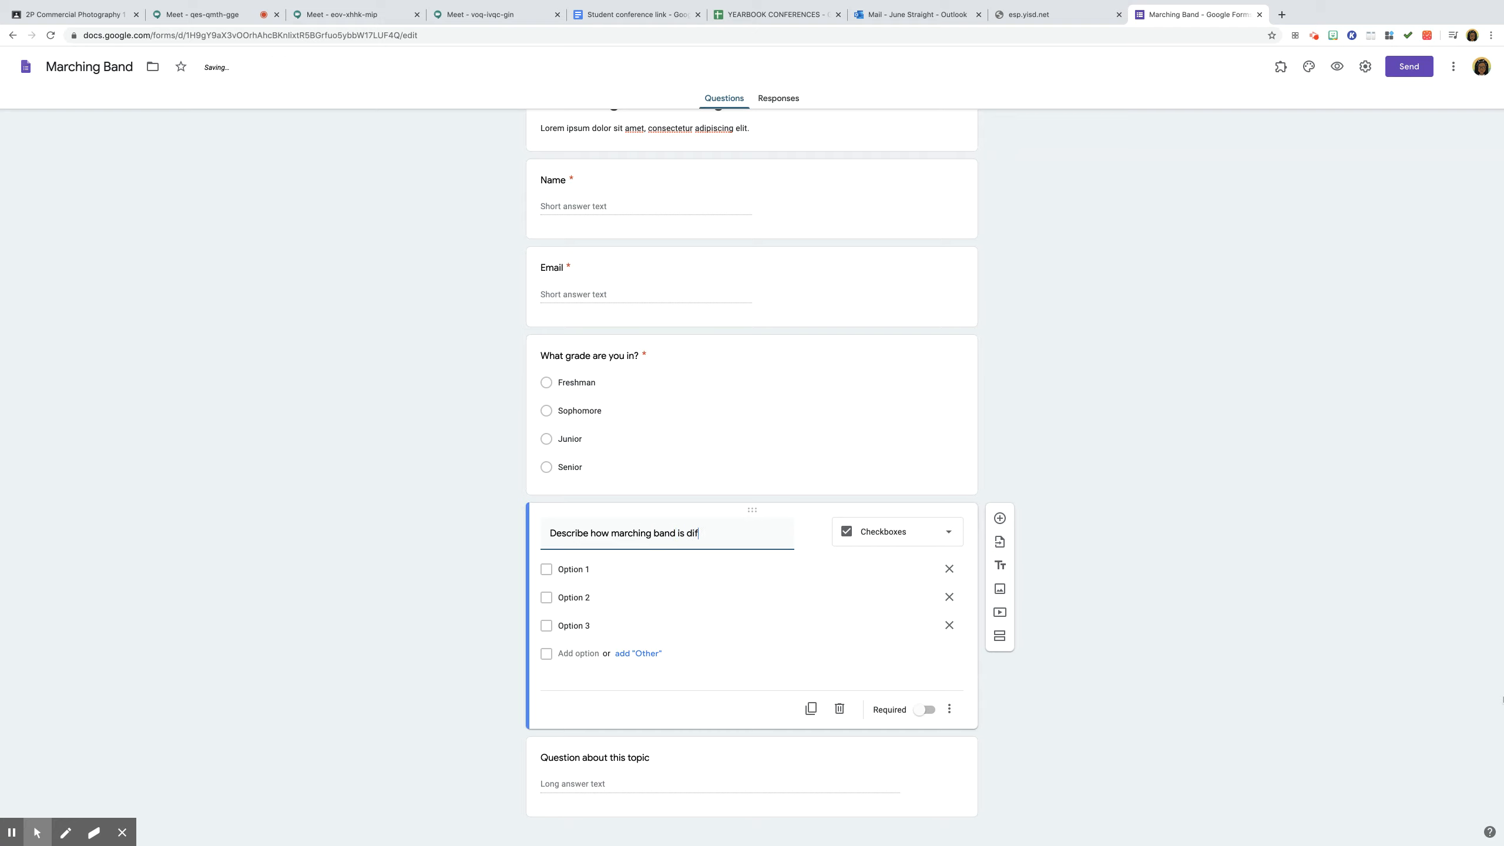
{"action": "type", "text": "fe"}
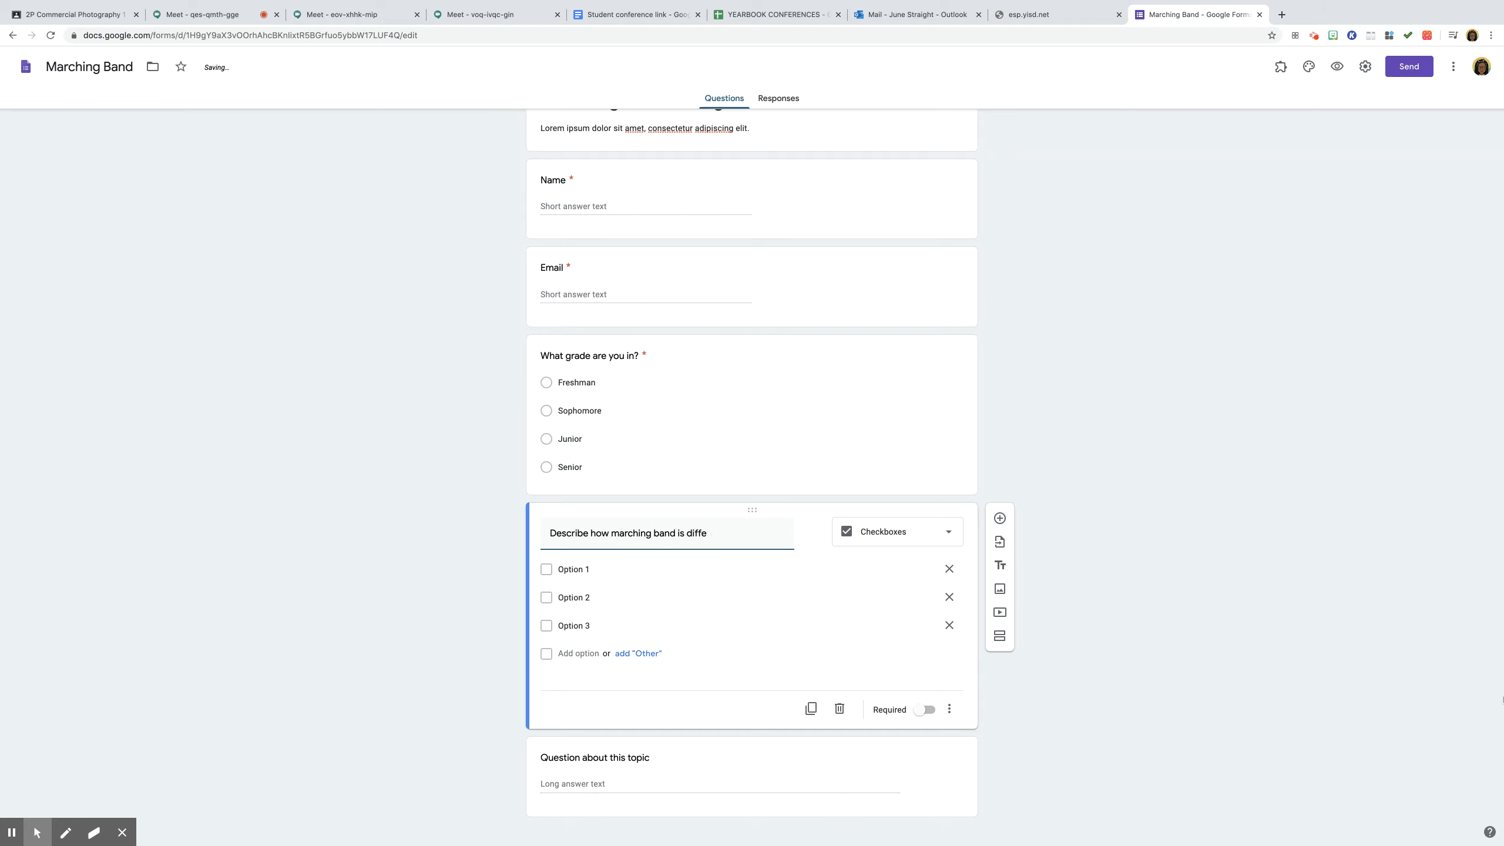
{"action": "type", "text": "rent this year compared to la"}
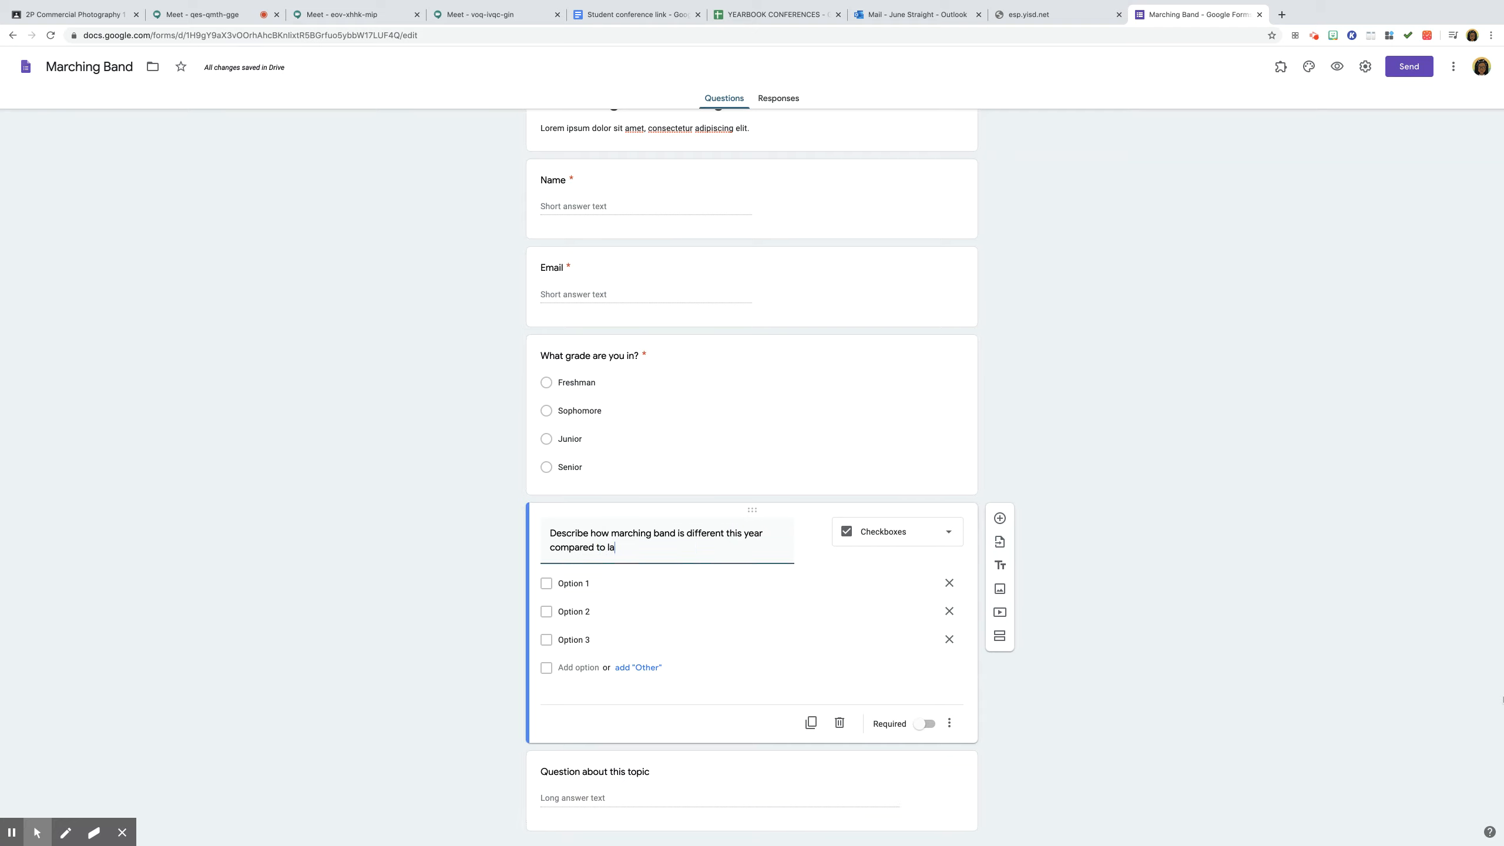
{"action": "type", "text": "st"}
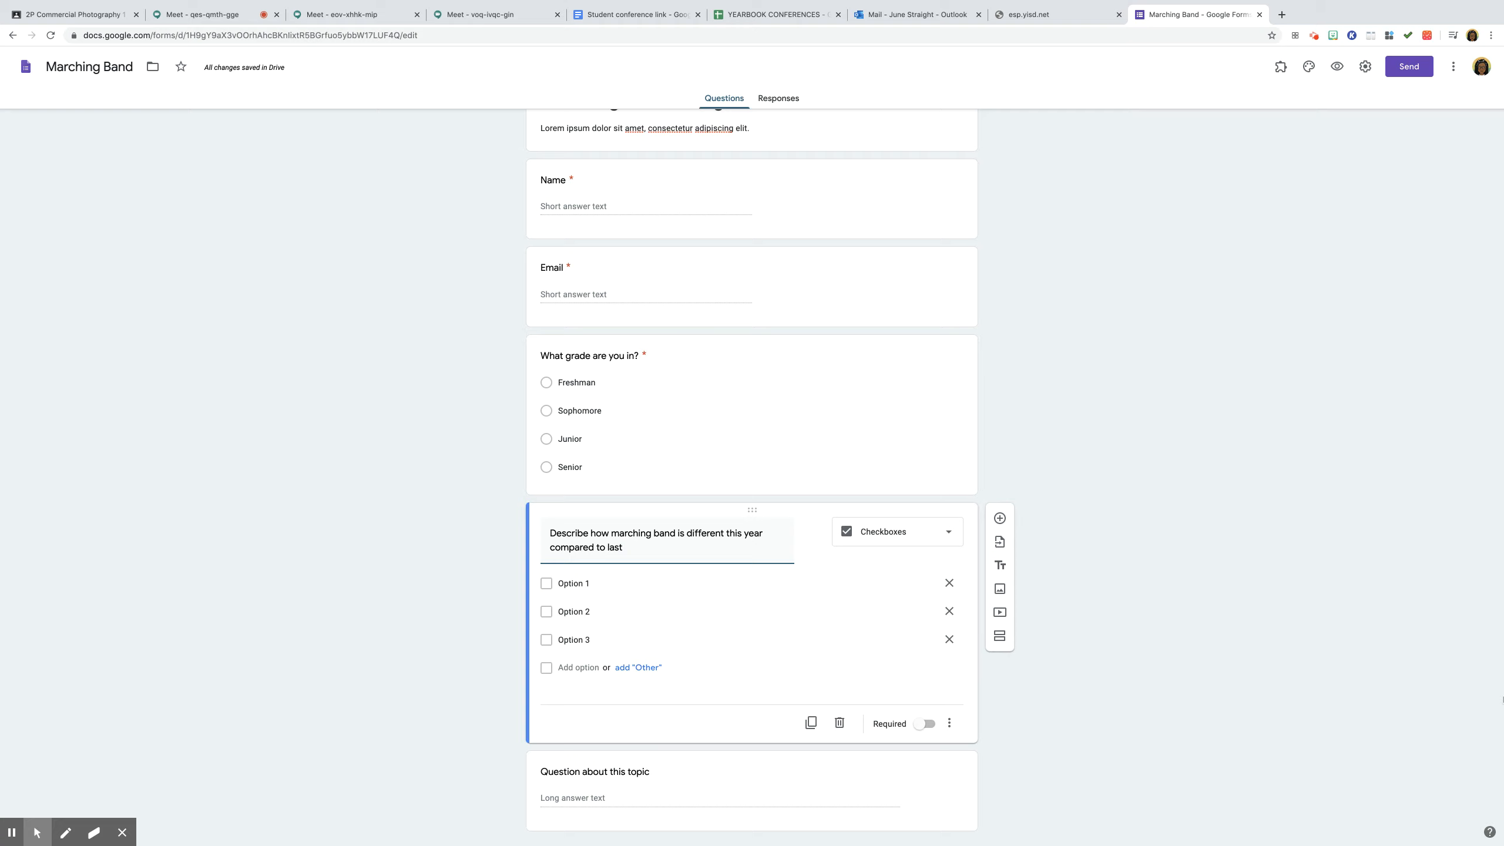
{"action": "type", "text": "year?"}
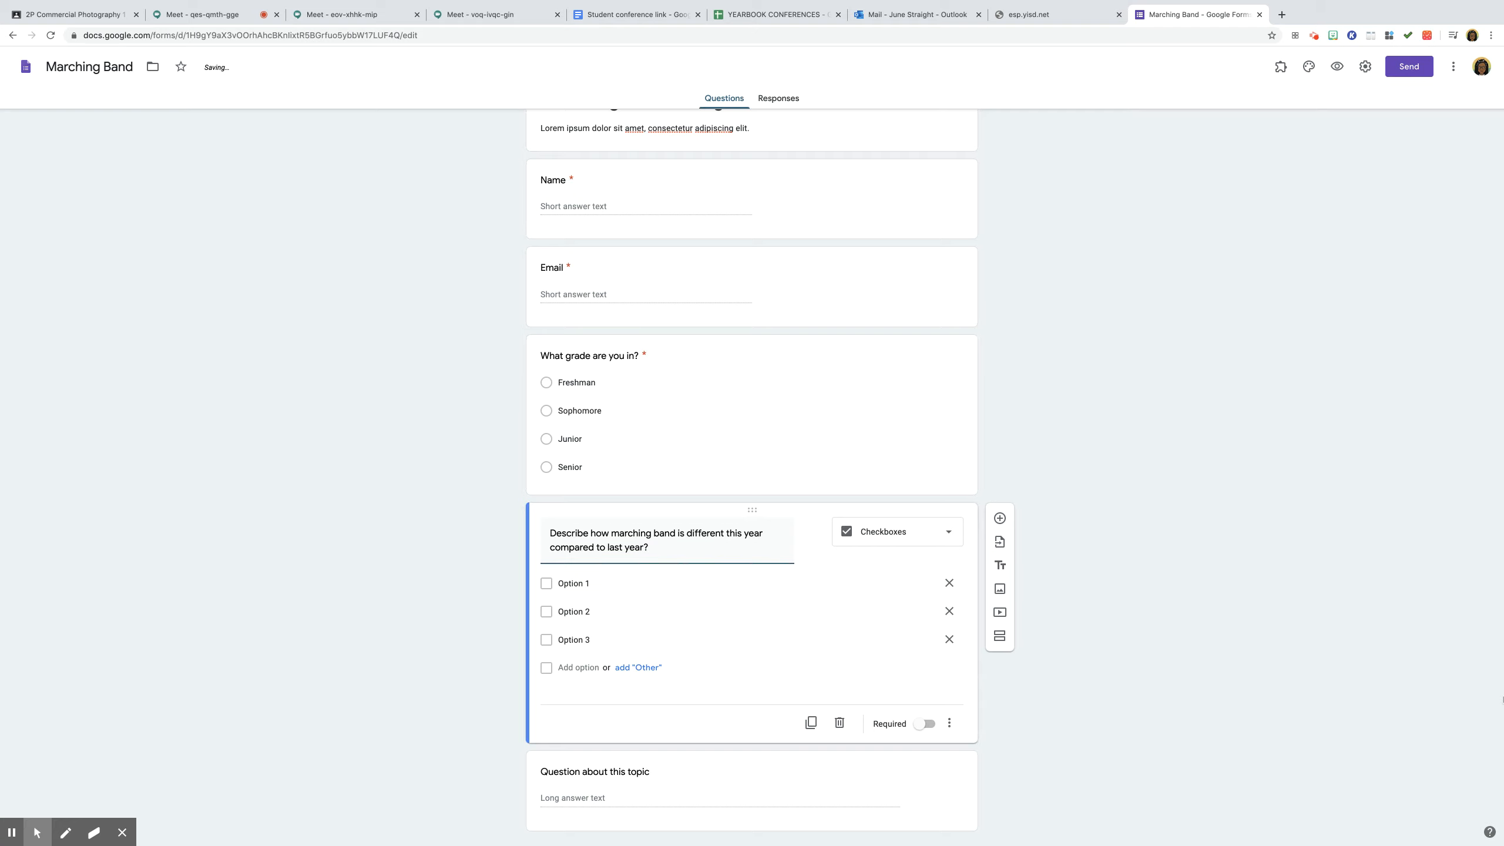
{"action": "type", "text": "Explain"}
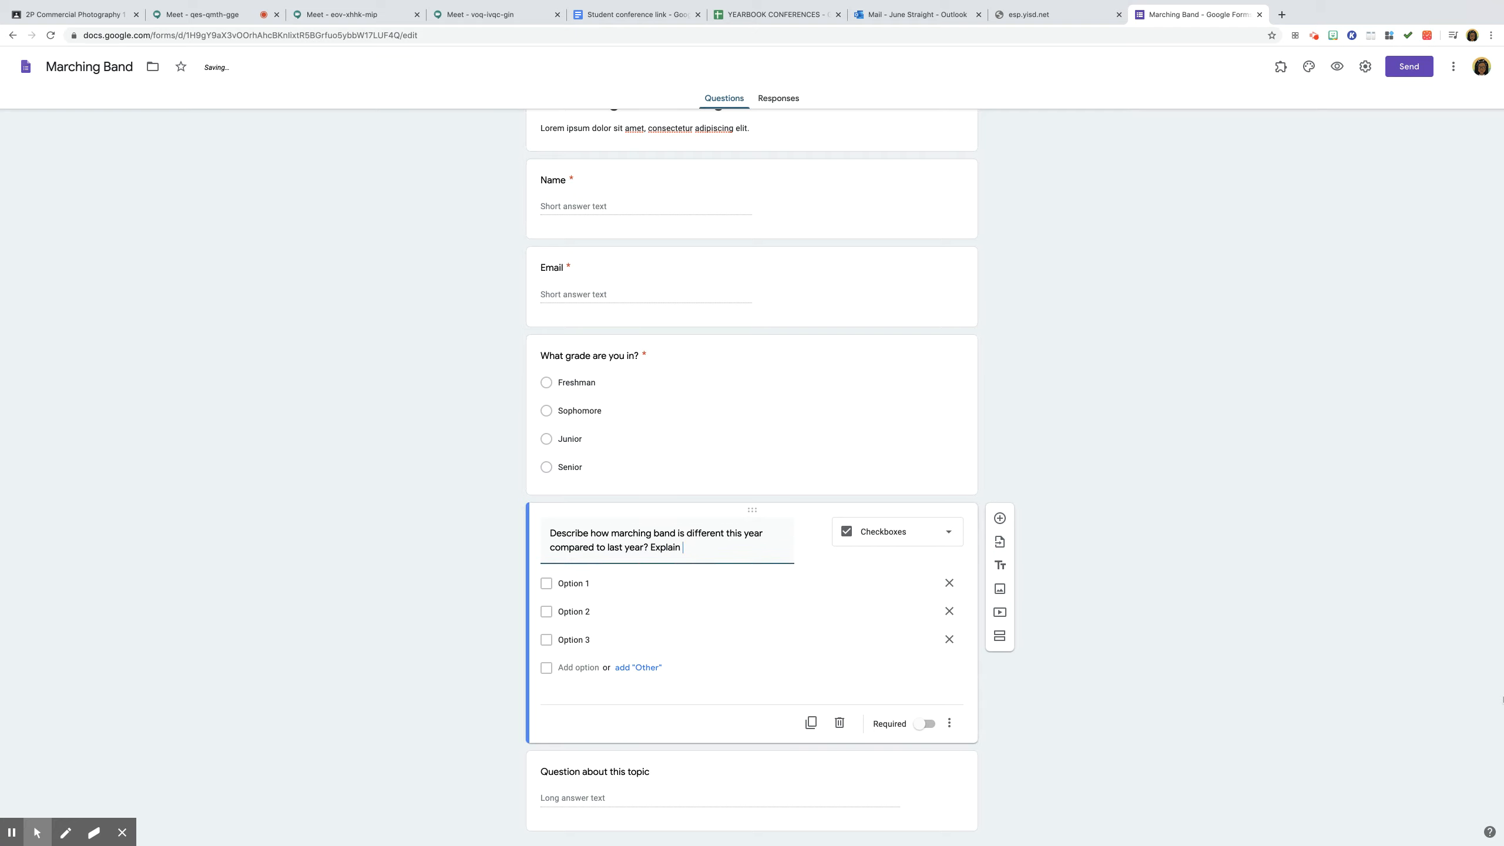
{"action": "type", "text": "your answ"}
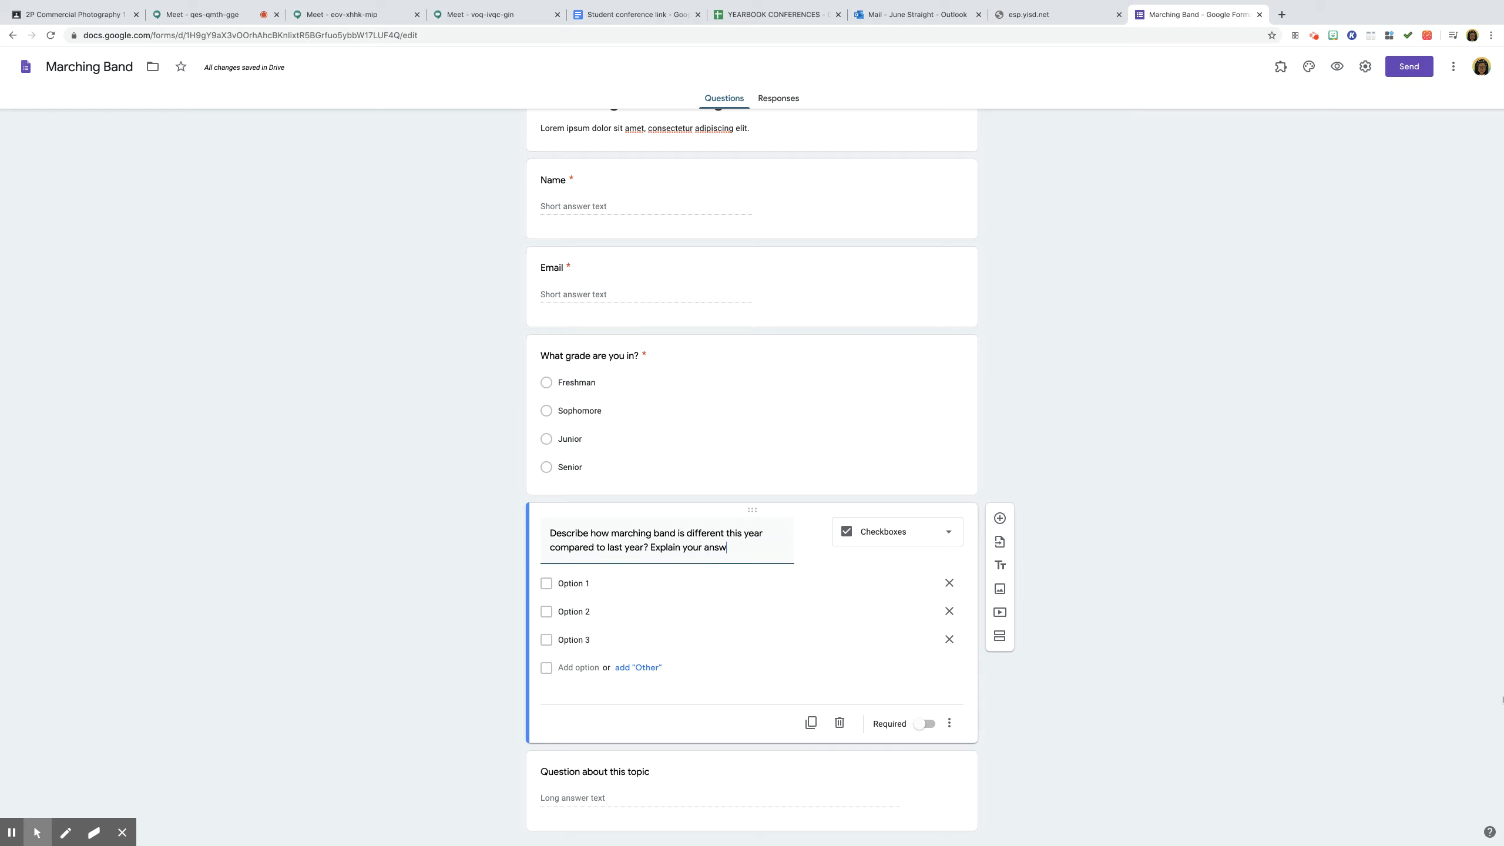
{"action": "type", "text": "er"}
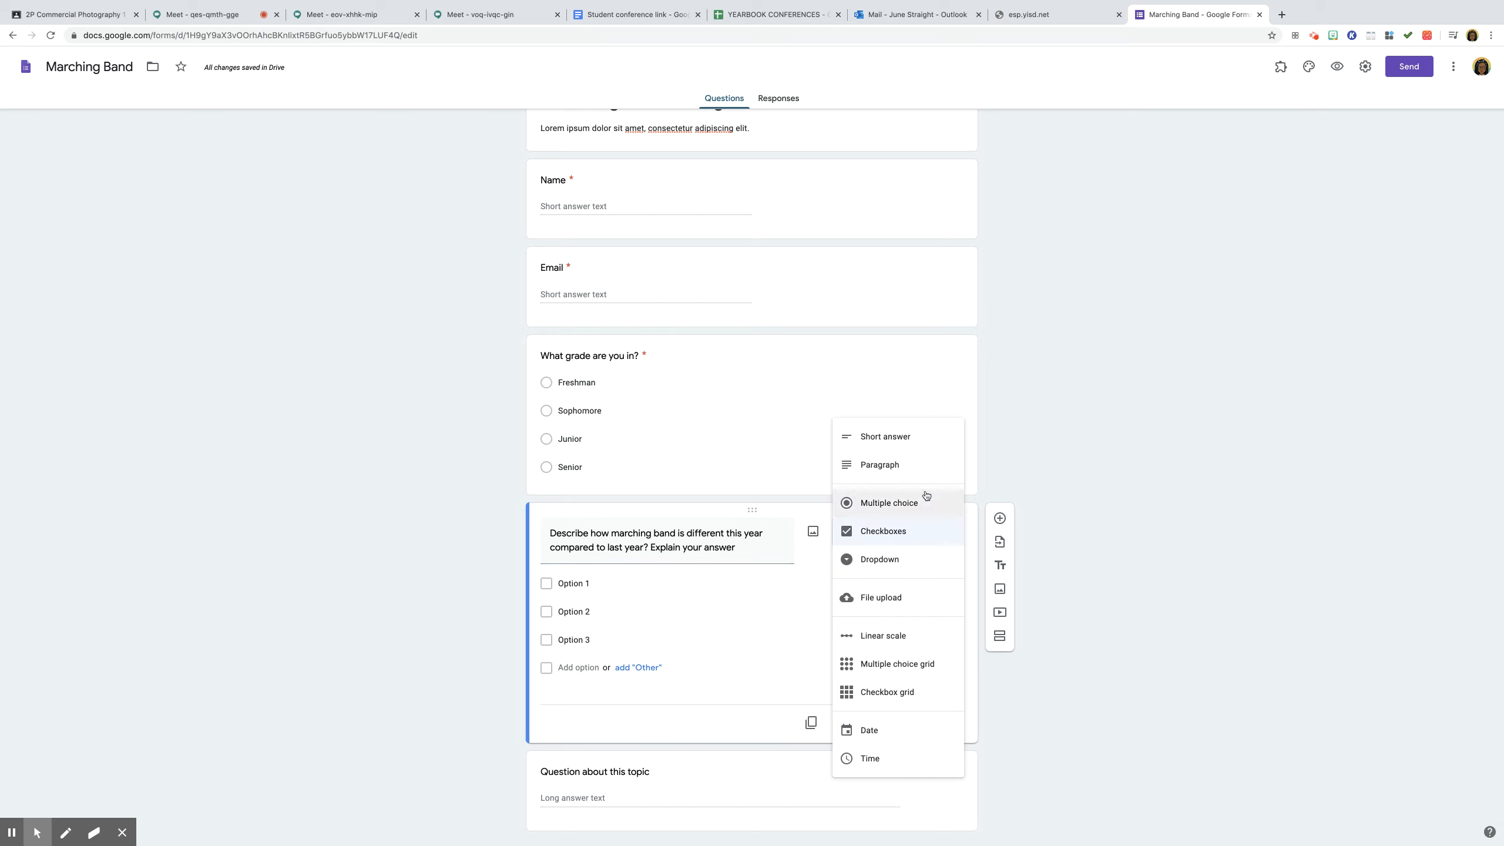
- Set the marching band comparison question to Paragraph answers and mark it required
{"action": "left_click", "coordinate": [877, 464]}
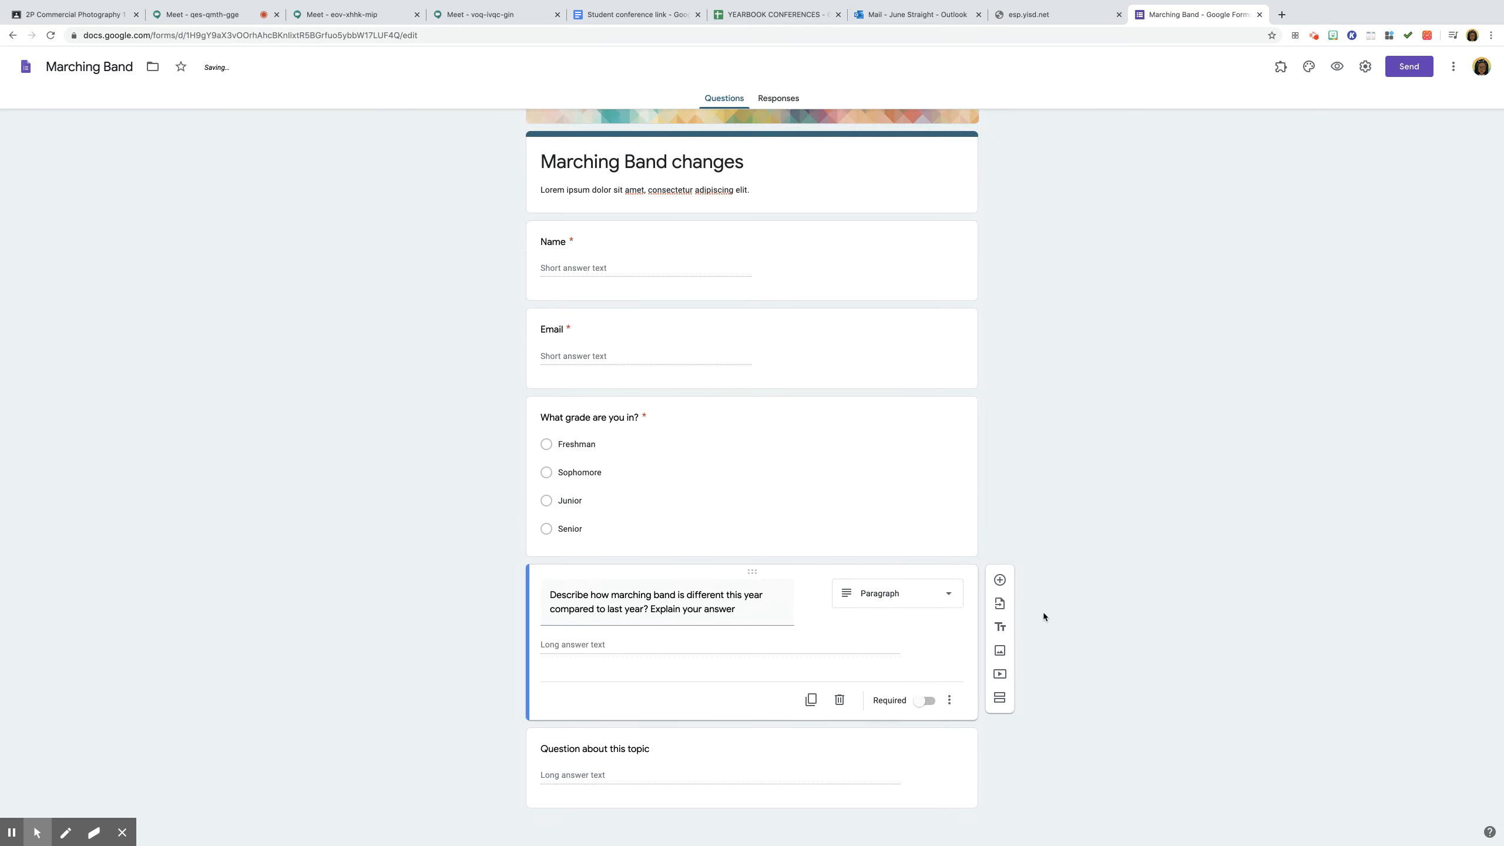
{"action": "left_click", "coordinate": [924, 700]}
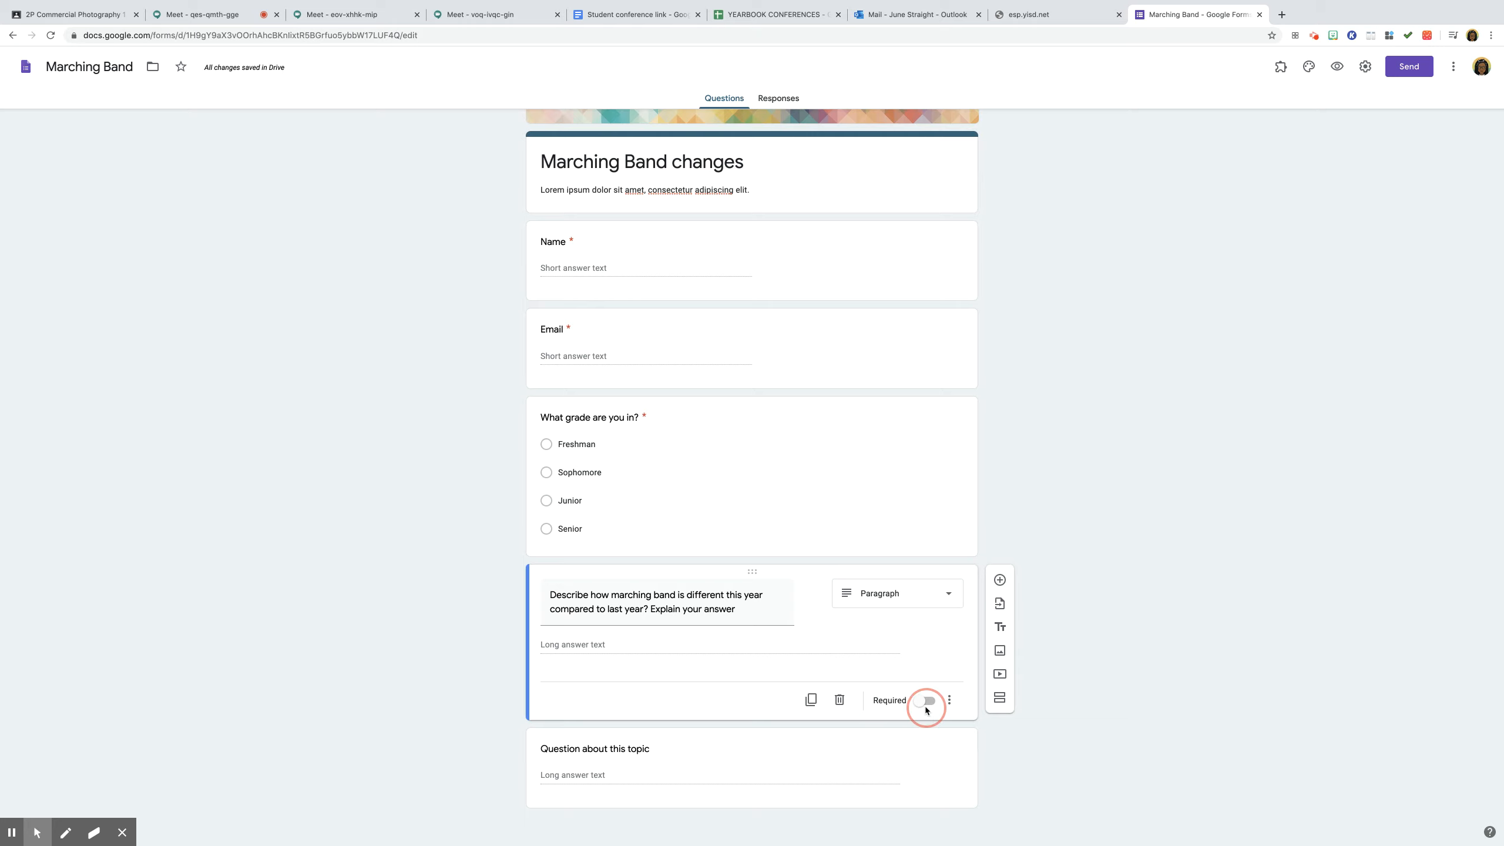
{"action": "left_click", "coordinate": [924, 701]}
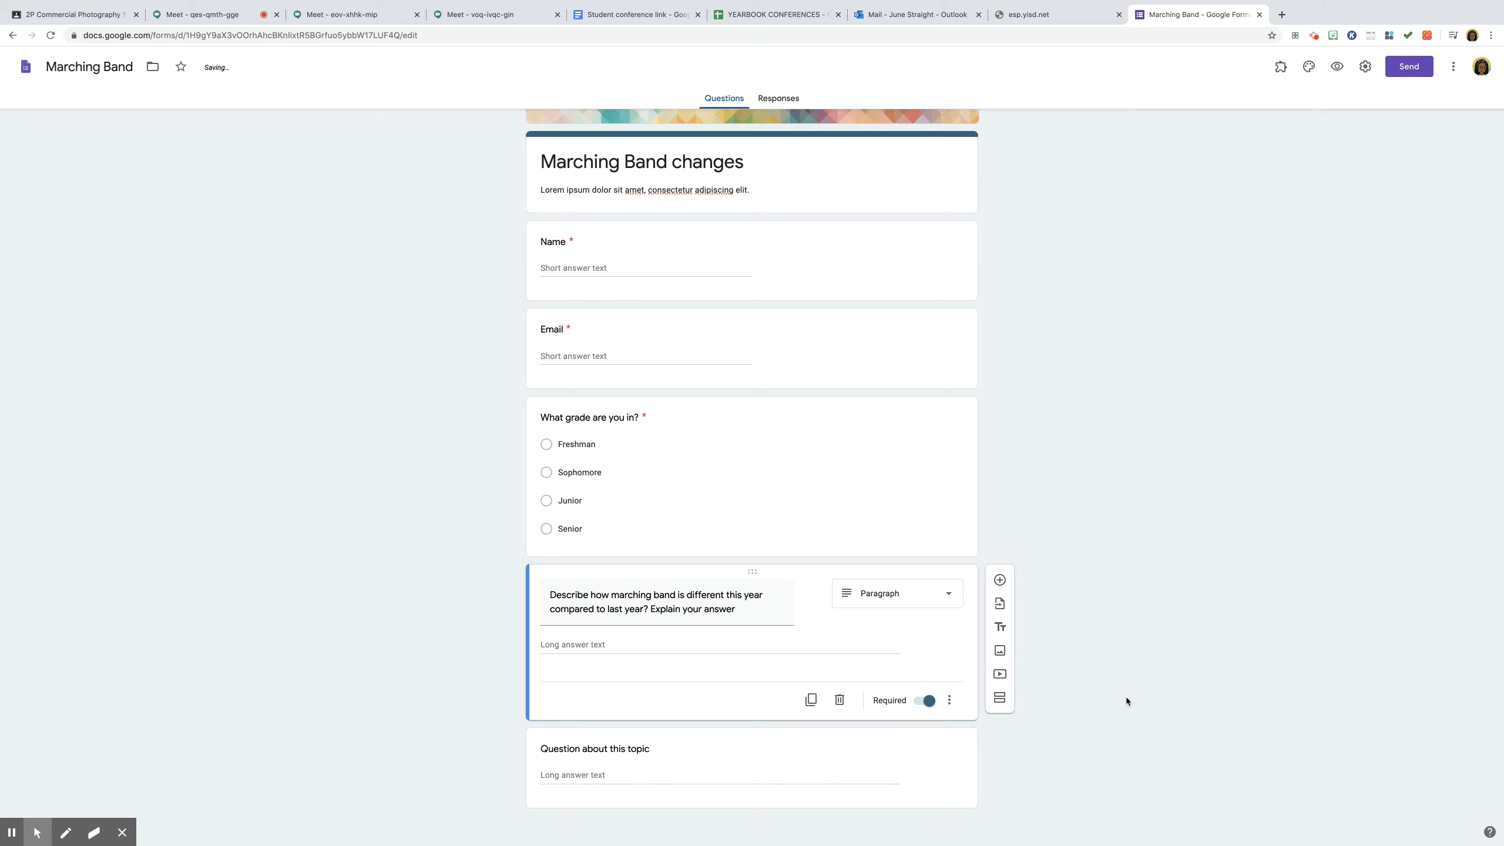
{"action": "mouse_move", "coordinate": [1166, 684]}
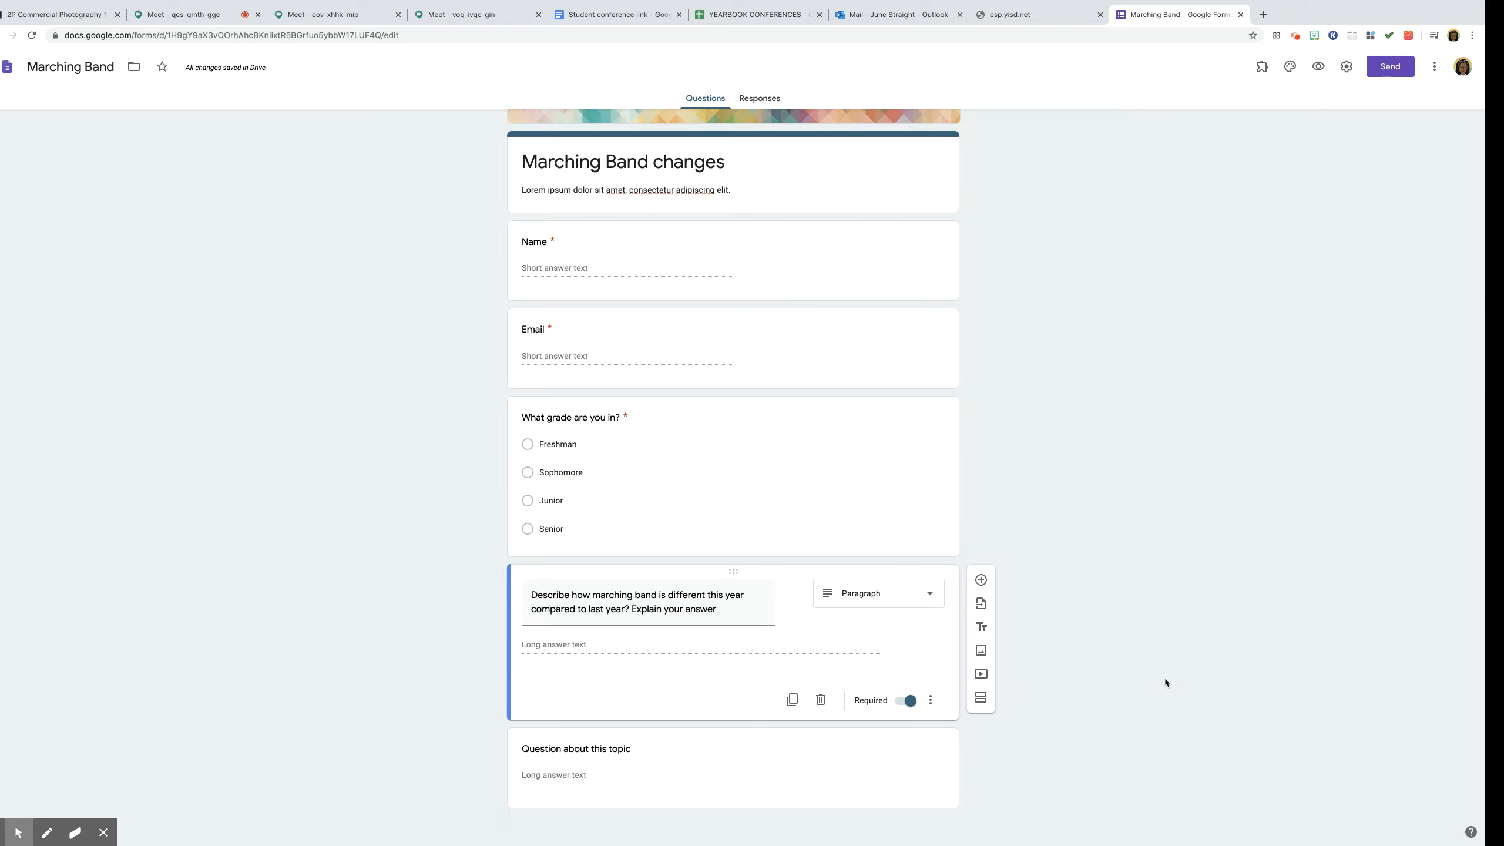
{"action": "mouse_move", "coordinate": [898, 755]}
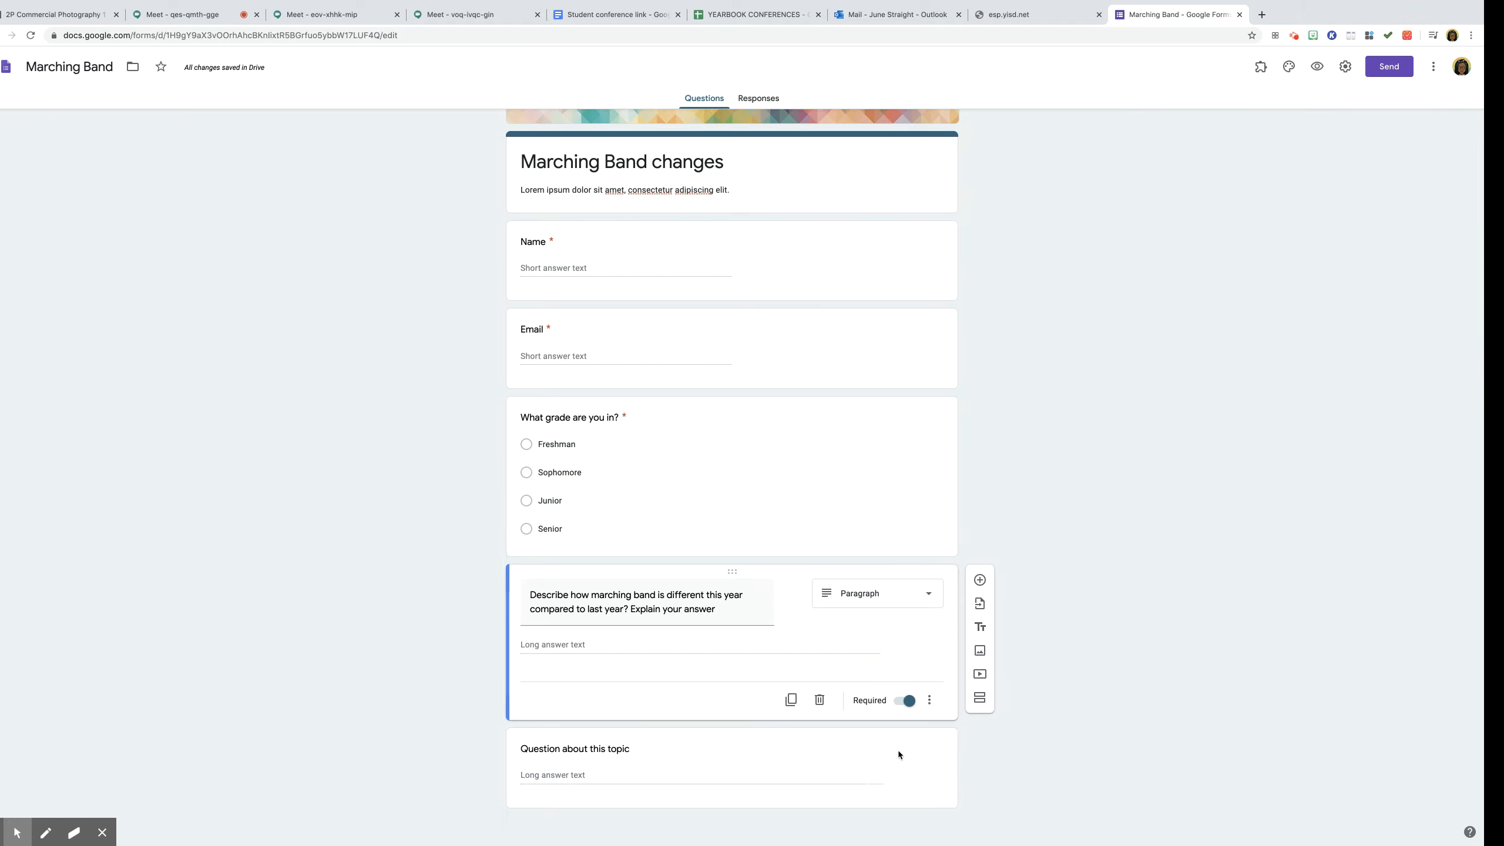
{"action": "mouse_move", "coordinate": [587, 744]}
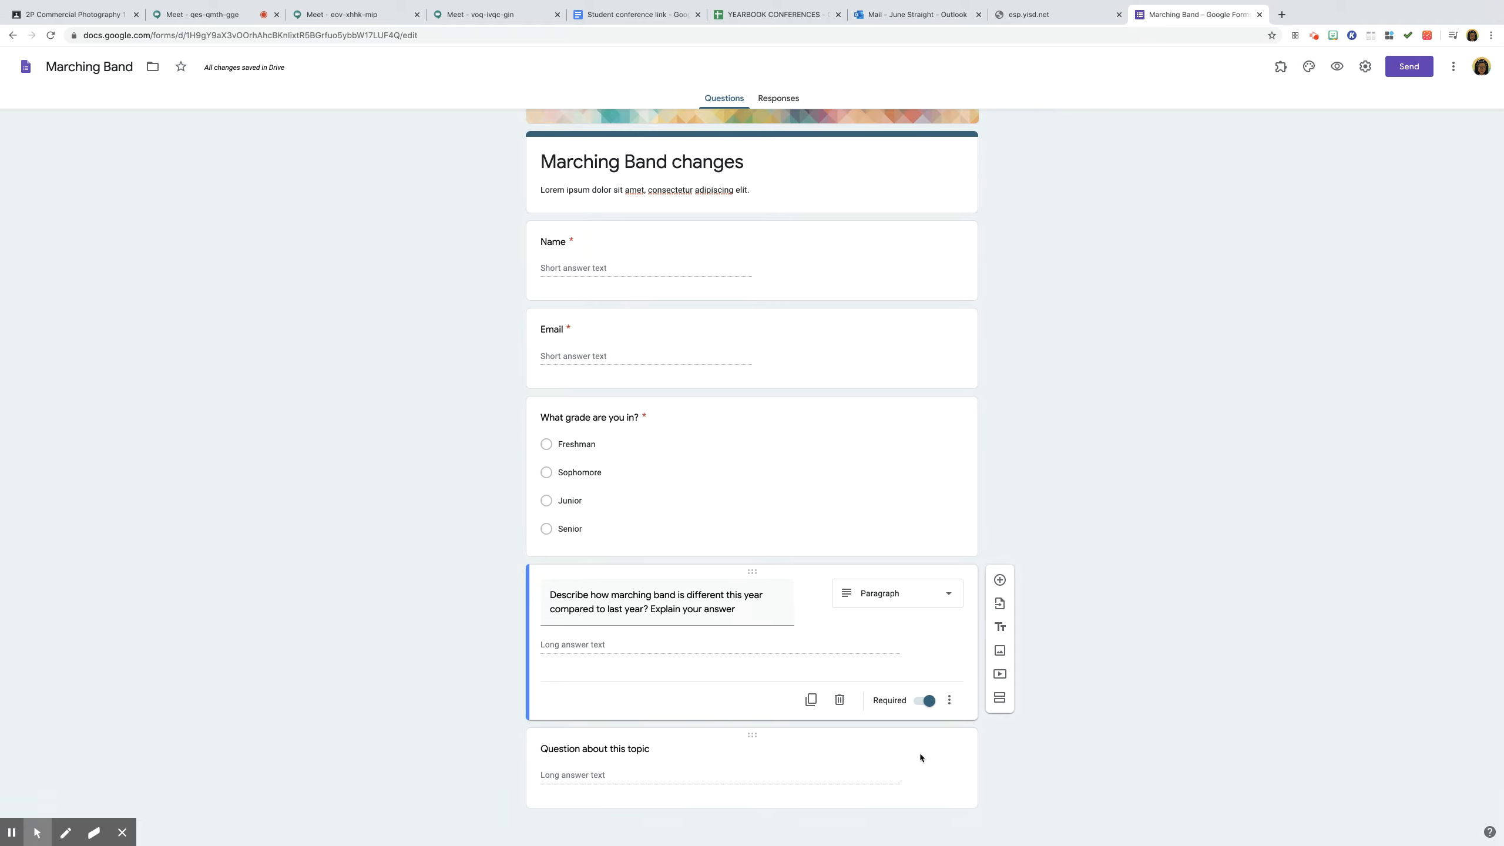
{"action": "mouse_move", "coordinate": [852, 764]}
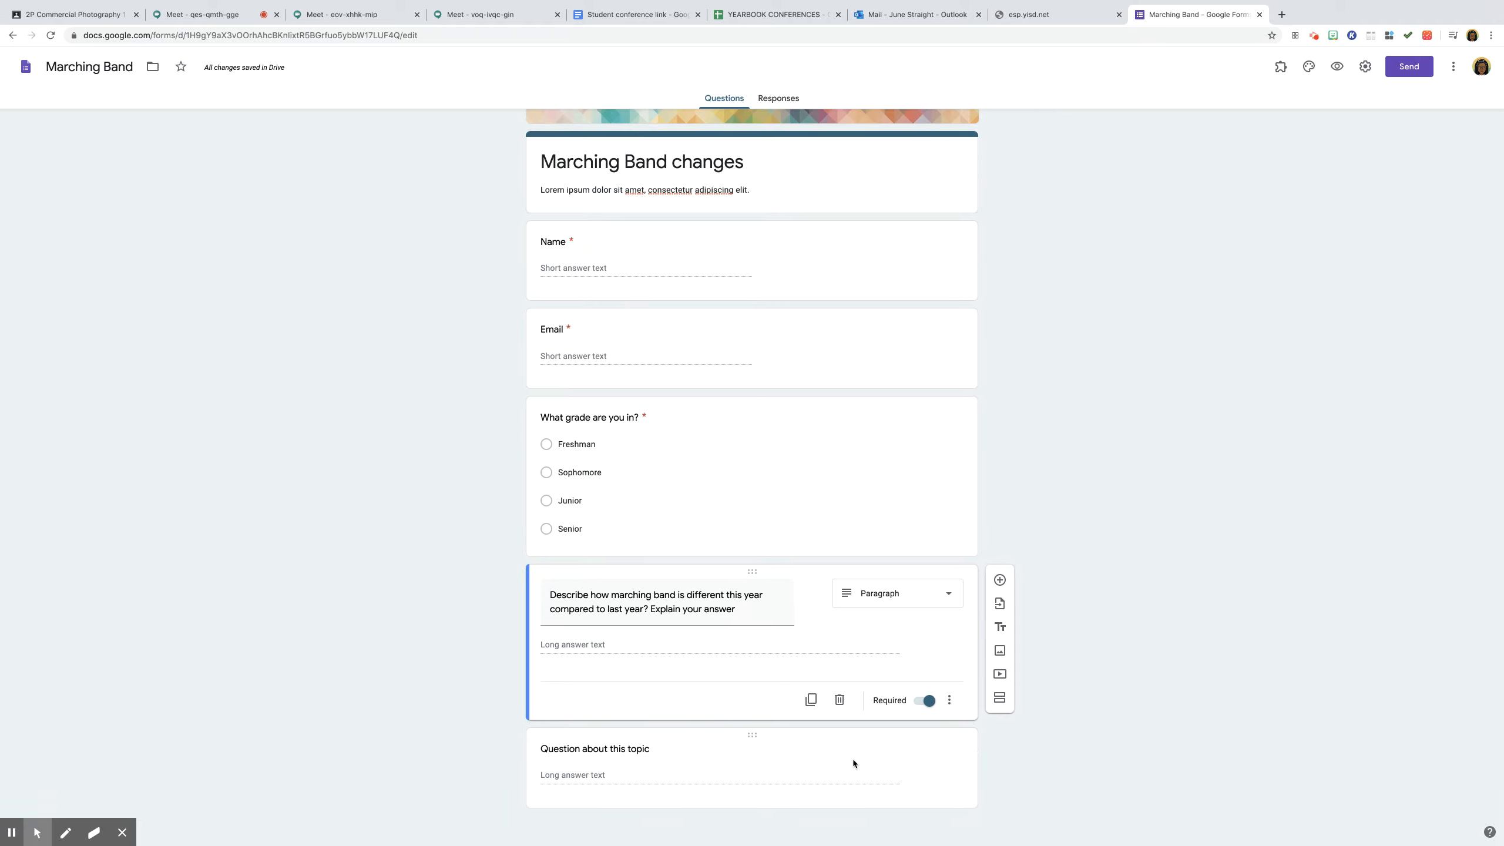
- Change the last question to File upload, agreeing to Drive uploads
{"action": "left_click", "coordinate": [594, 748]}
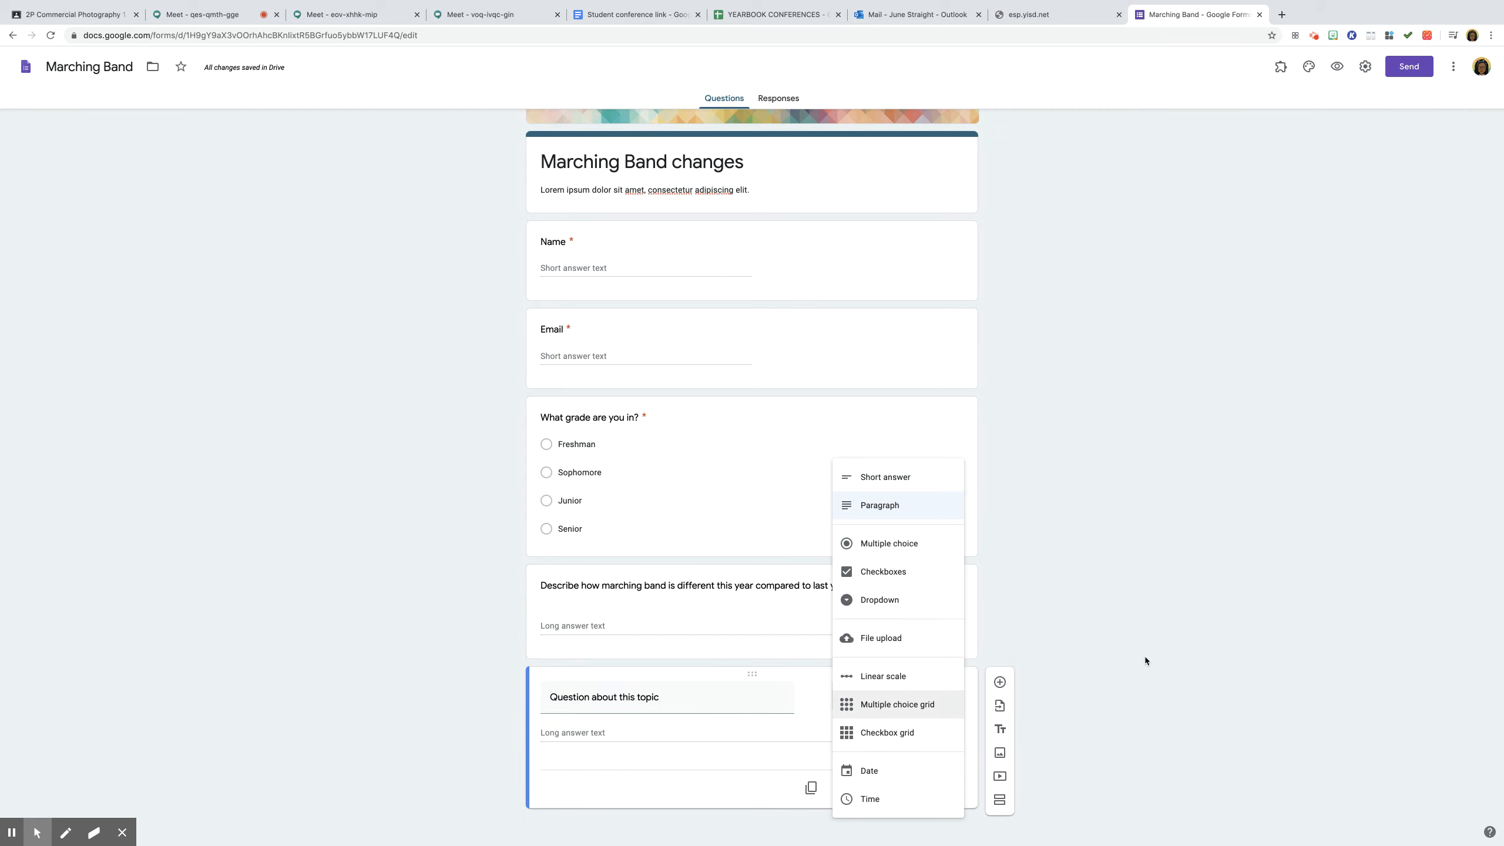
{"action": "left_click", "coordinate": [879, 505]}
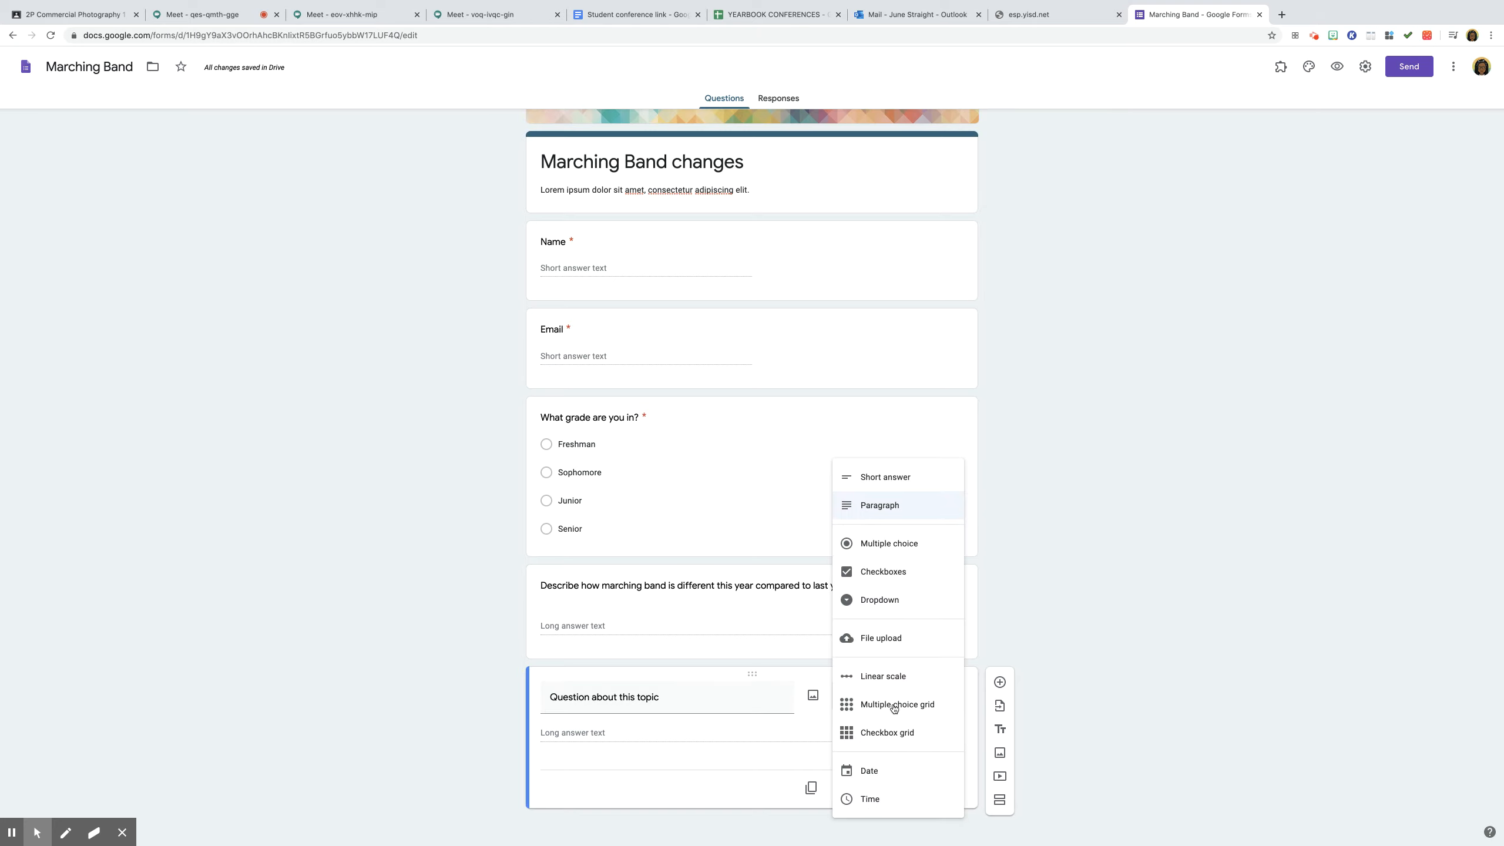
{"action": "mouse_move", "coordinate": [891, 704]}
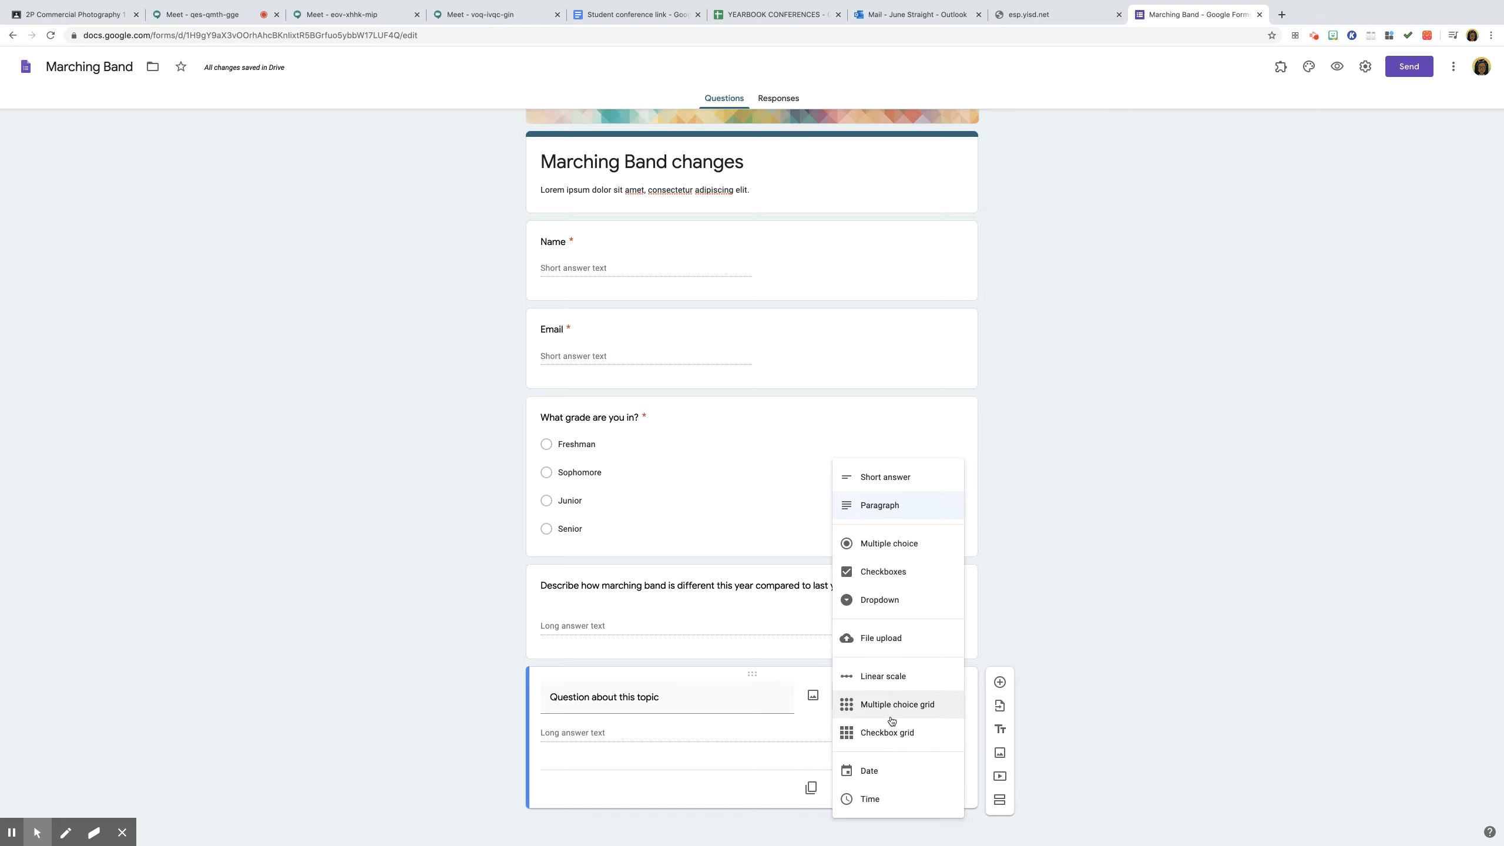
{"action": "left_click", "coordinate": [880, 638]}
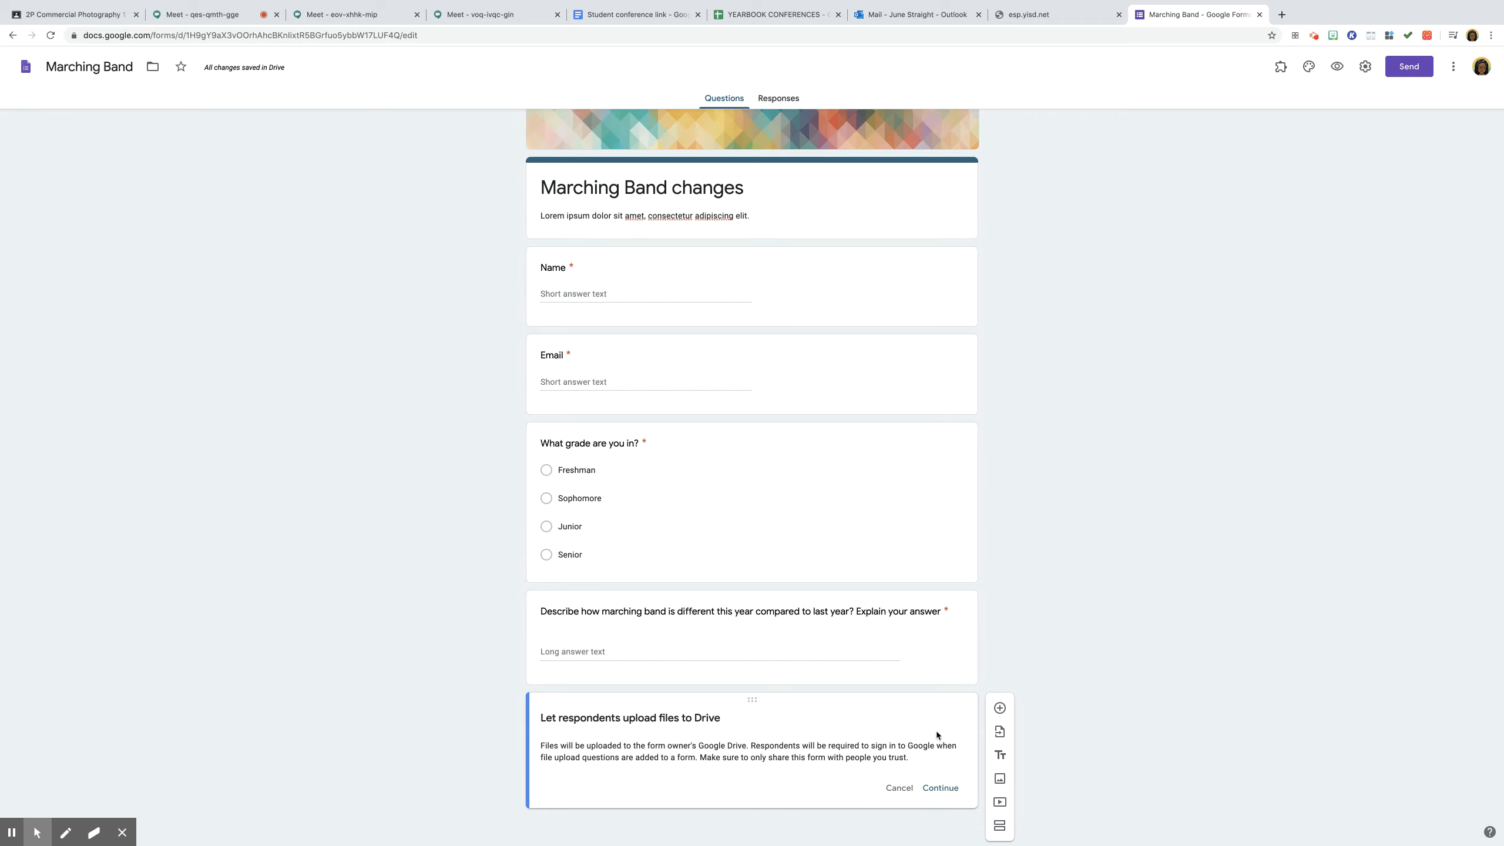
{"action": "left_click", "coordinate": [939, 787]}
{"action": "type", "text": "Plea"}
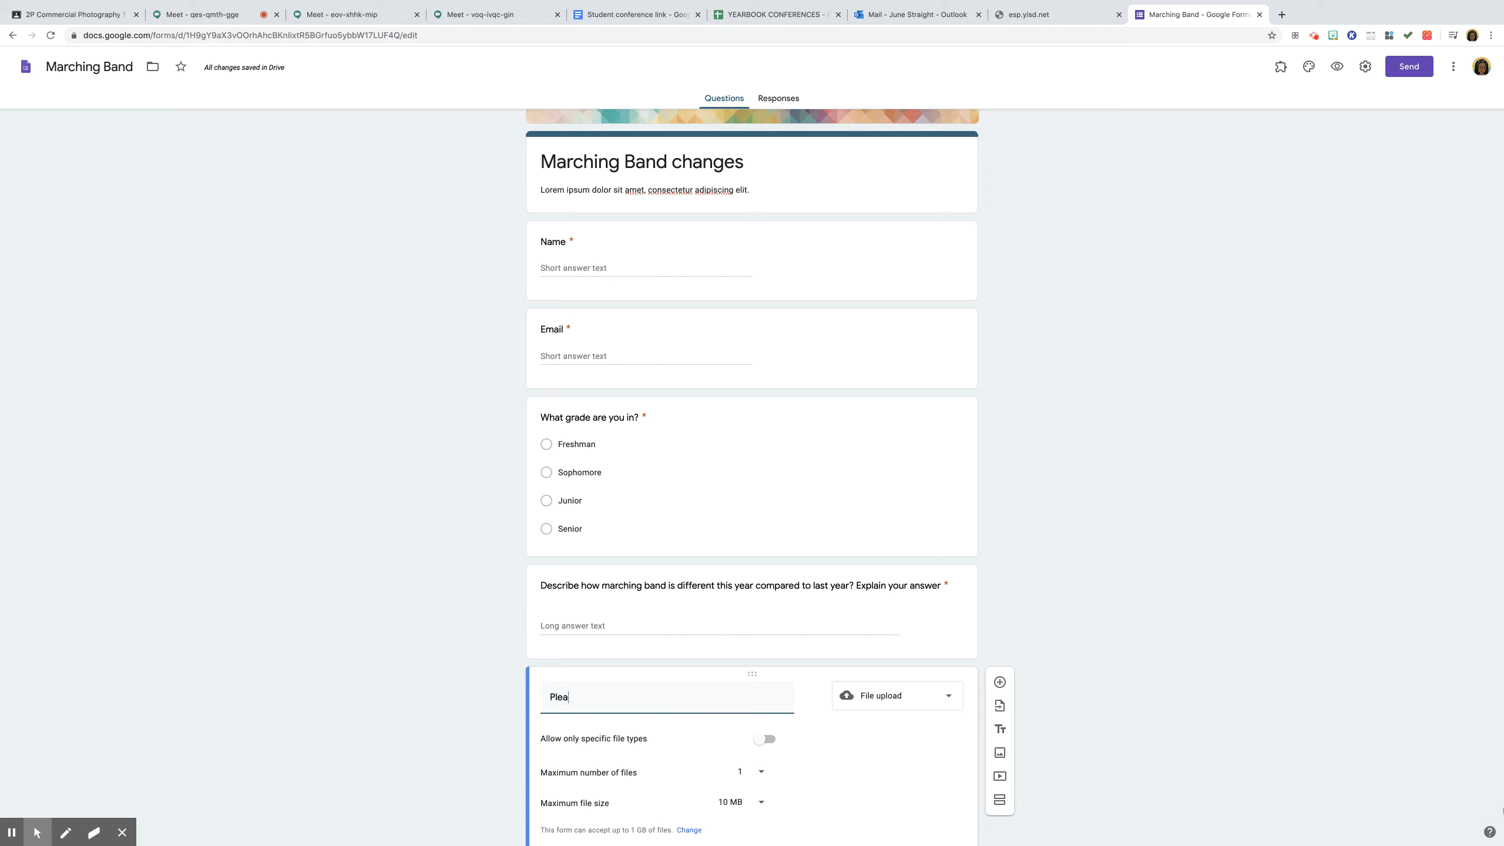
- Word the upload prompt asking for a filter-free photo of just face and shoulders
{"action": "type", "text": "se submit a"}
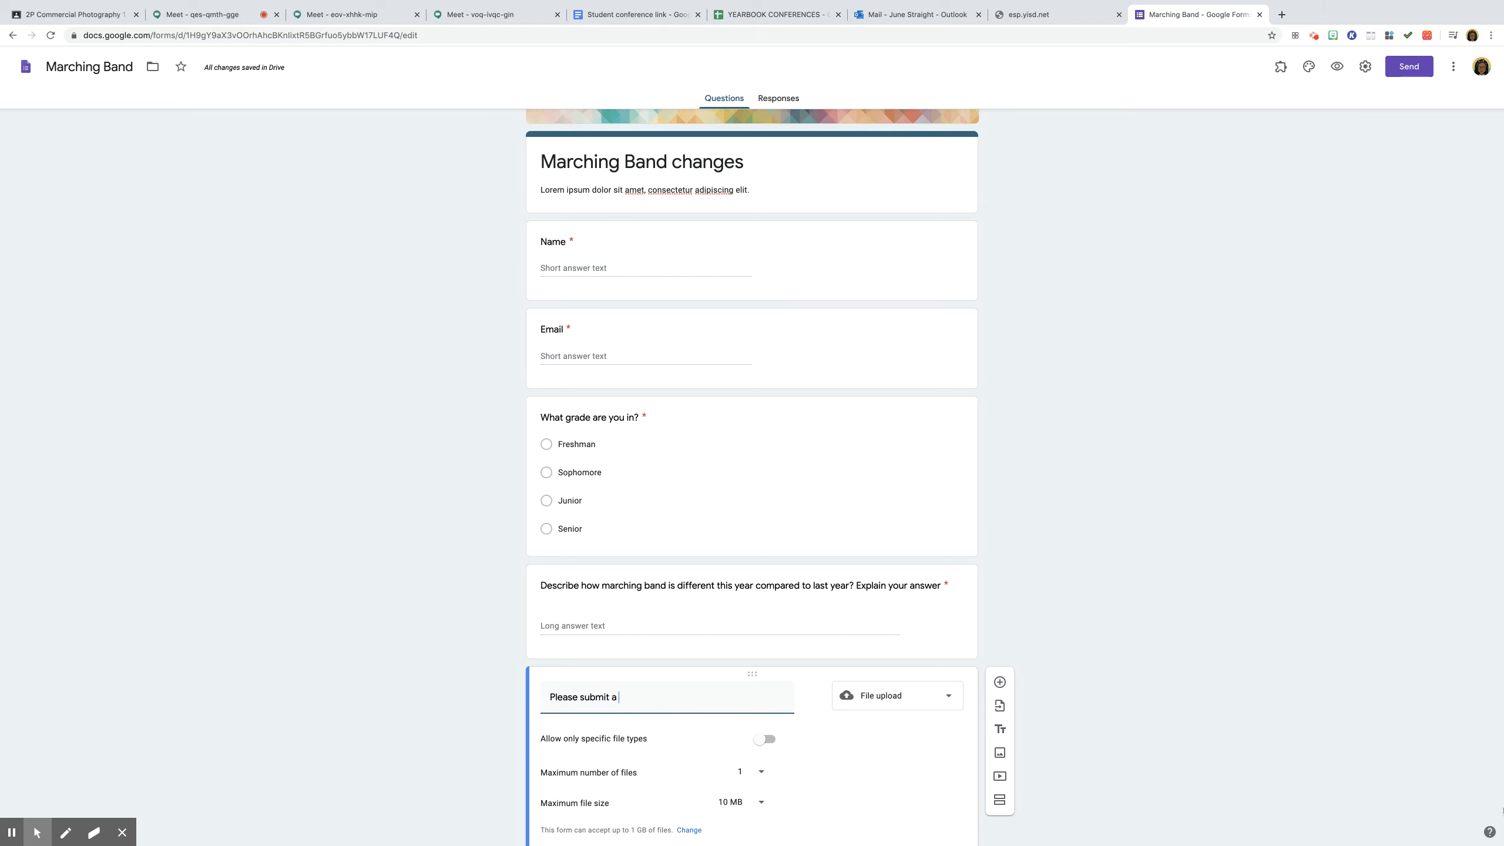
{"action": "type", "text": "photo of y"}
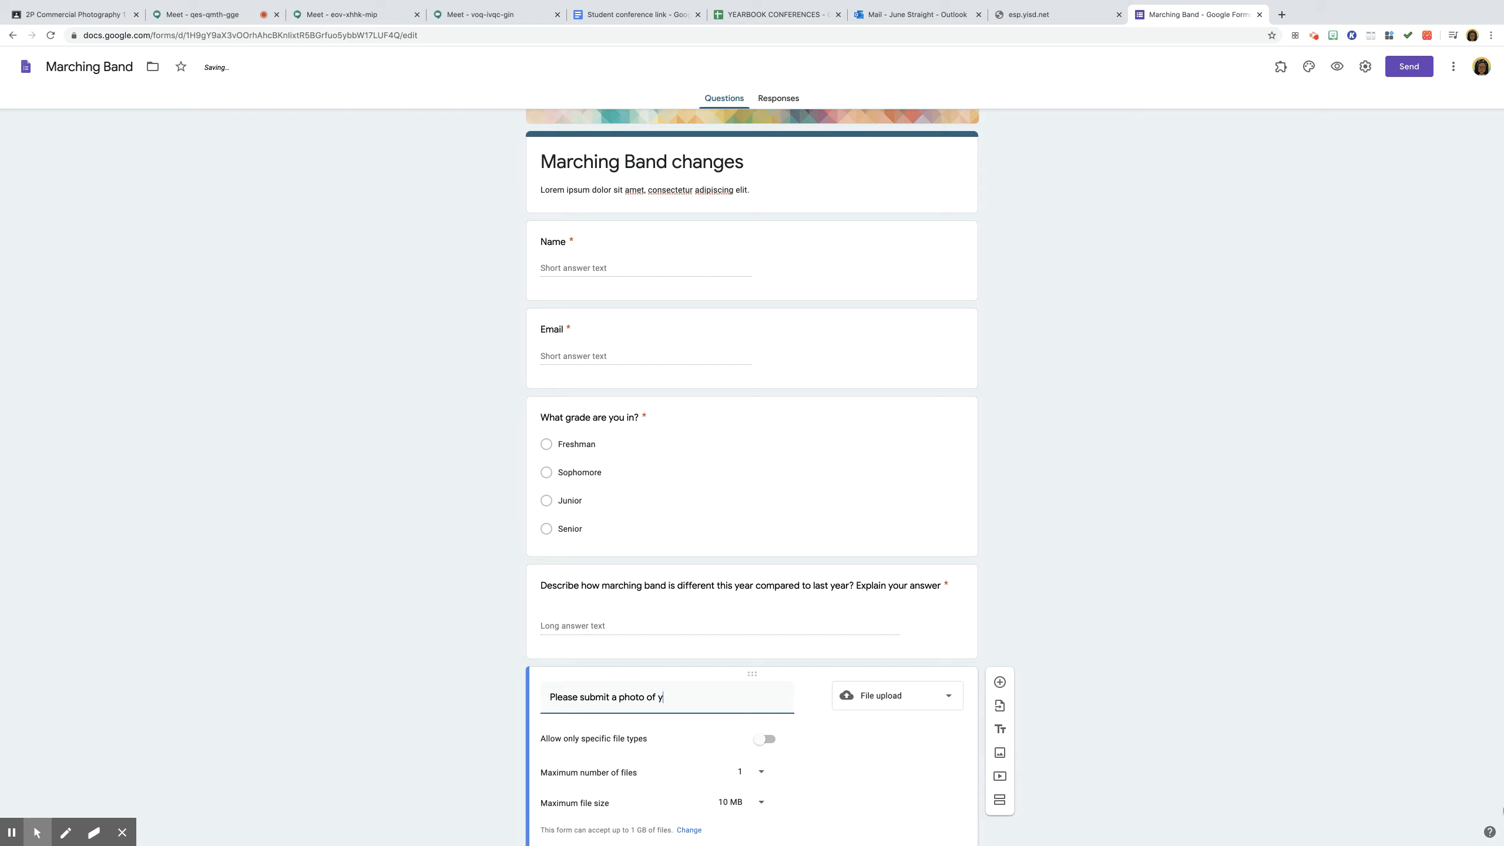
{"action": "type", "text": "ou. The photo"}
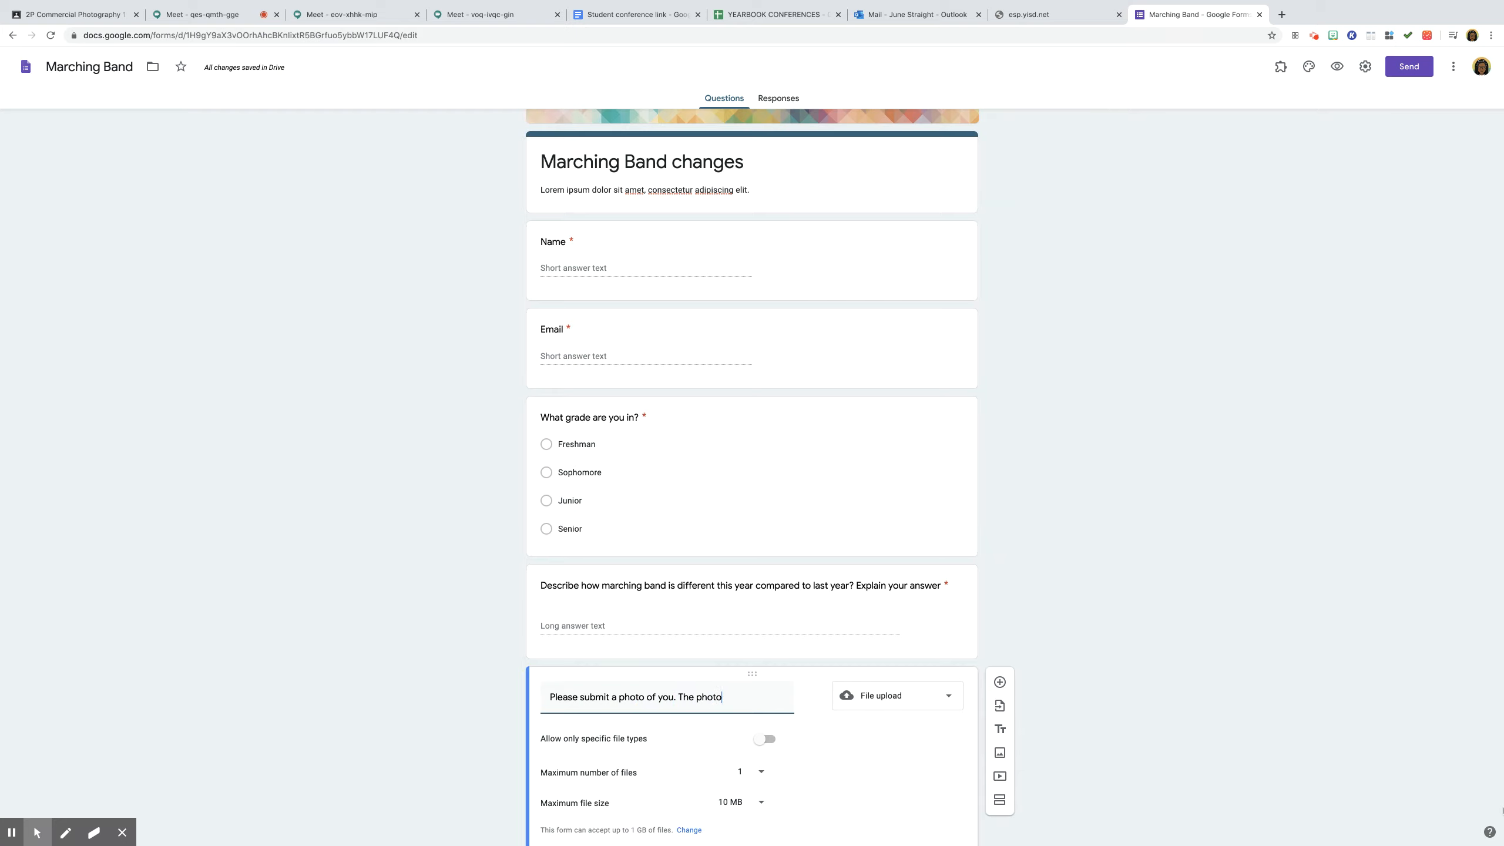
{"action": "type", "text": "should be just your"}
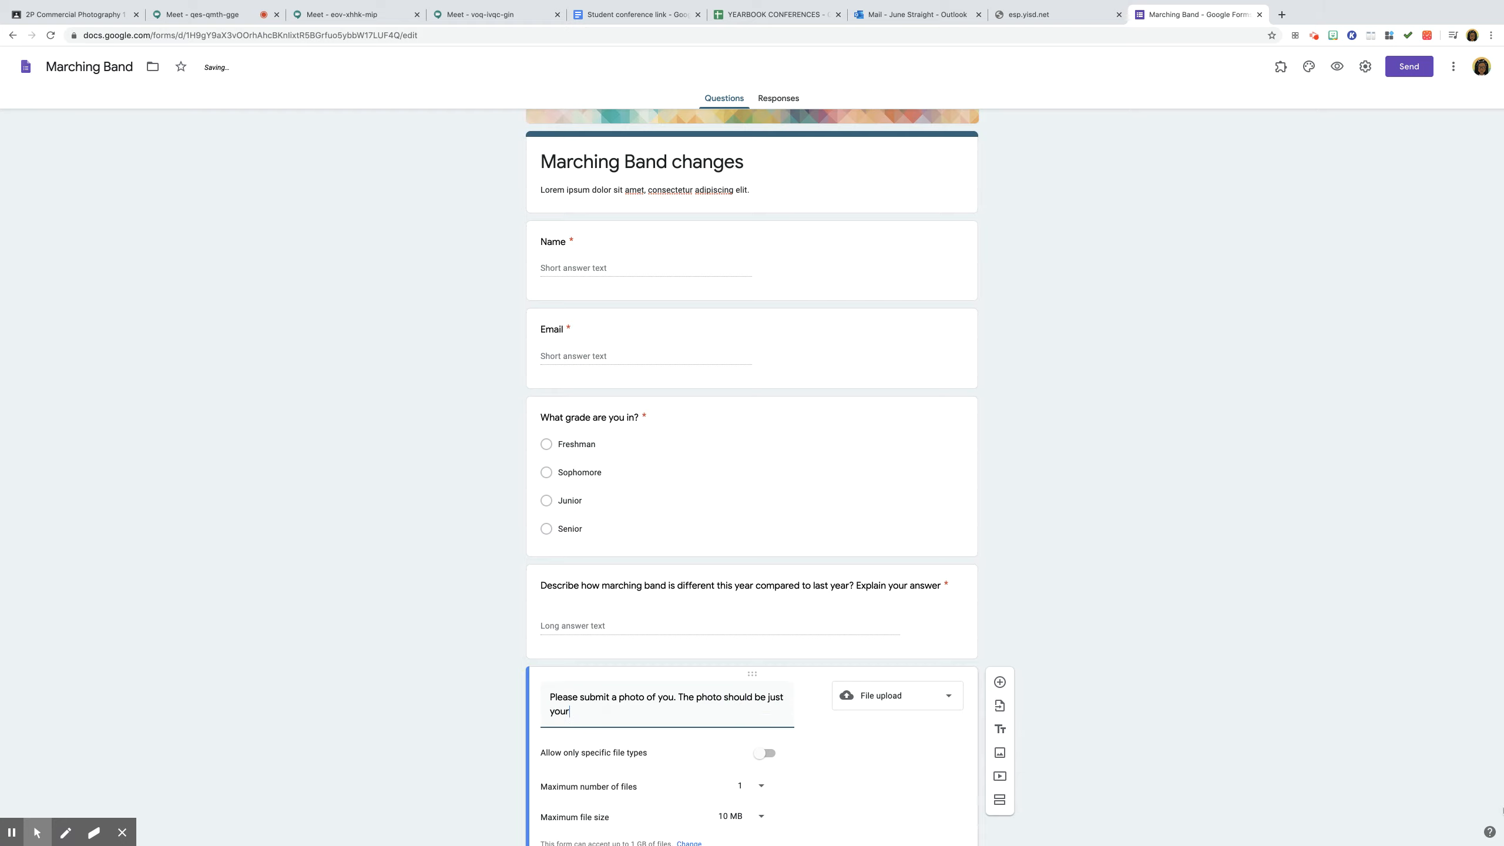
{"action": "type", "text": "face"}
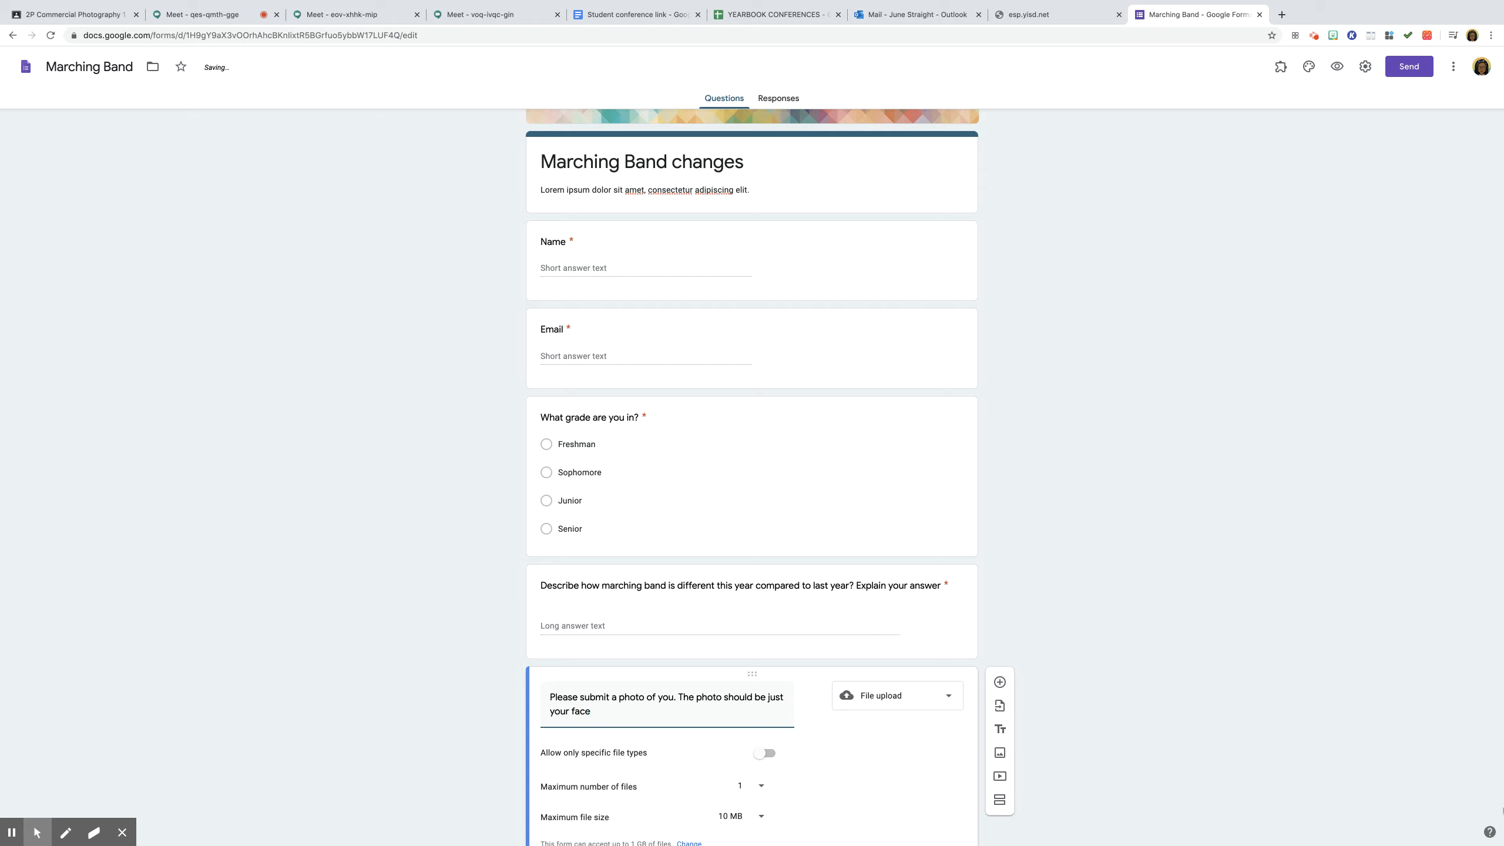
{"action": "type", "text": "and"}
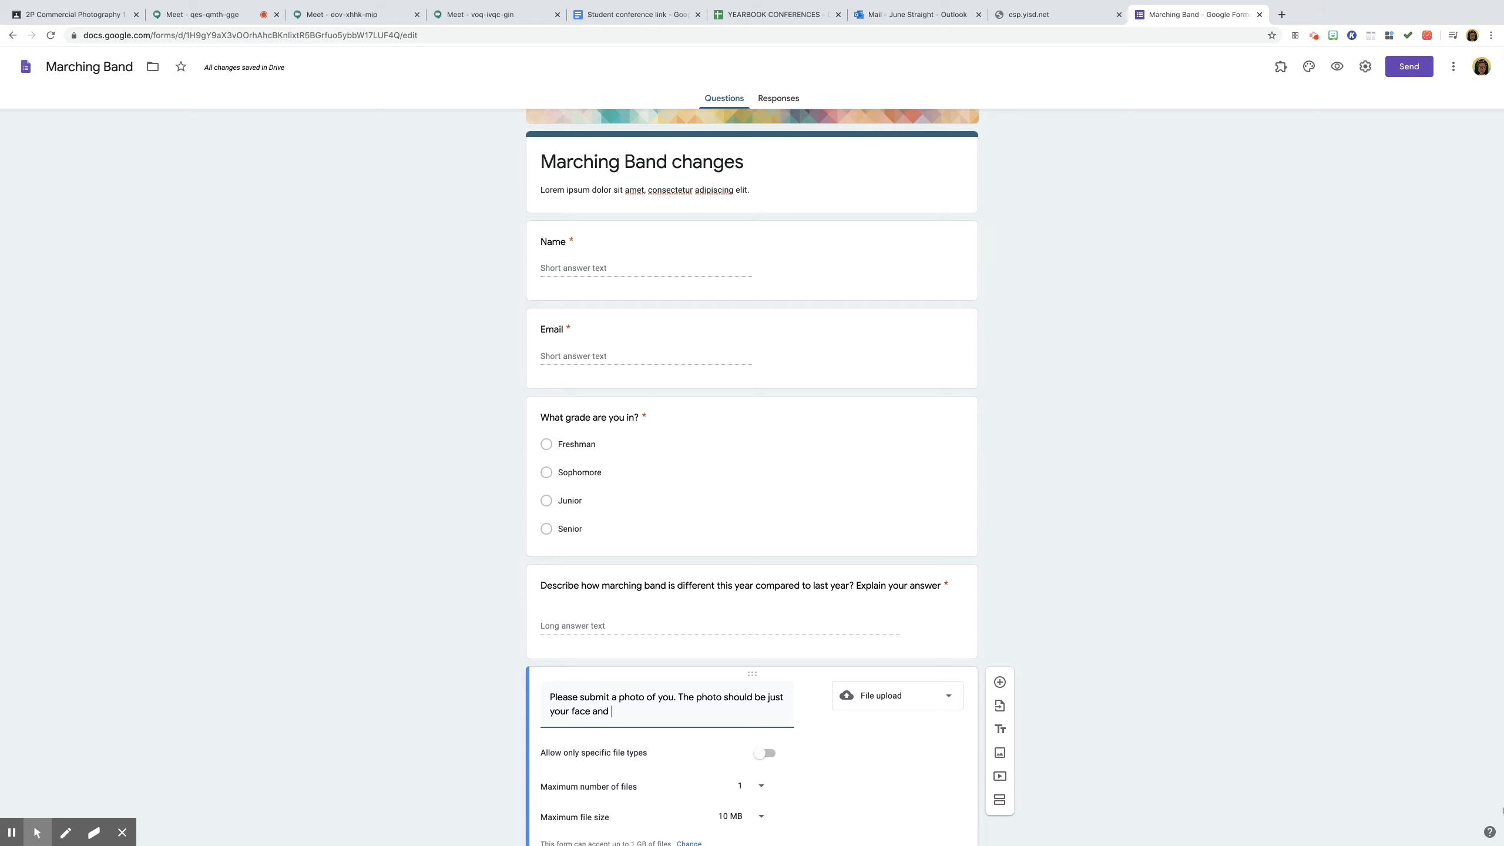
{"action": "type", "text": "shoulders"}
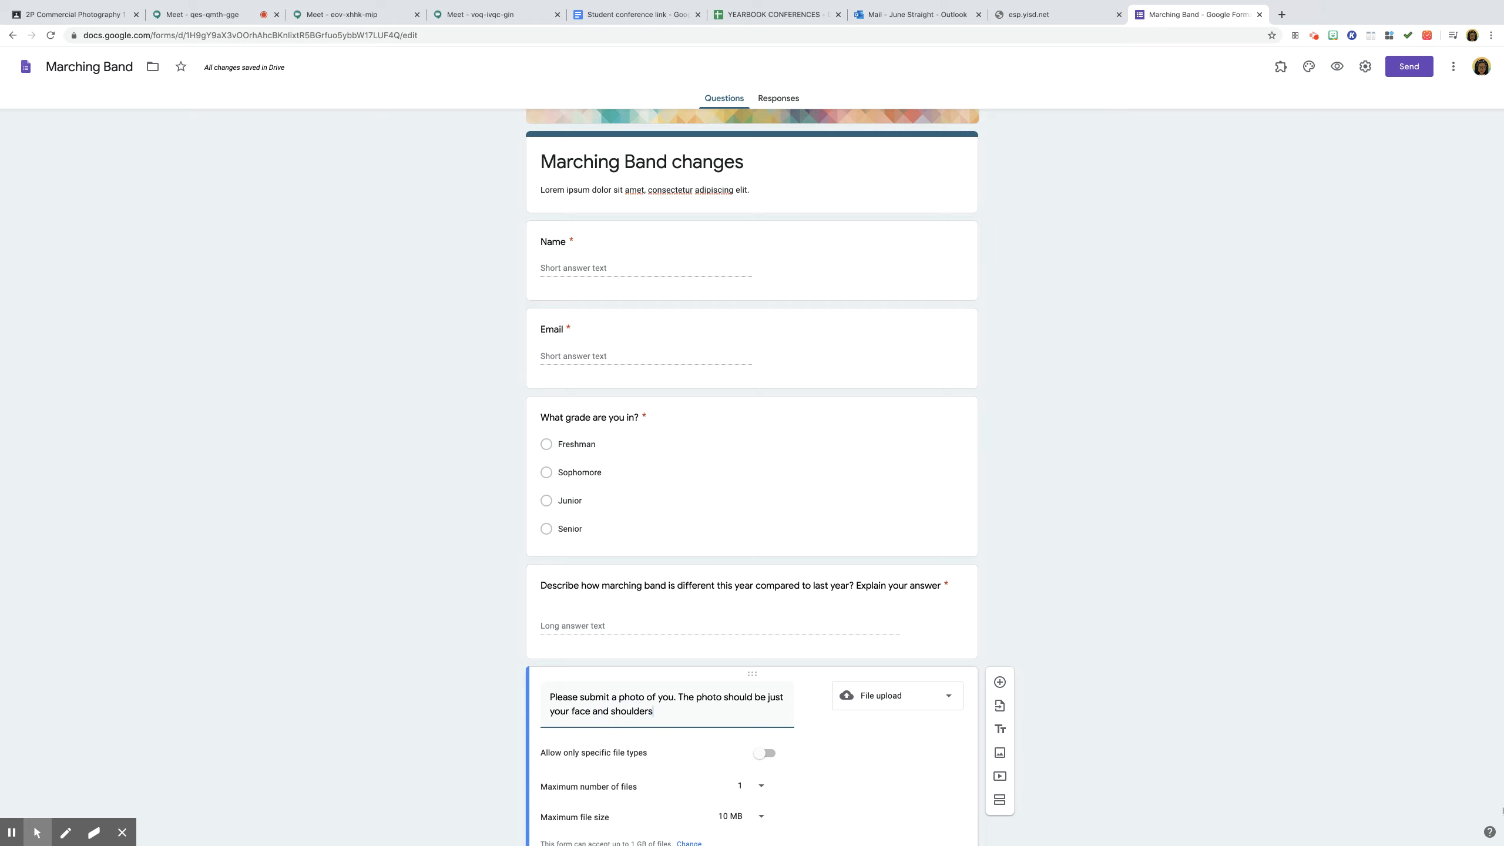
{"action": "type", "text": "."}
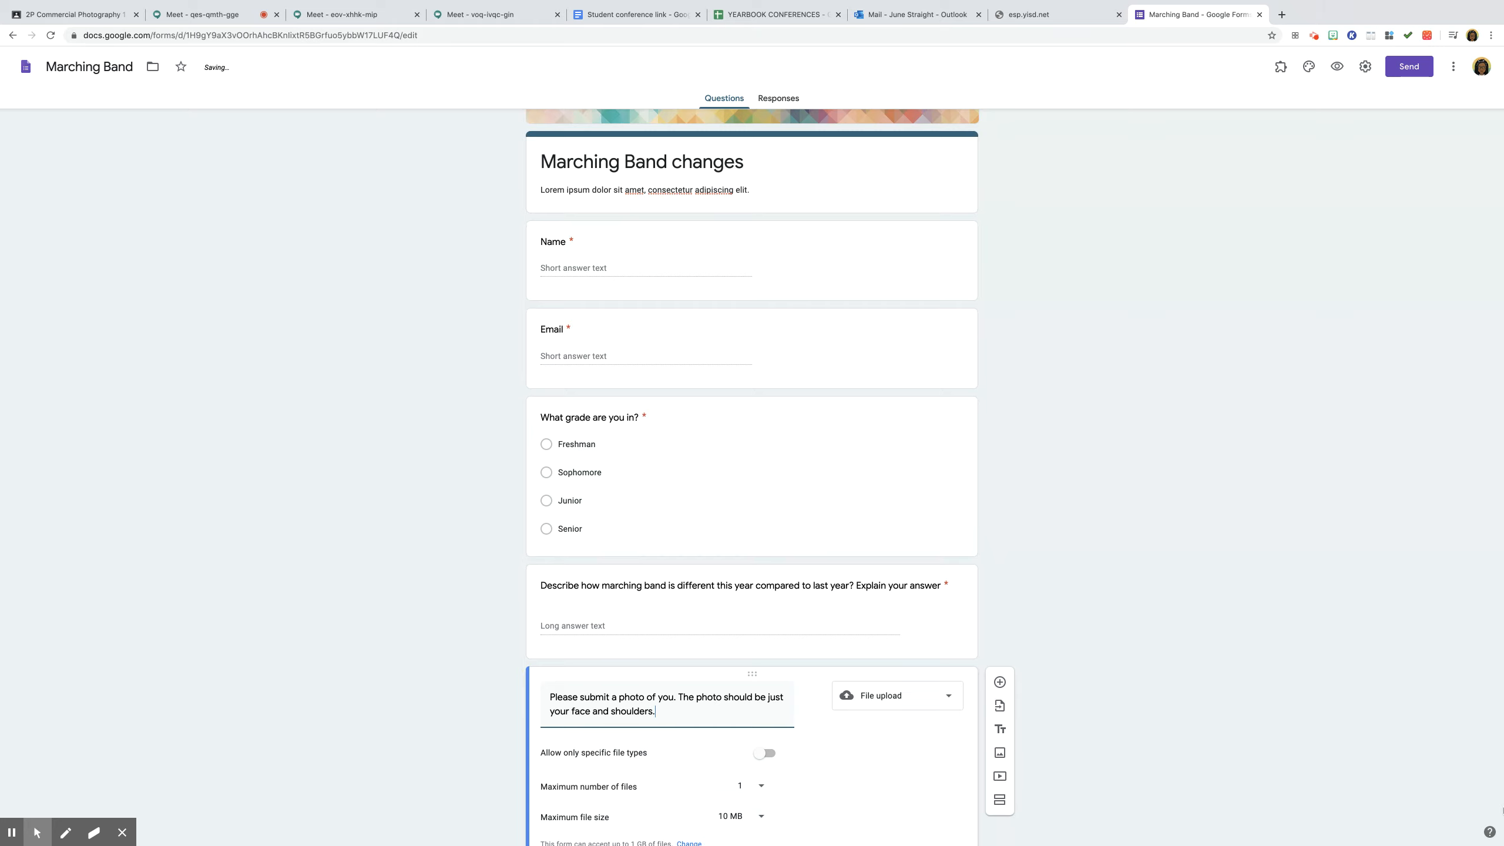
{"action": "type", "text": "Please add a photo without filters."}
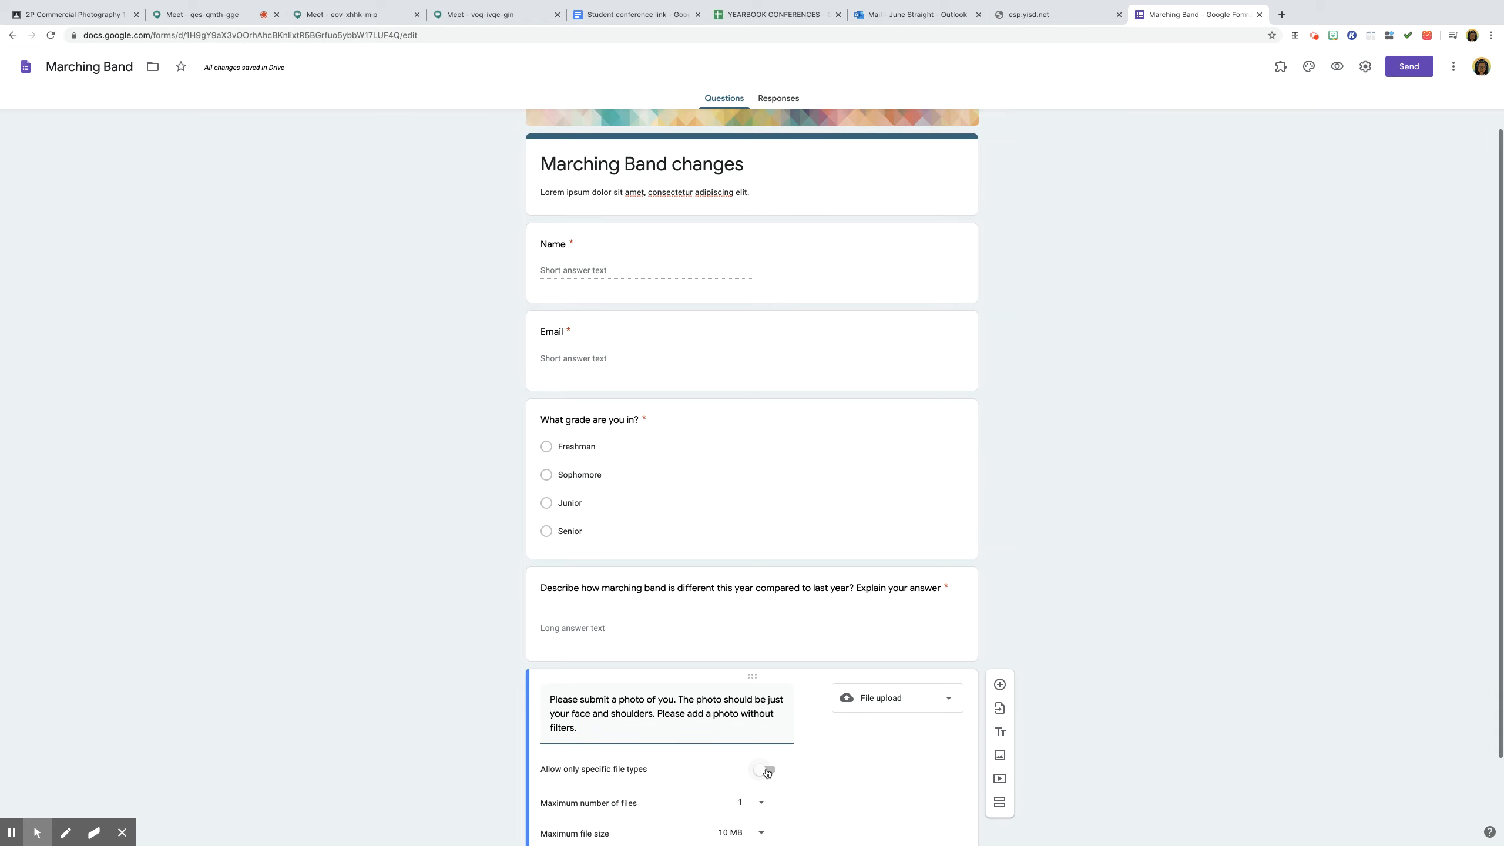
- Restrict uploads to image files only, allow up to 5 files, and make it required
{"action": "left_click", "coordinate": [765, 770]}
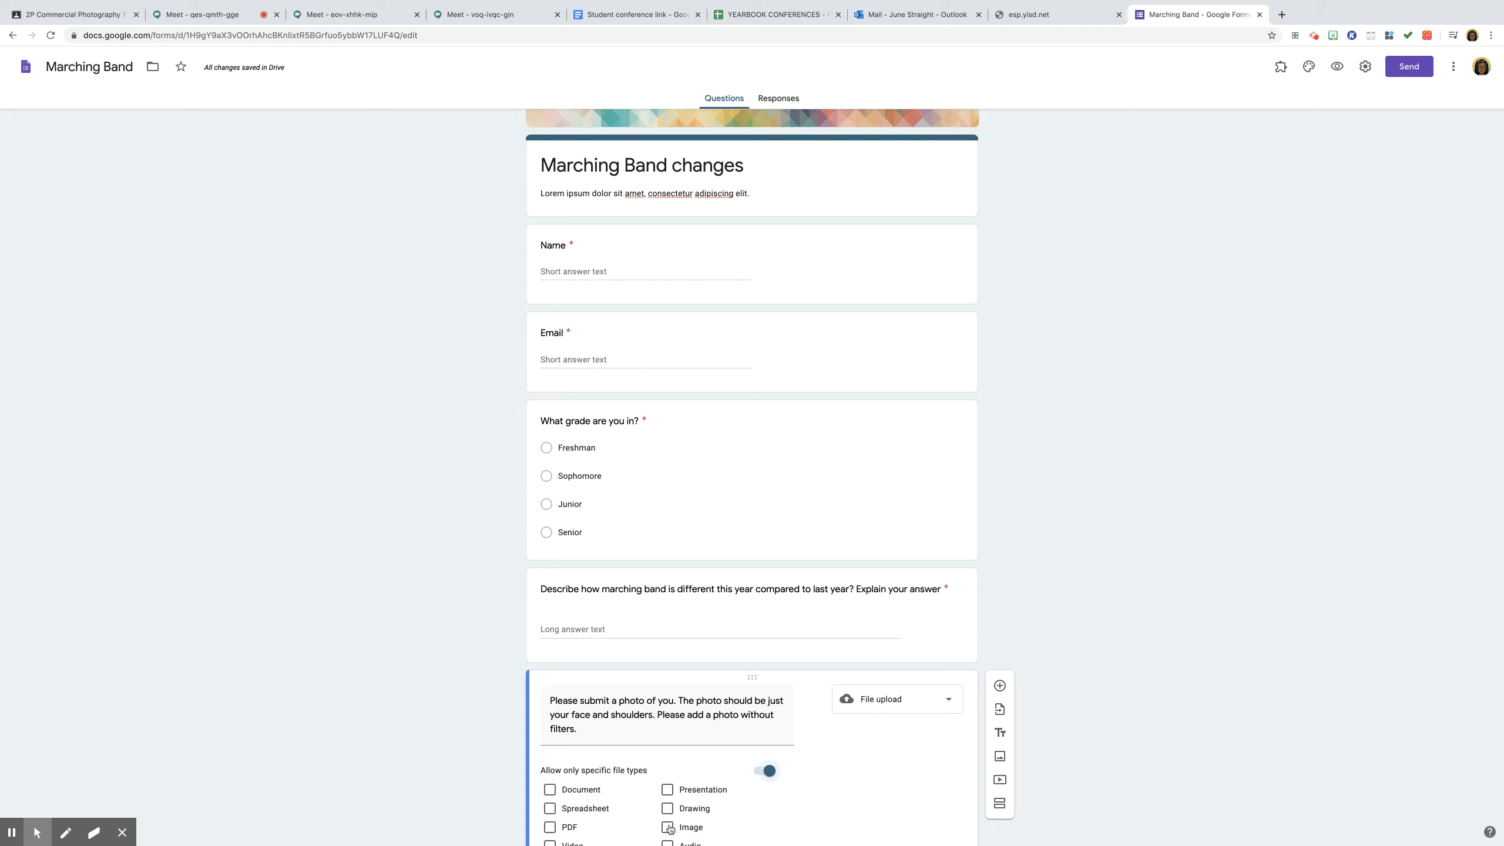
{"action": "left_click", "coordinate": [668, 826]}
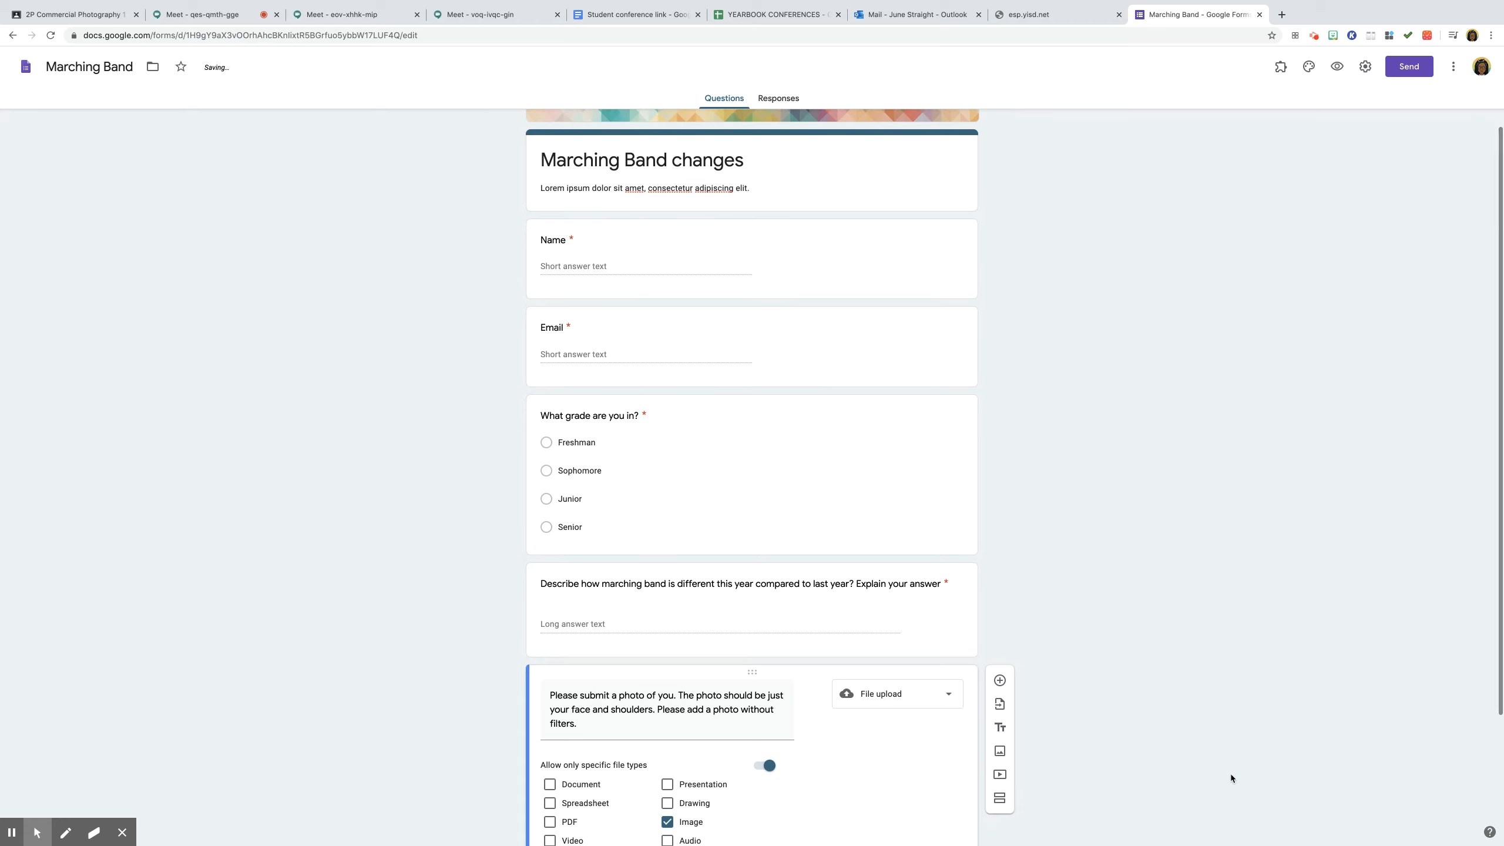
{"action": "scroll", "scroll_direction": "down", "scroll_amount": 3}
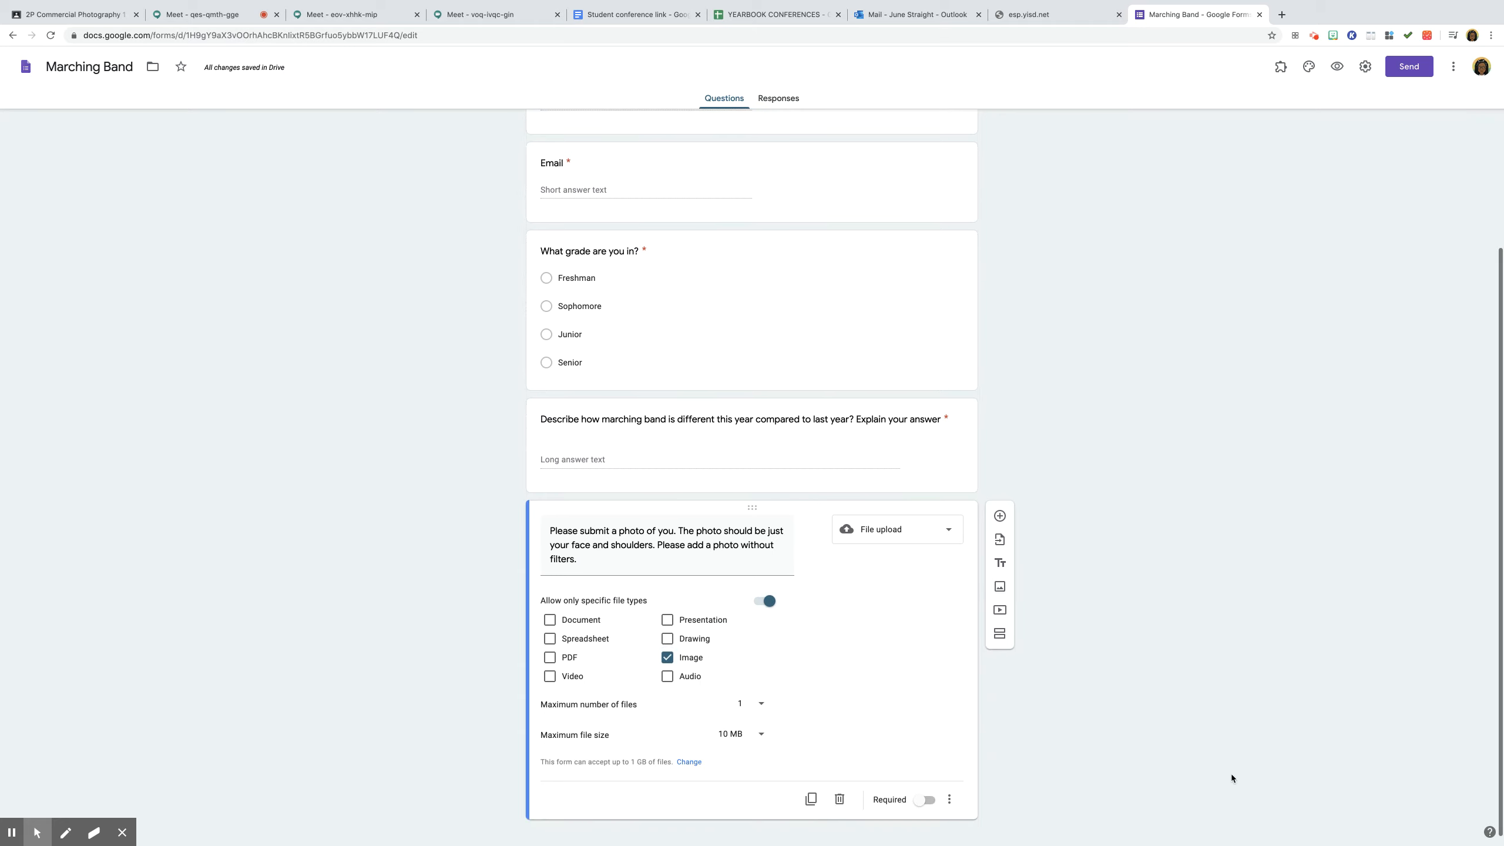
{"action": "mouse_move", "coordinate": [753, 636]}
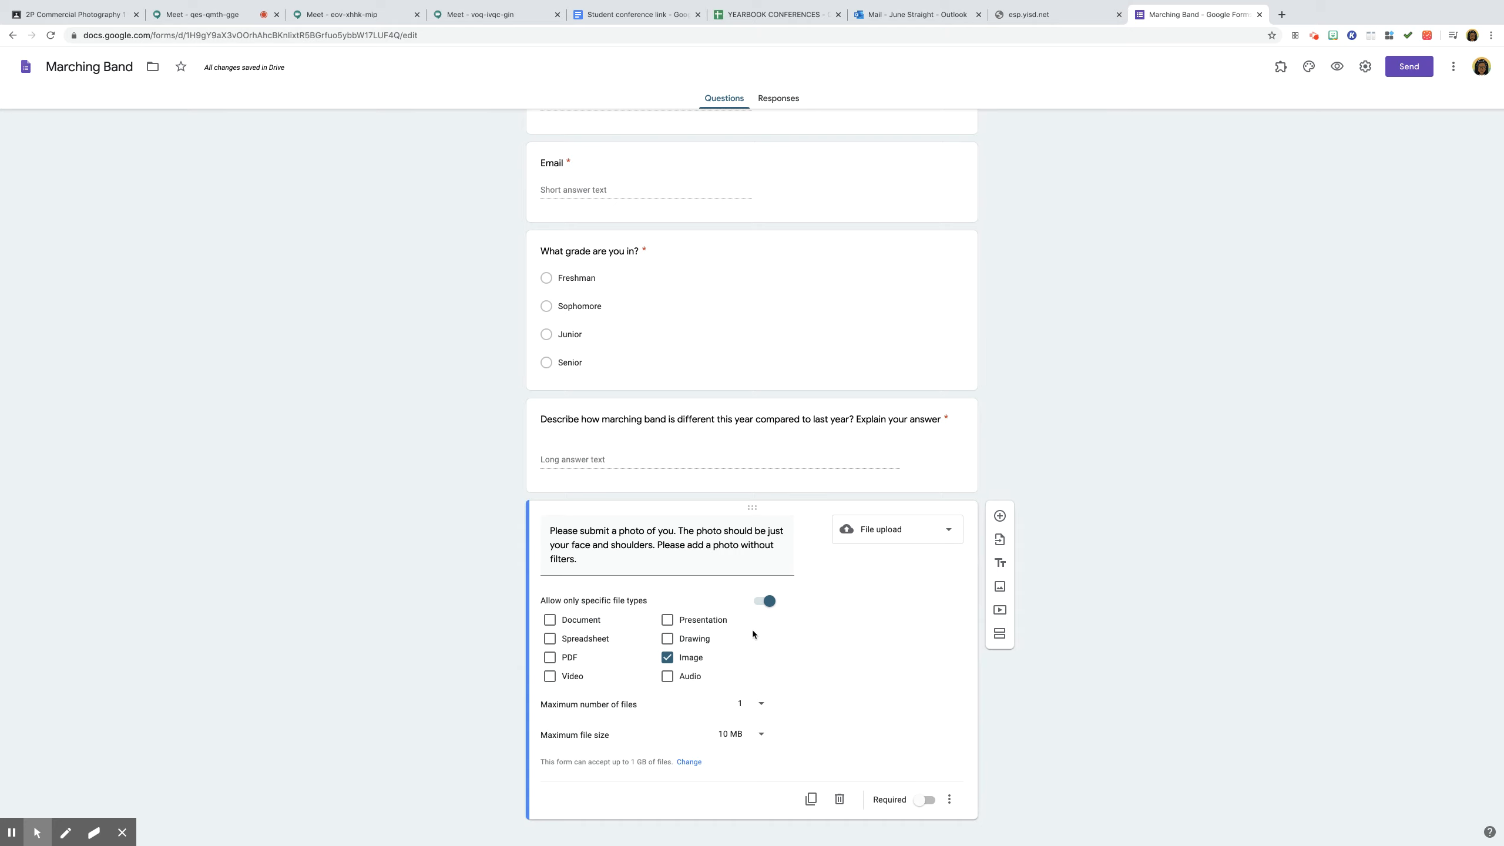
{"action": "left_click", "coordinate": [748, 704]}
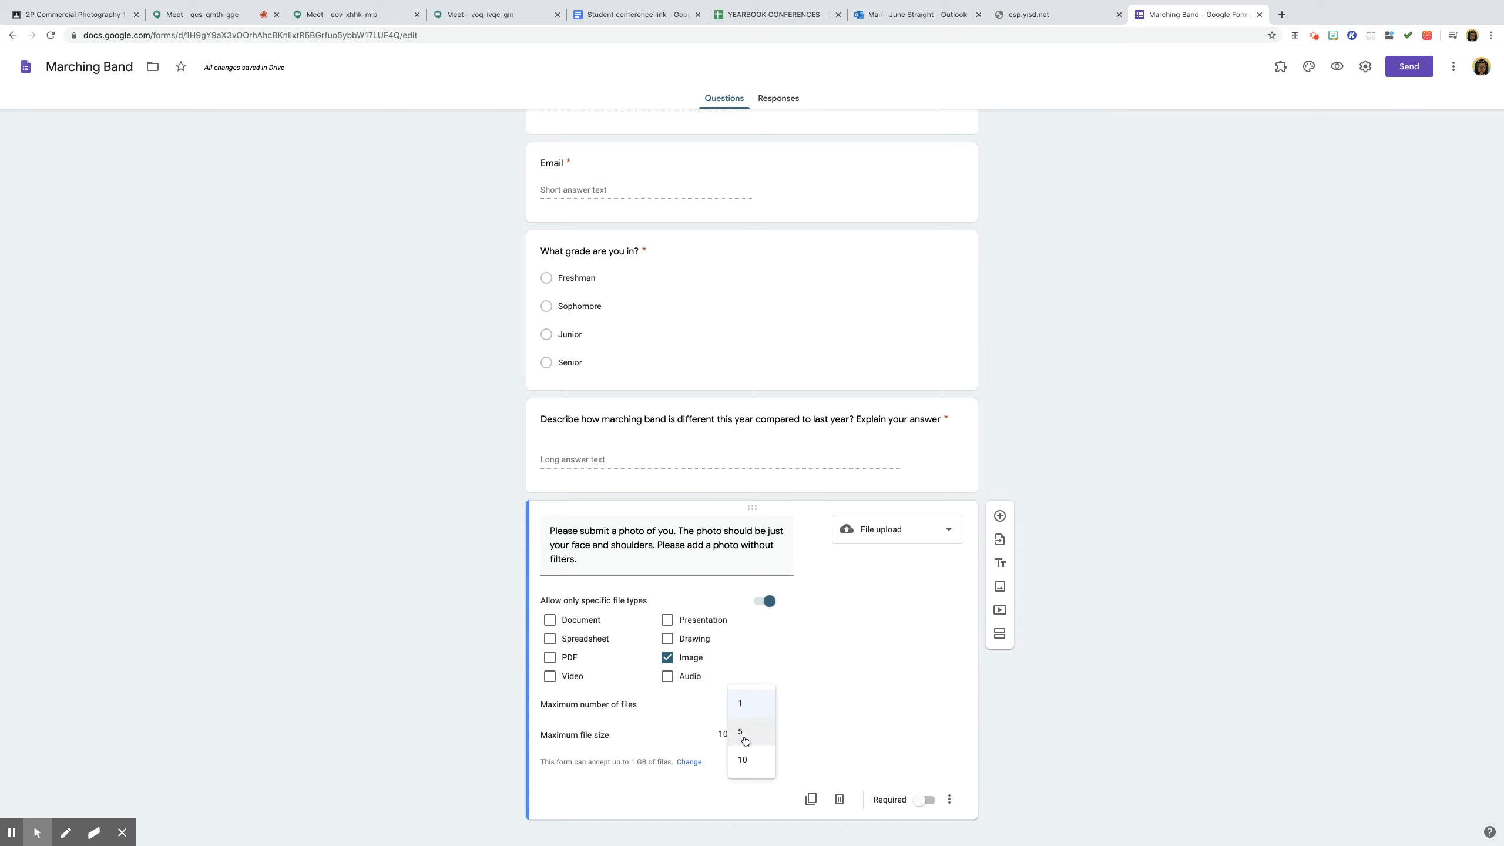
{"action": "left_click", "coordinate": [739, 731]}
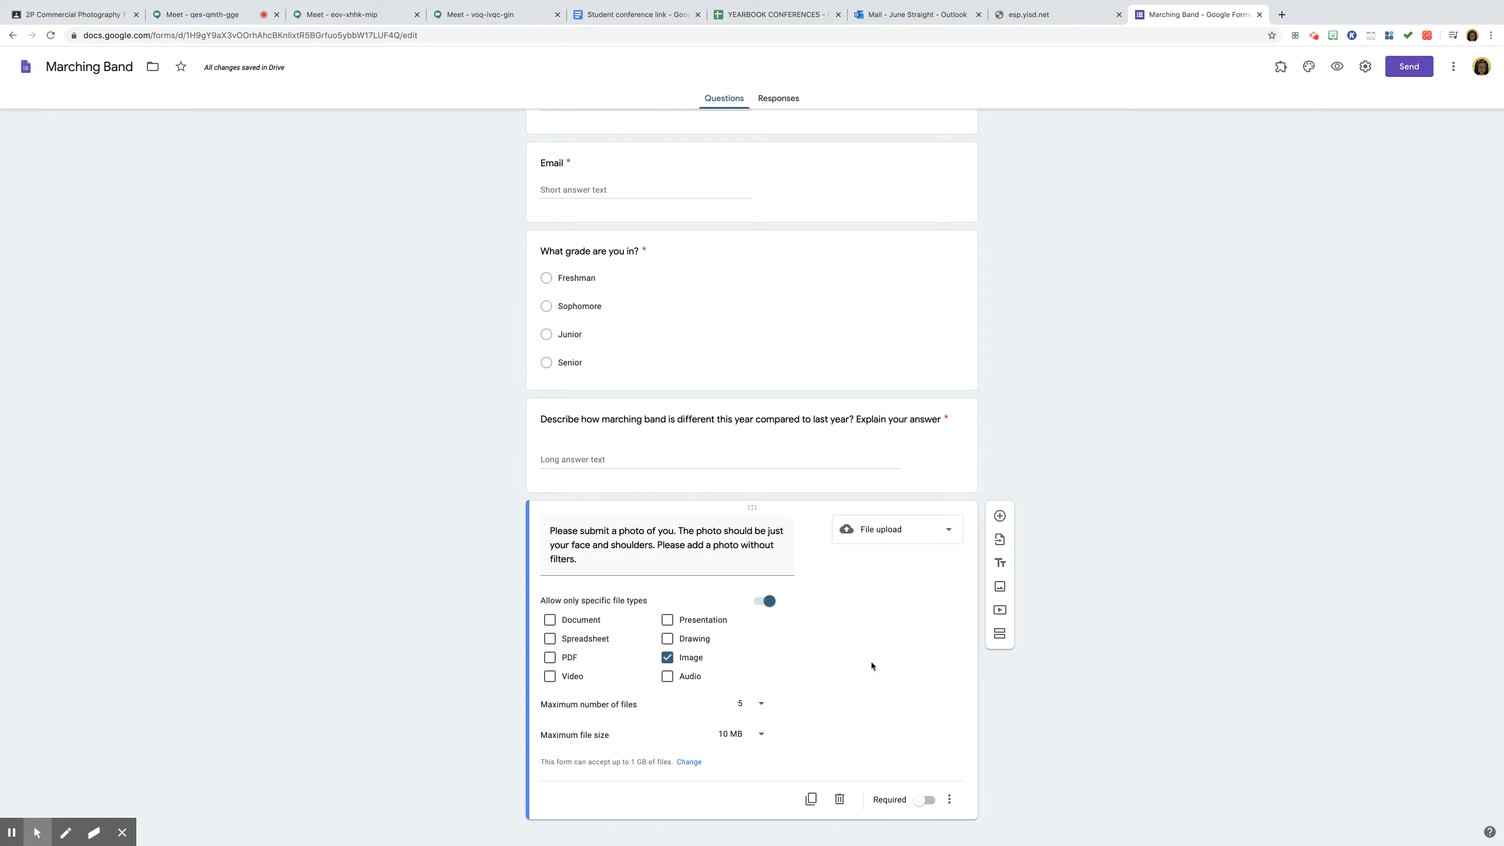
{"action": "left_click", "coordinate": [927, 800]}
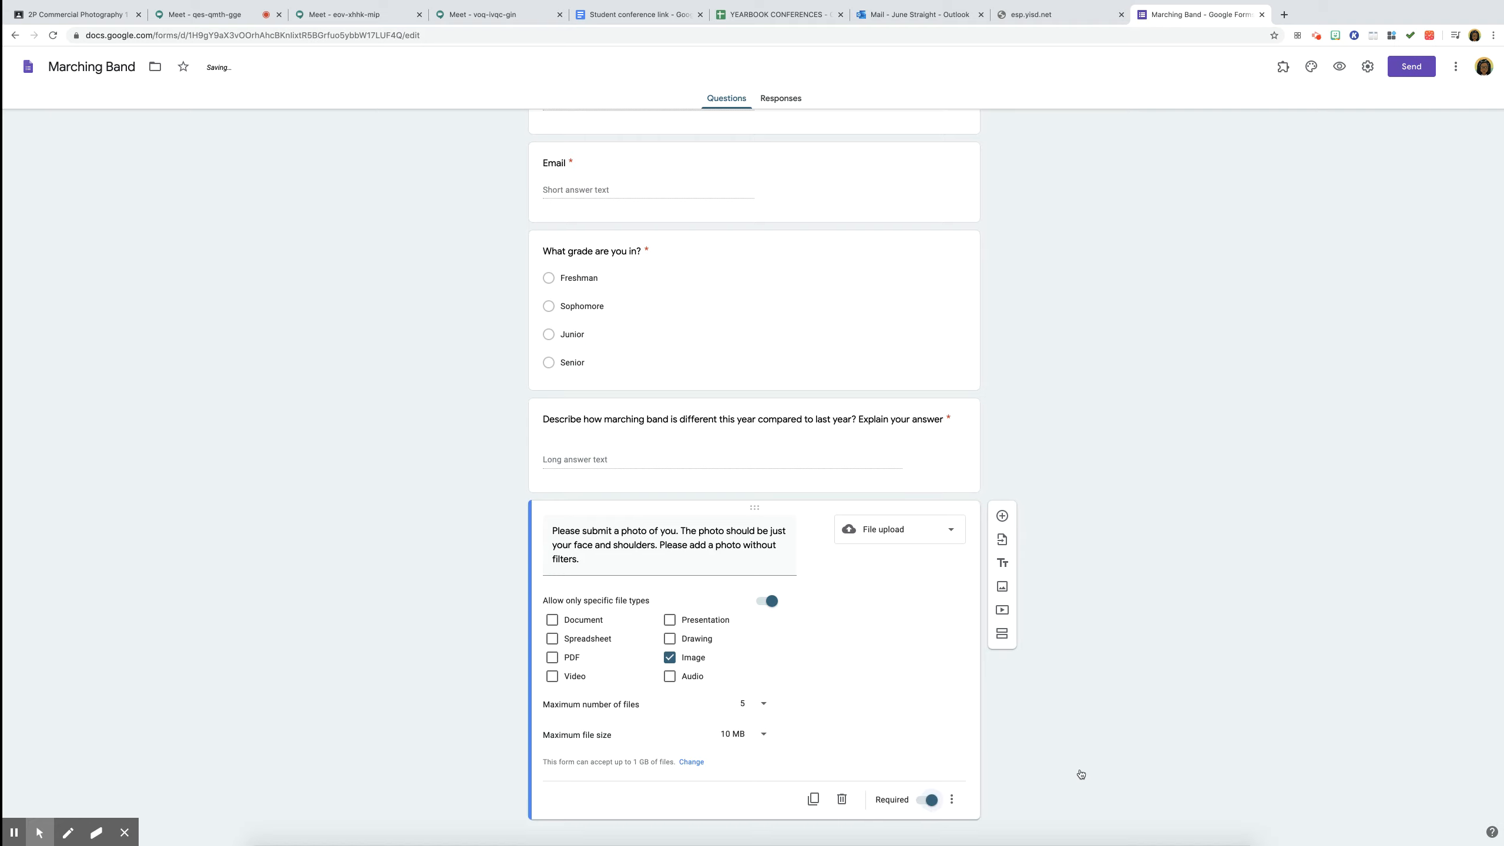
{"action": "left_click", "coordinate": [923, 799]}
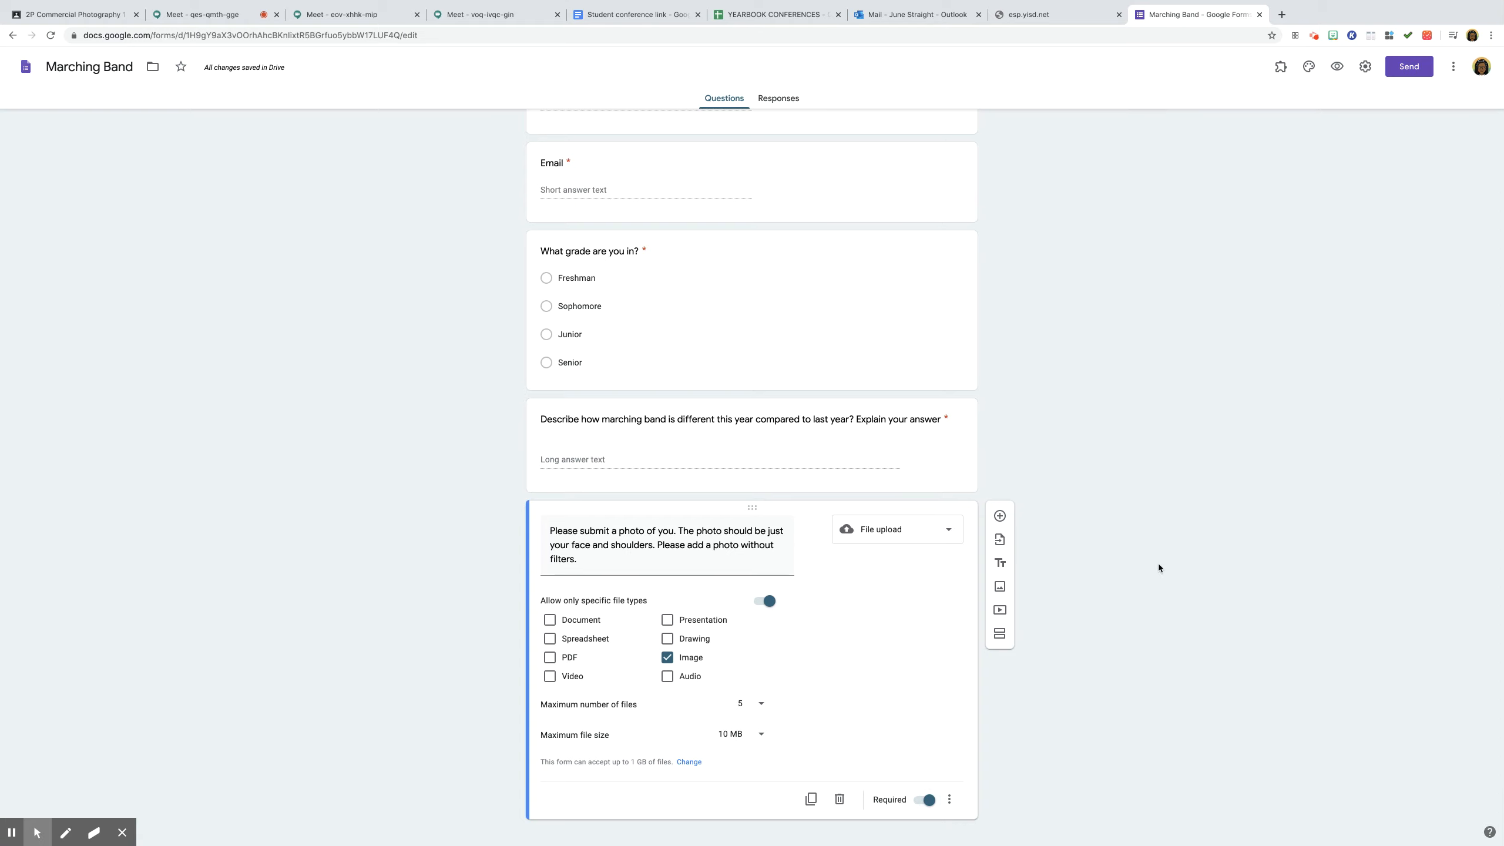
{"action": "scroll", "scroll_direction": "up", "scroll_amount": 3}
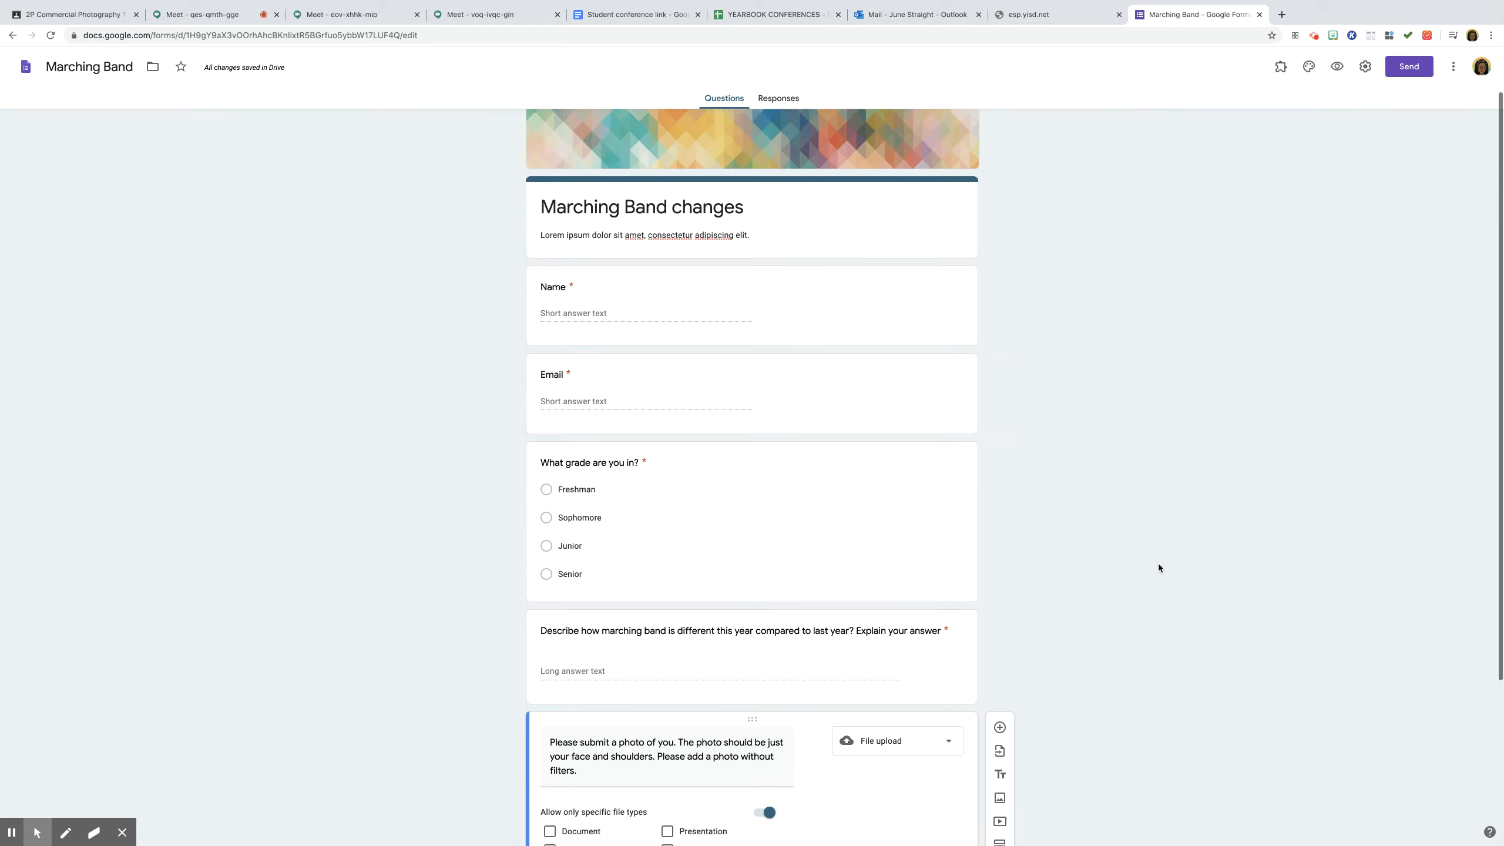
{"action": "scroll", "scroll_direction": "up", "scroll_amount": 3}
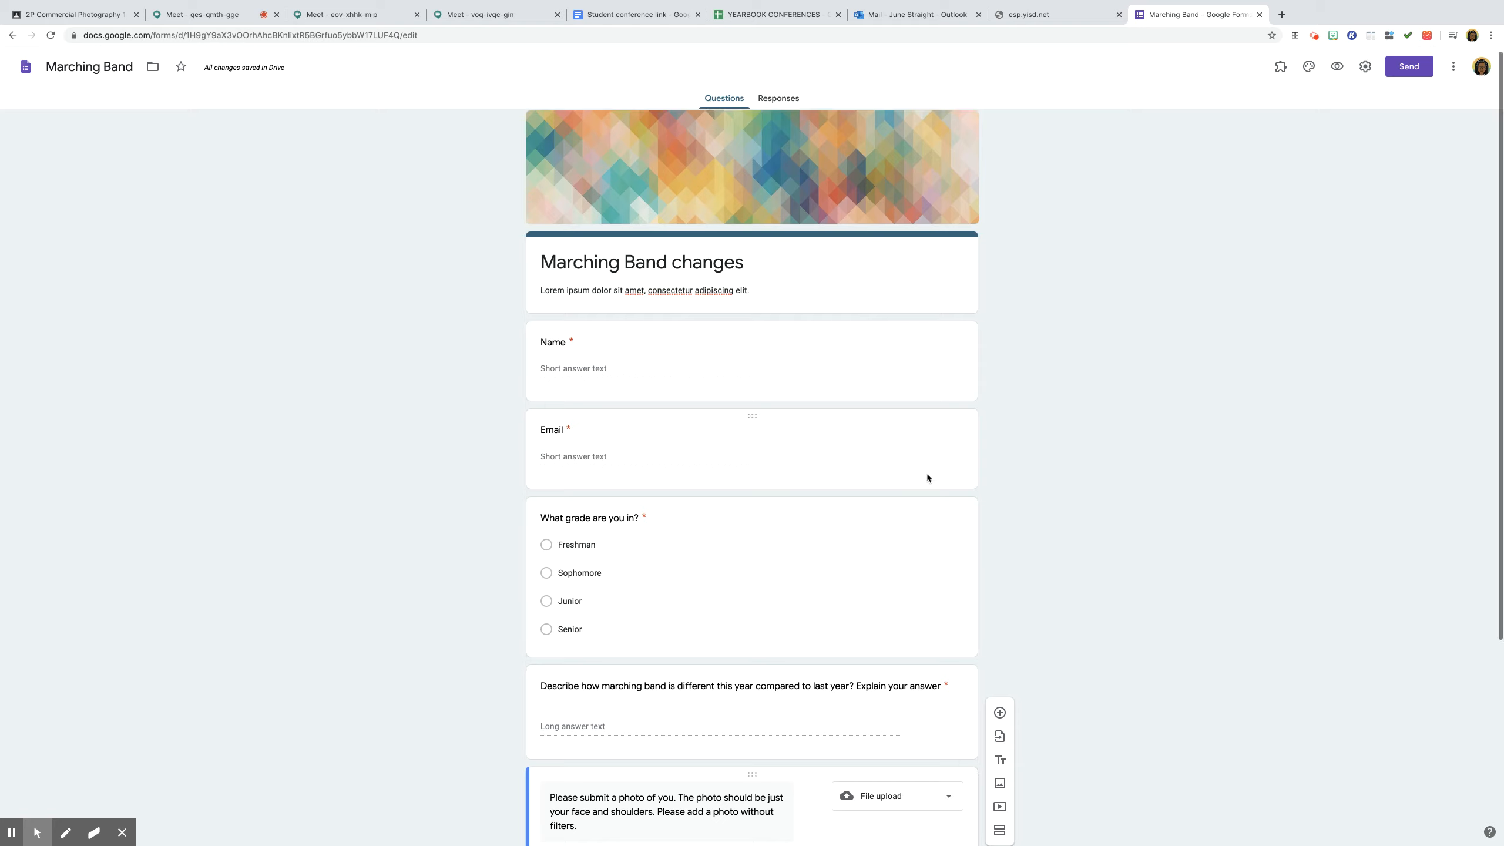
{"action": "mouse_move", "coordinate": [1298, 226]}
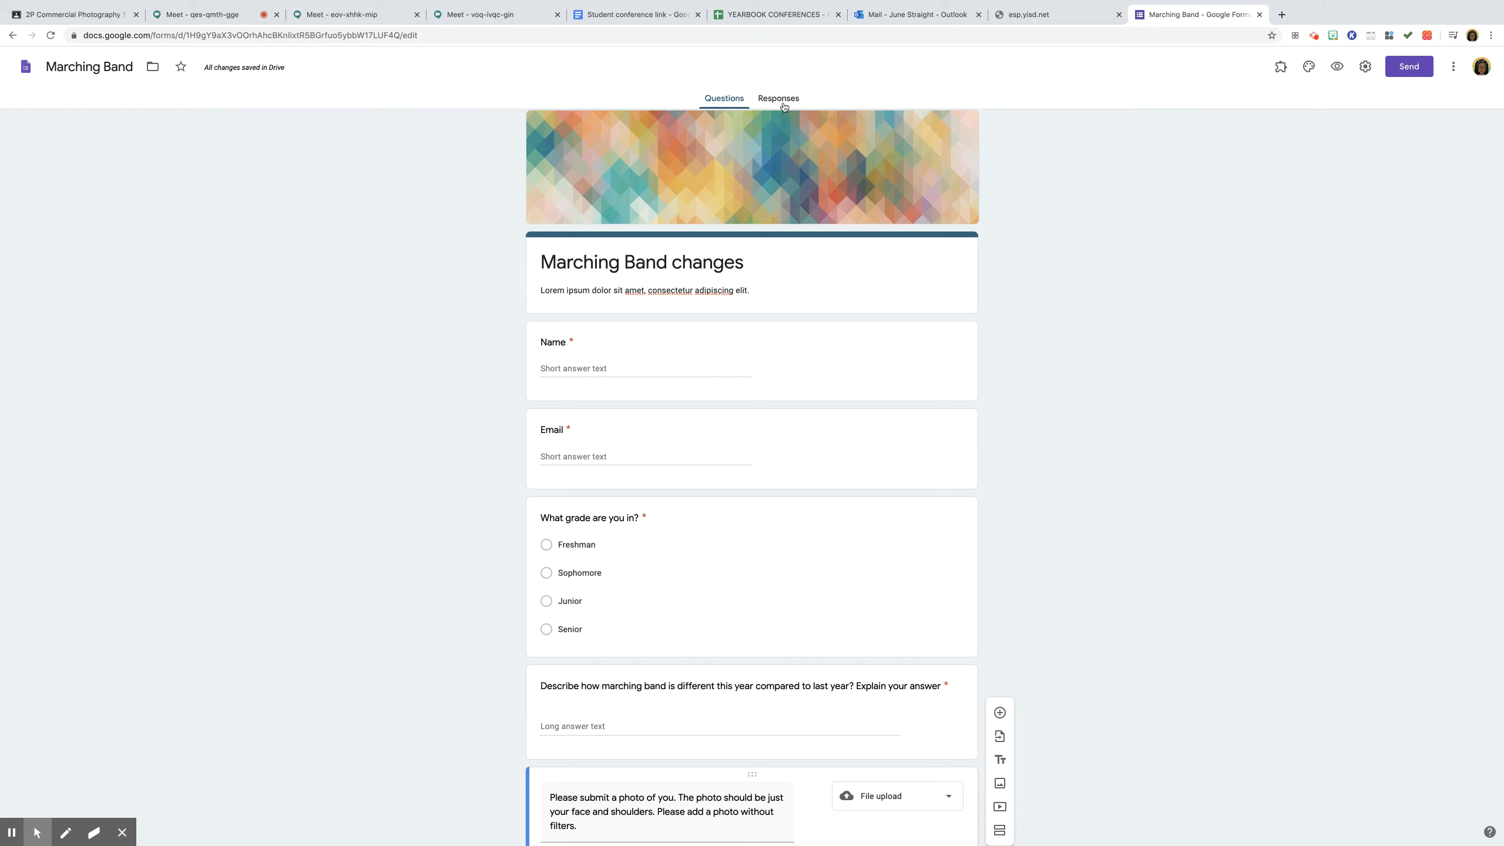
{"action": "mouse_move", "coordinate": [774, 146]}
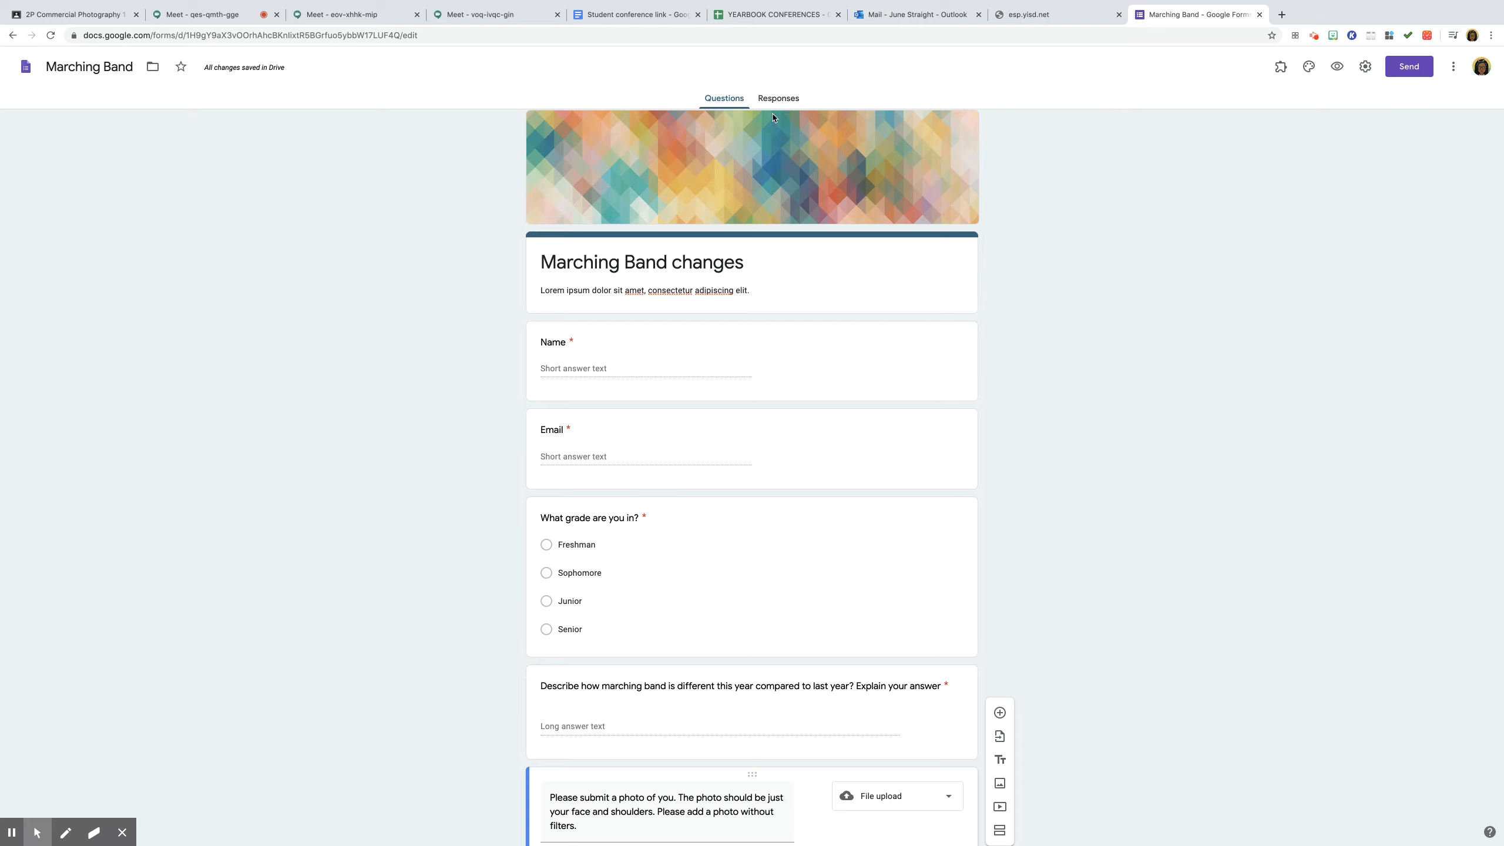
{"action": "mouse_move", "coordinate": [1496, 86]}
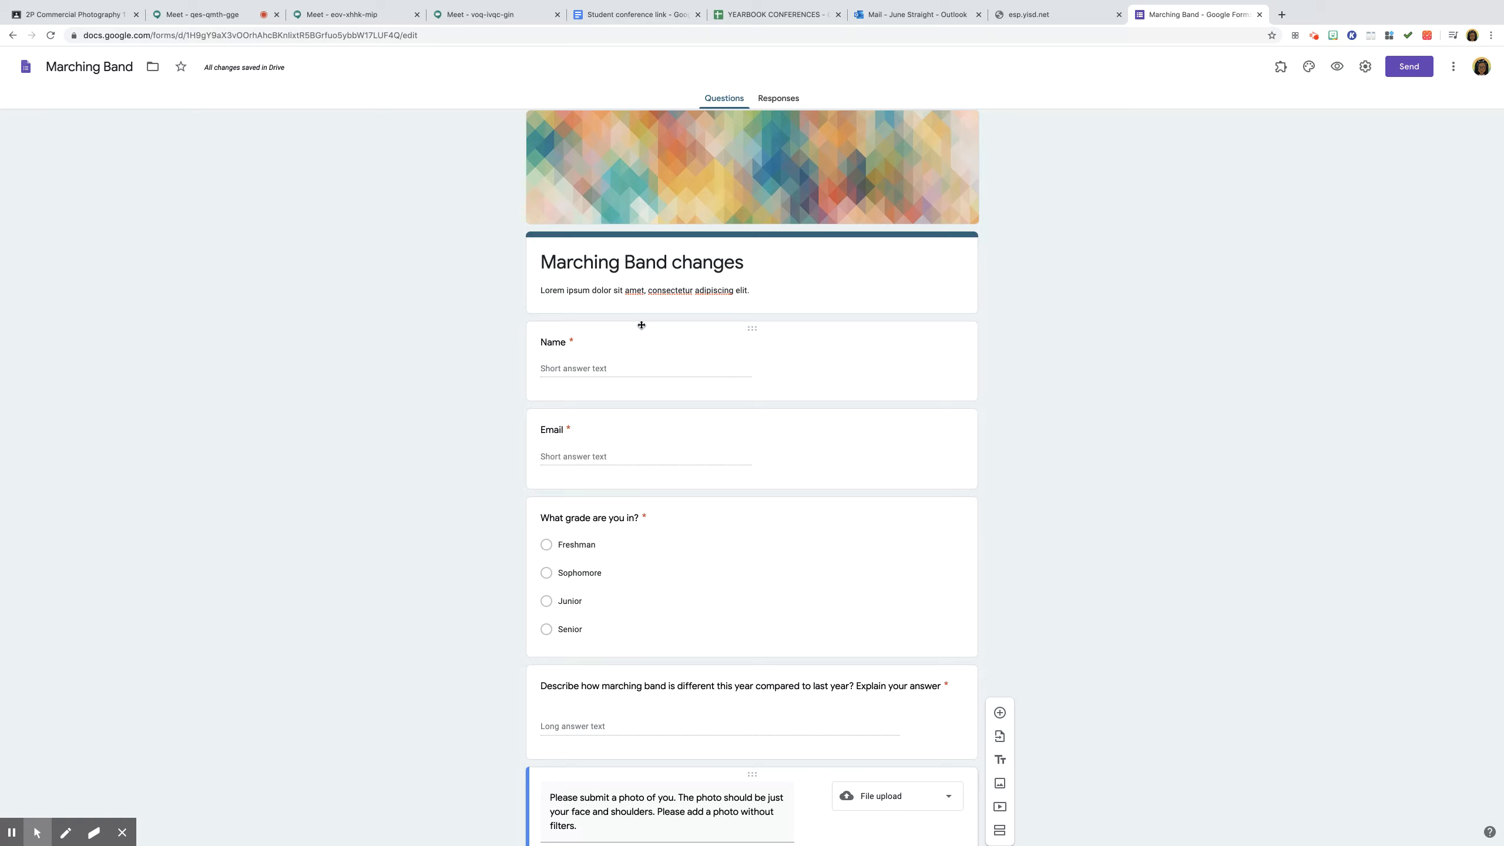
{"action": "mouse_move", "coordinate": [654, 370]}
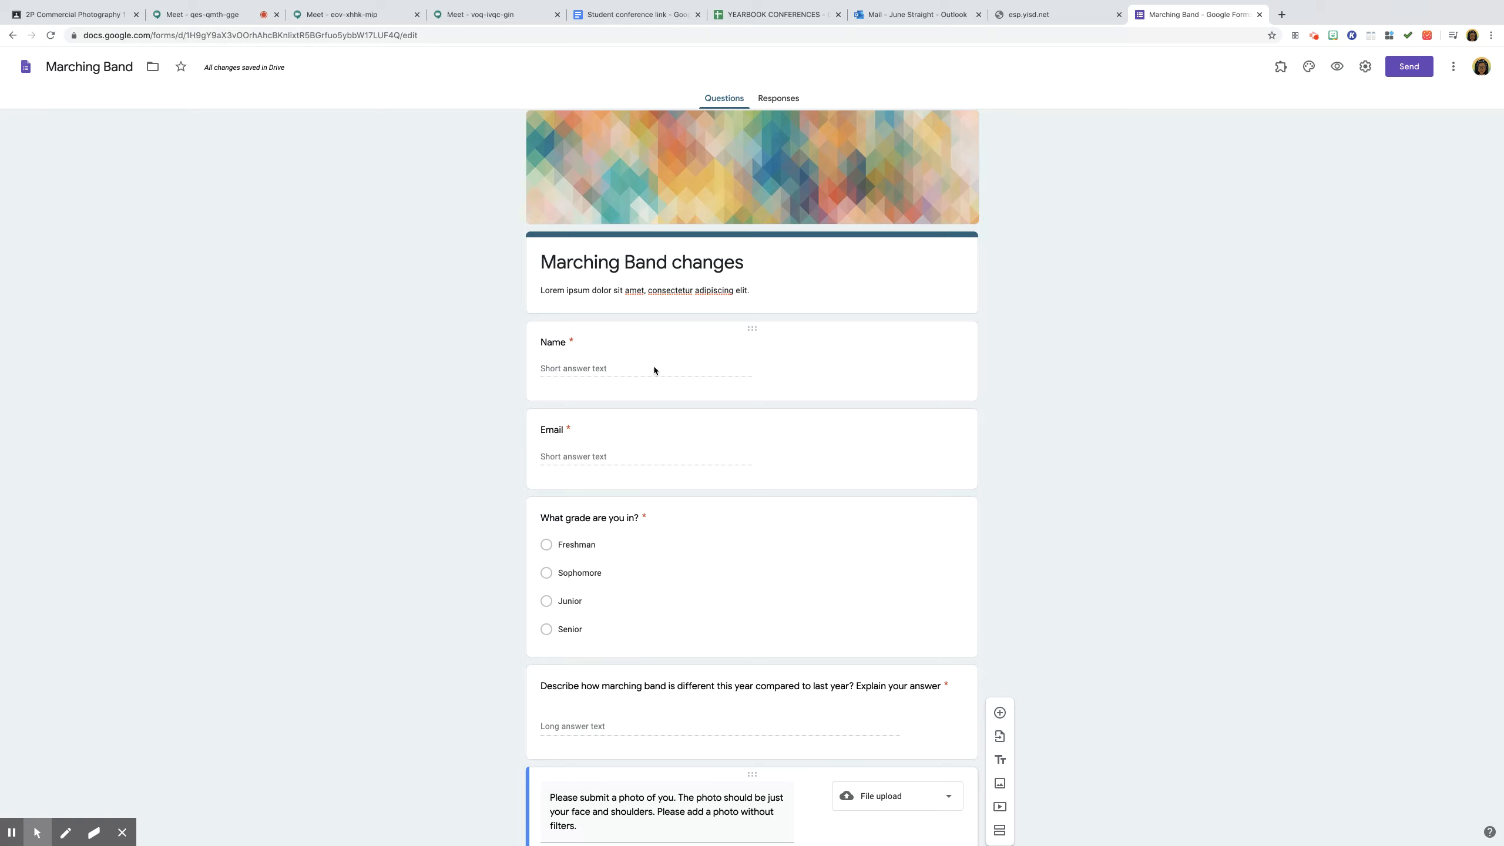
{"action": "mouse_move", "coordinate": [1076, 543]}
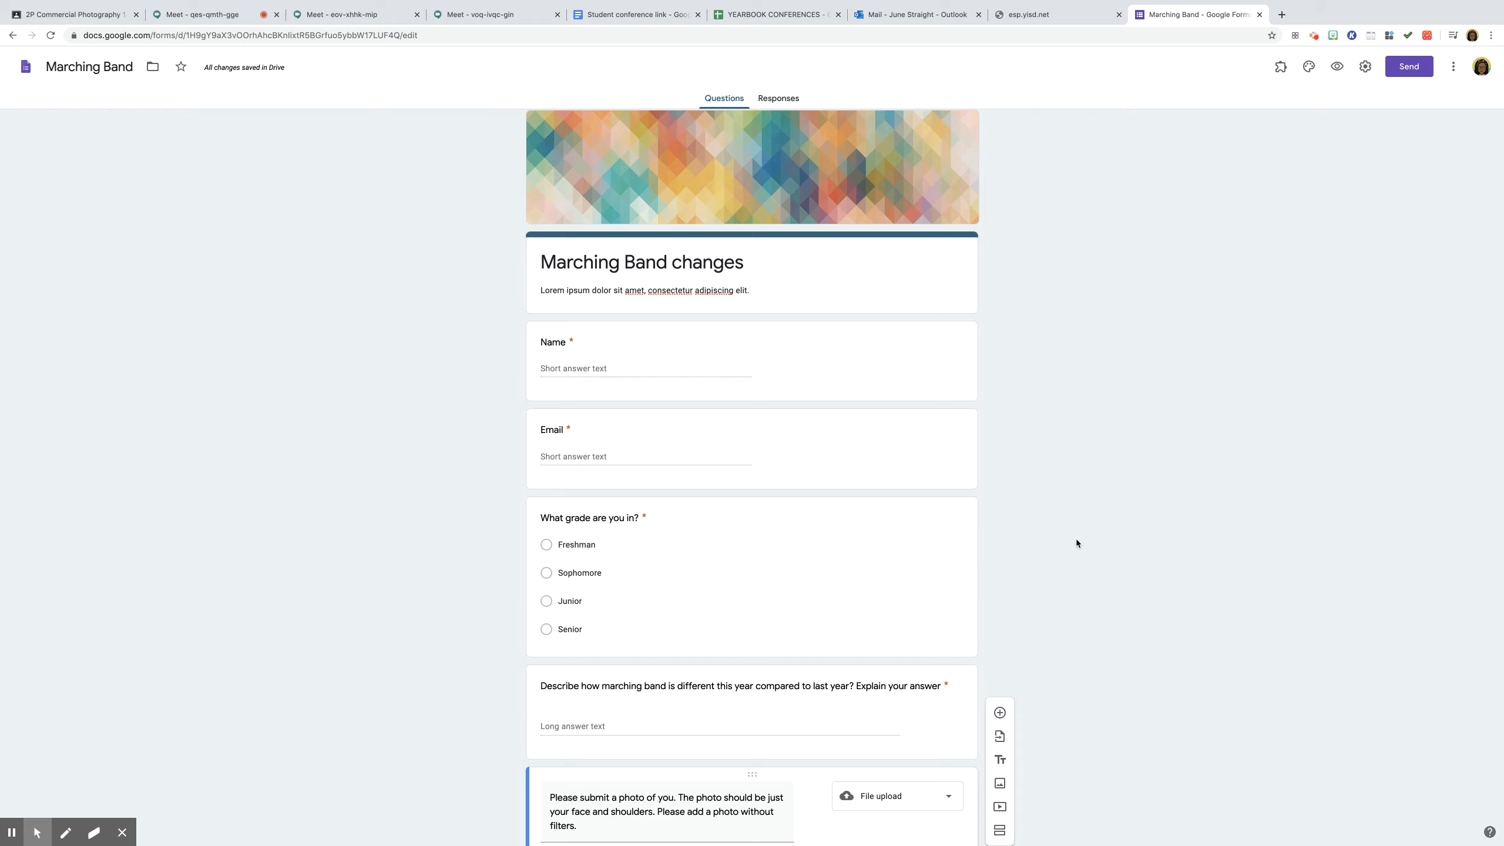
{"action": "mouse_move", "coordinate": [1020, 458]}
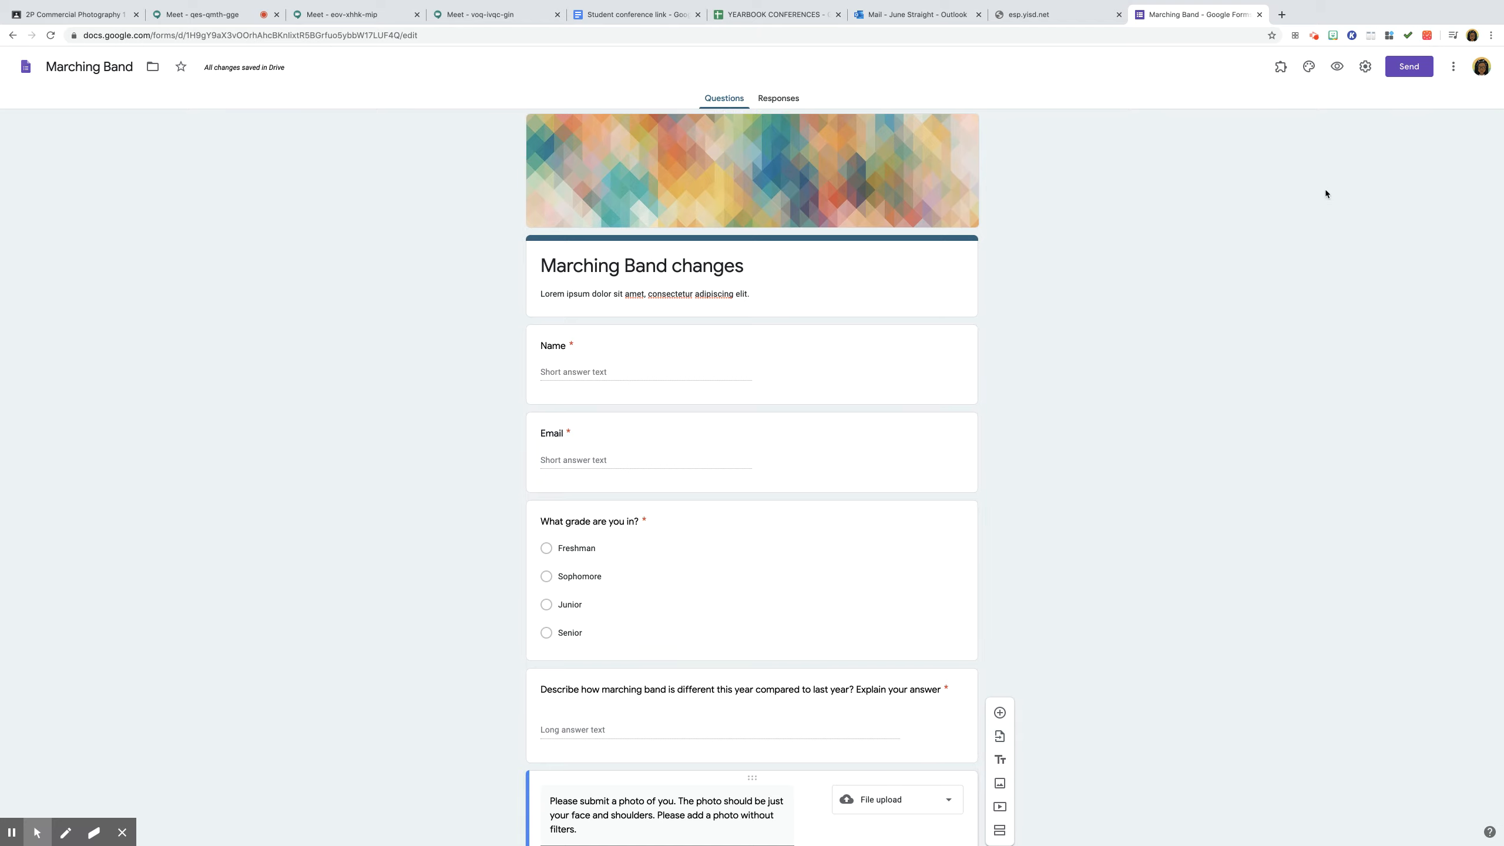
- Open the Send form dialog and switch to its link option to get the shareable link
{"action": "left_click", "coordinate": [1409, 66]}
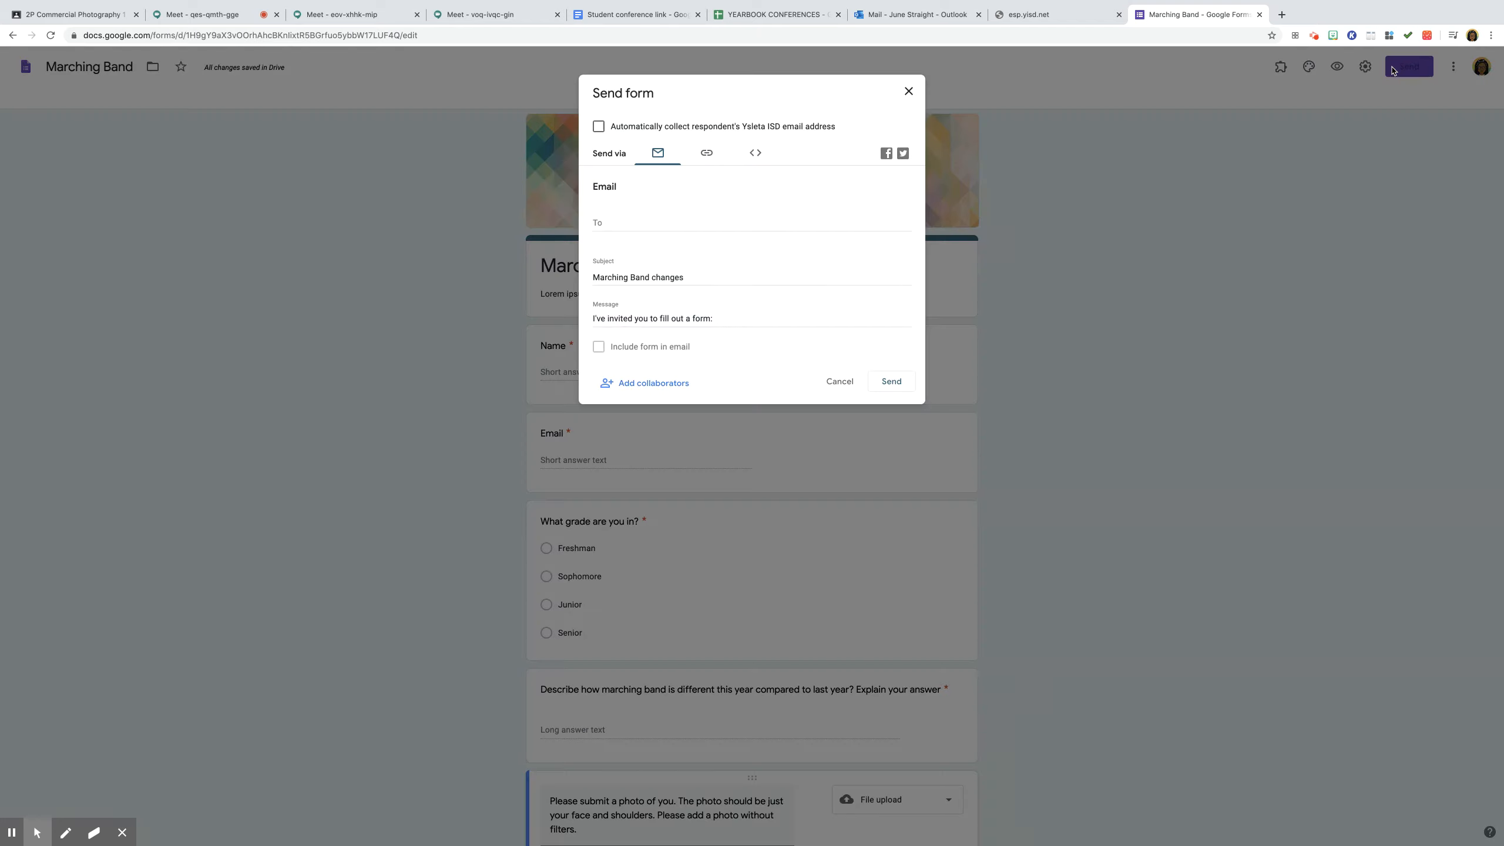
{"action": "left_click", "coordinate": [751, 226]}
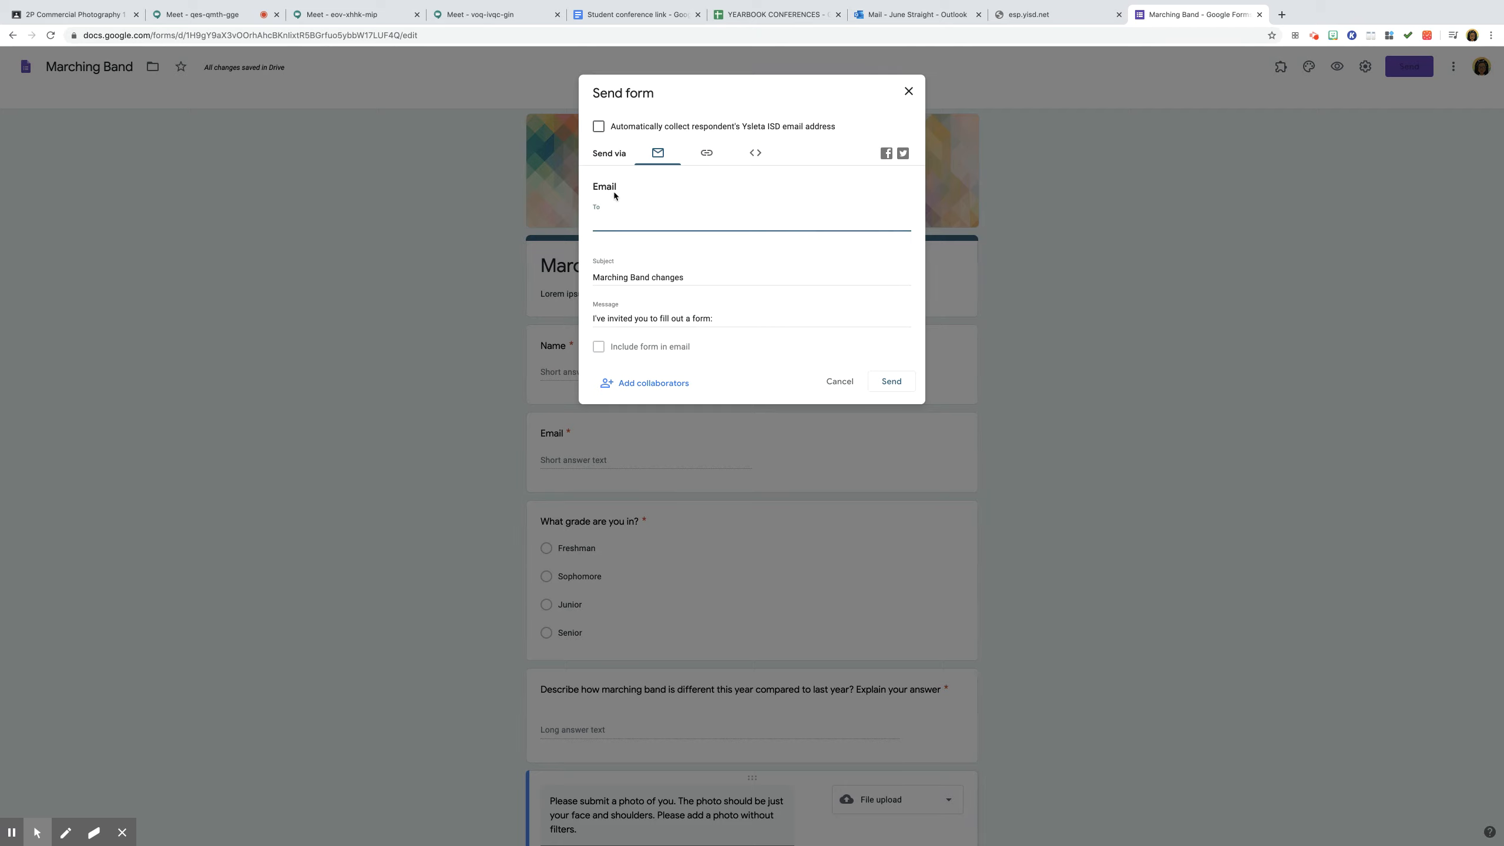
{"action": "mouse_move", "coordinate": [706, 153]}
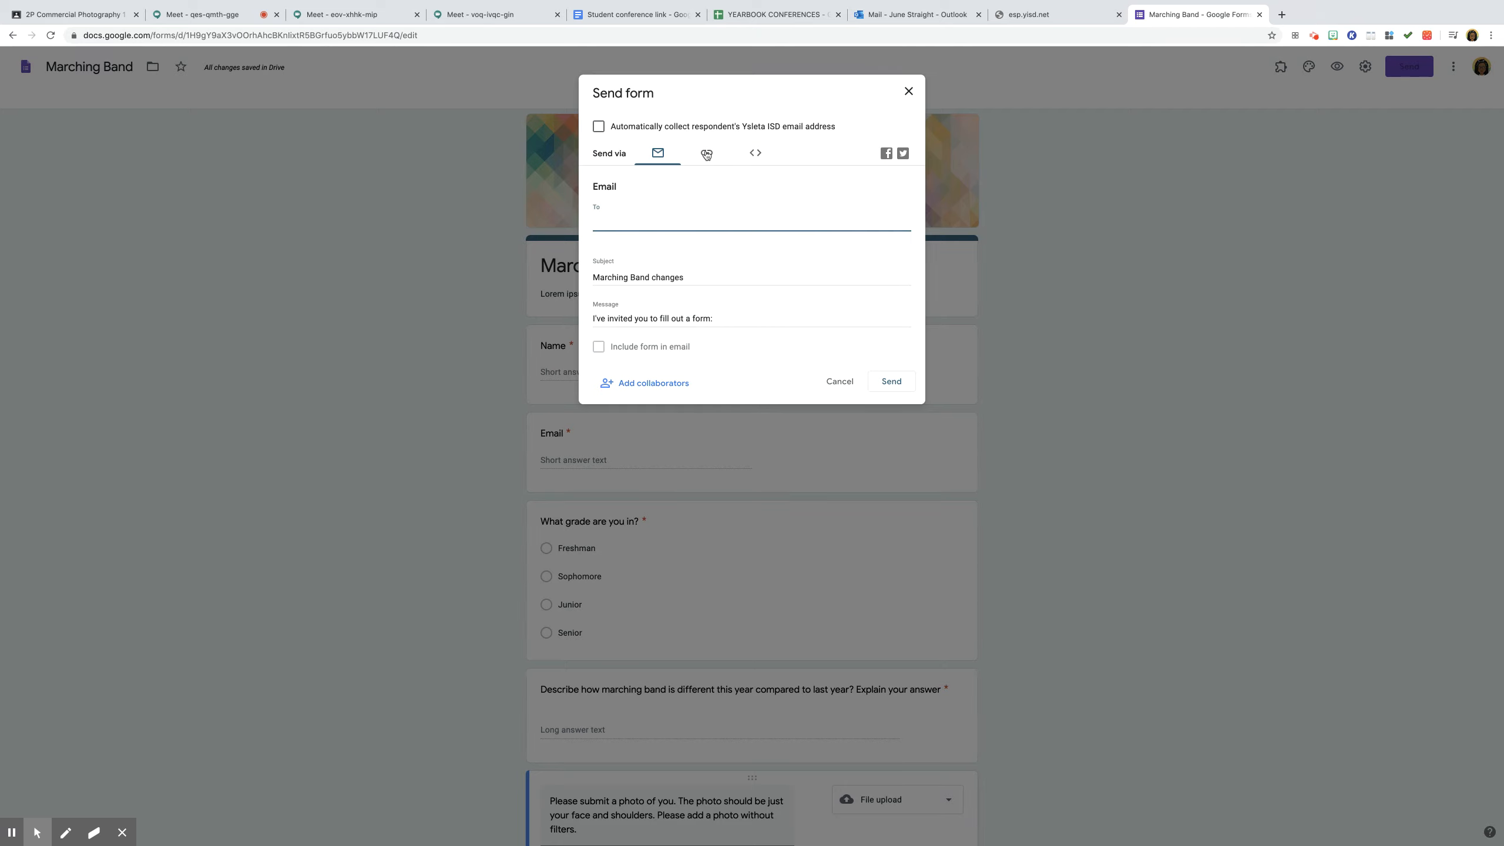
{"action": "left_click", "coordinate": [707, 153]}
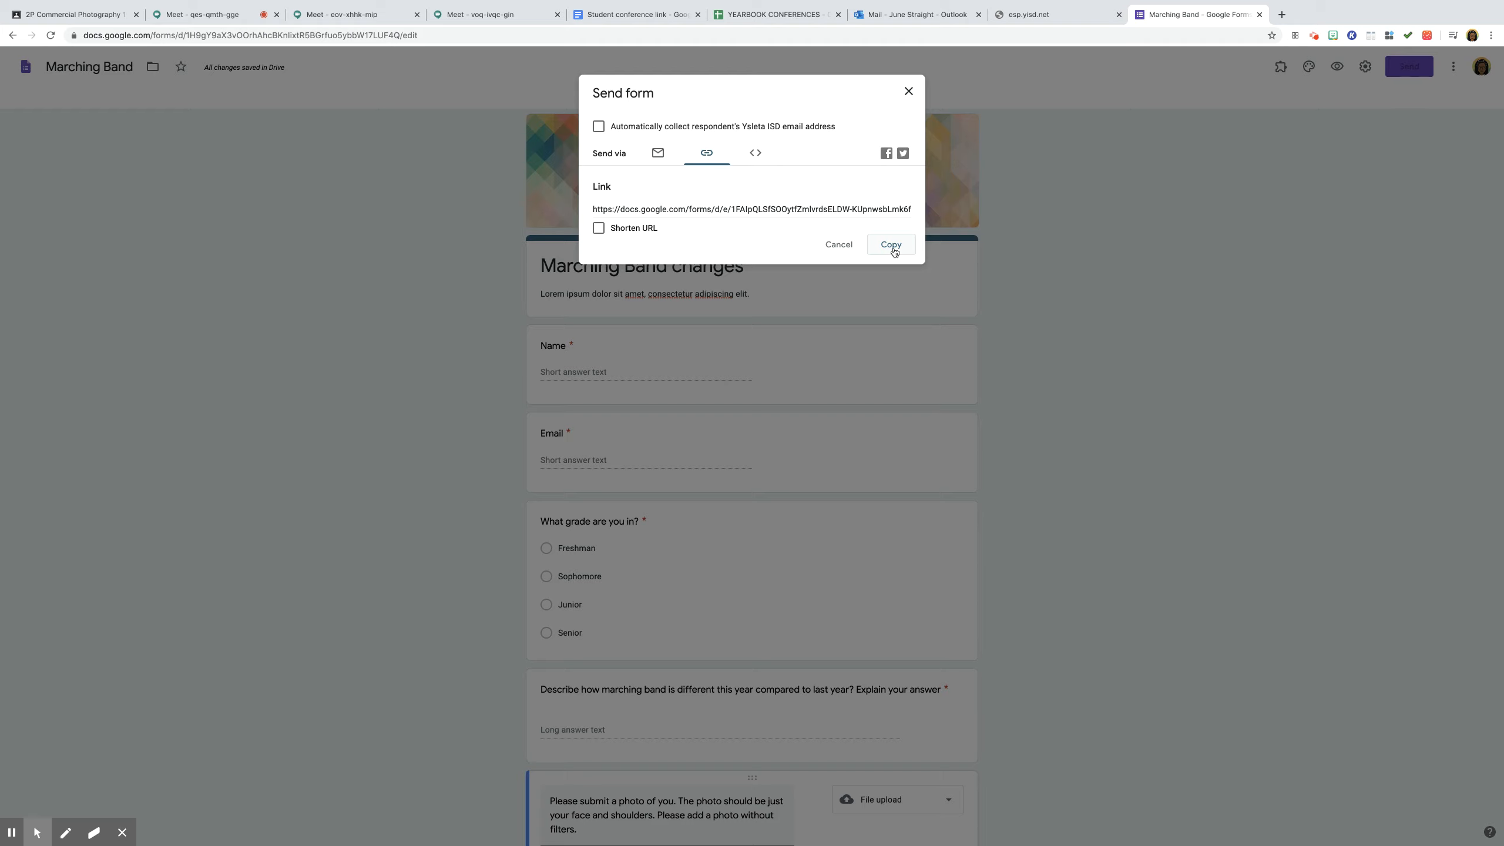
{"action": "mouse_move", "coordinate": [928, 115]}
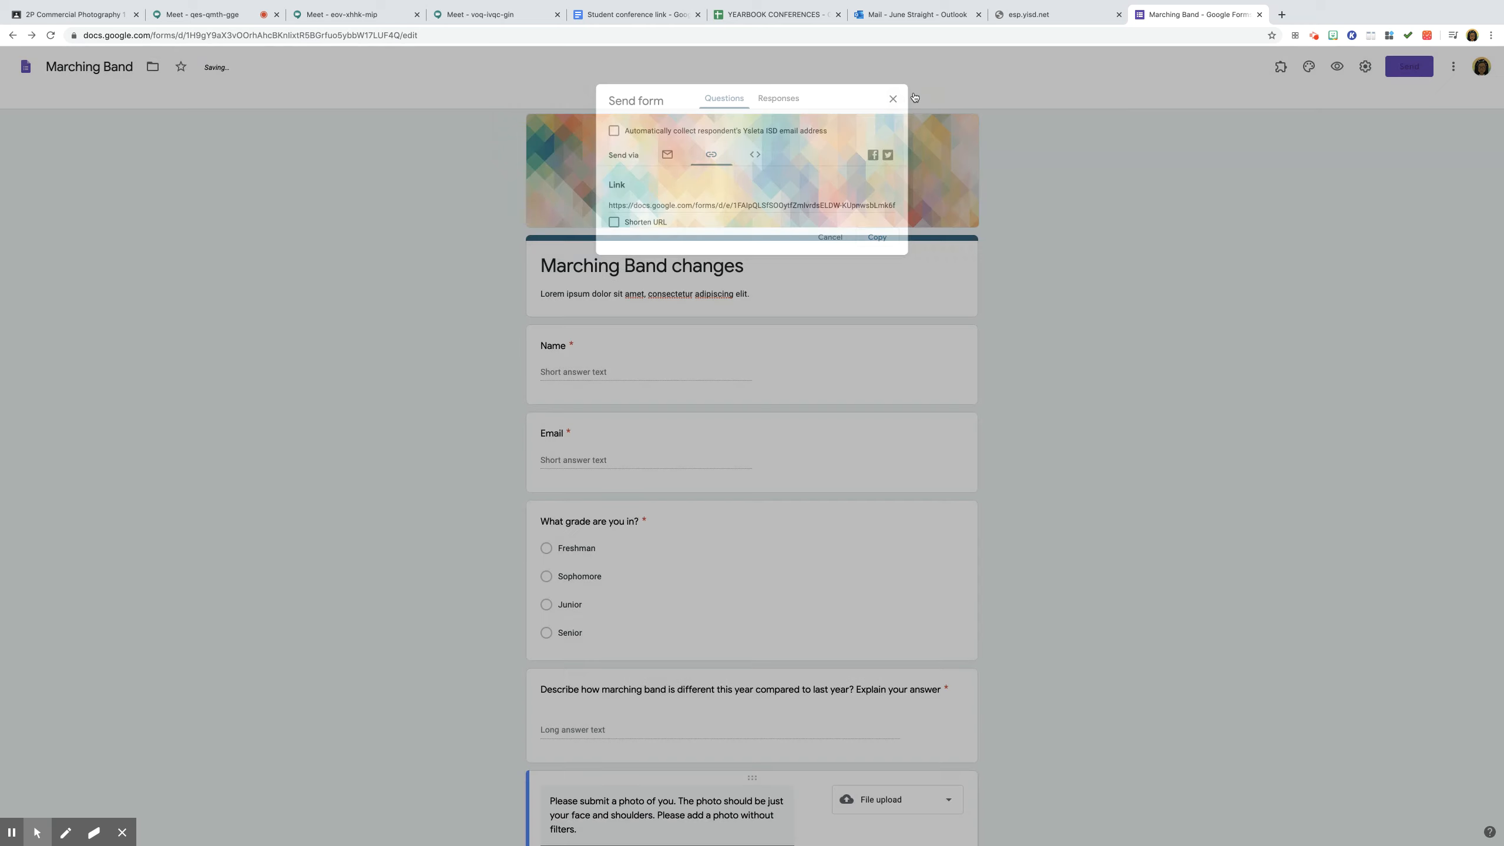
{"action": "left_click", "coordinate": [892, 99]}
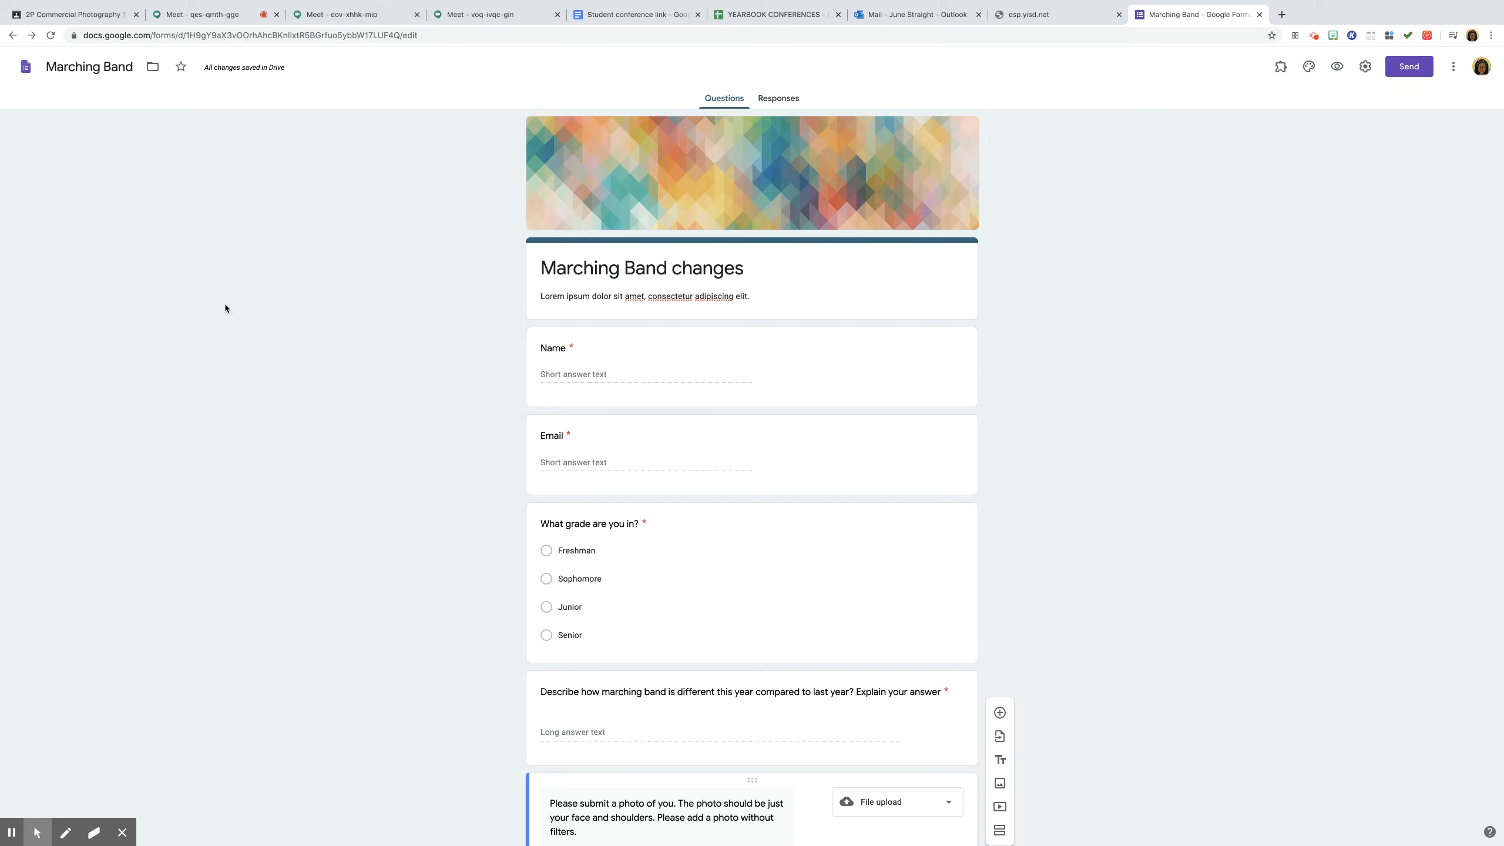
{"action": "mouse_move", "coordinate": [11, 832]}
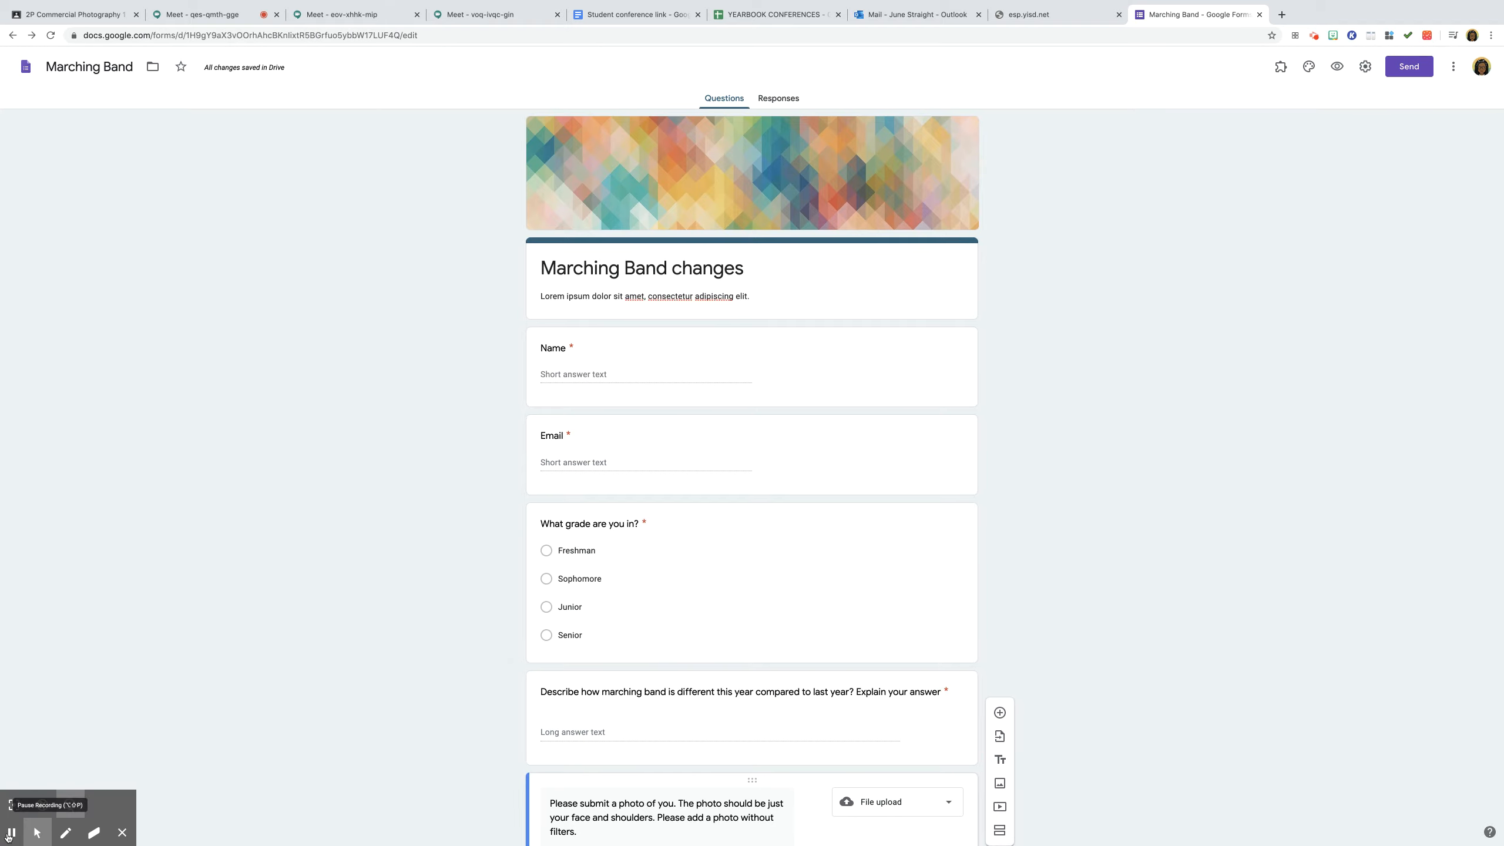